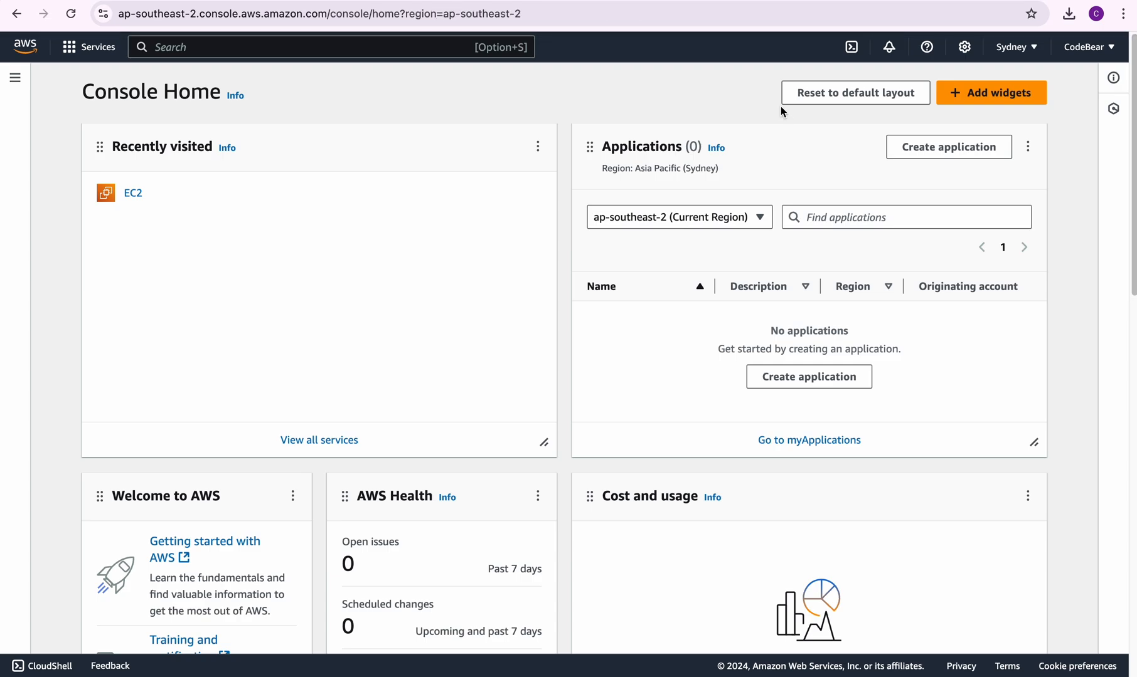
mouse_move(508, 264)
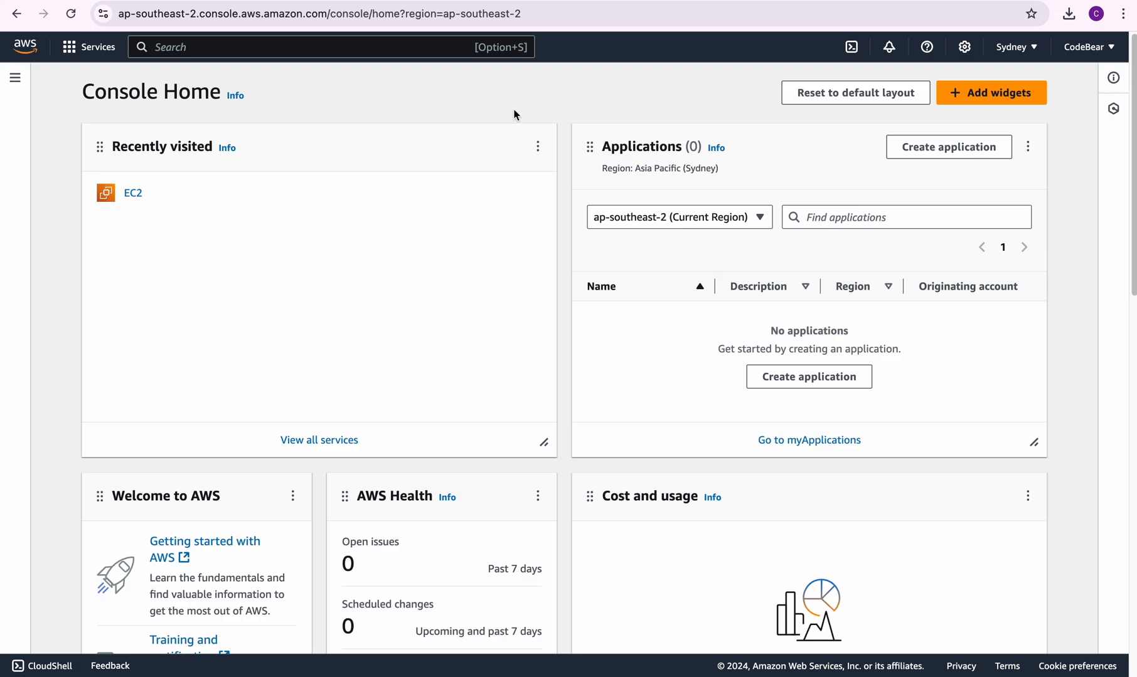
mouse_move(190, 131)
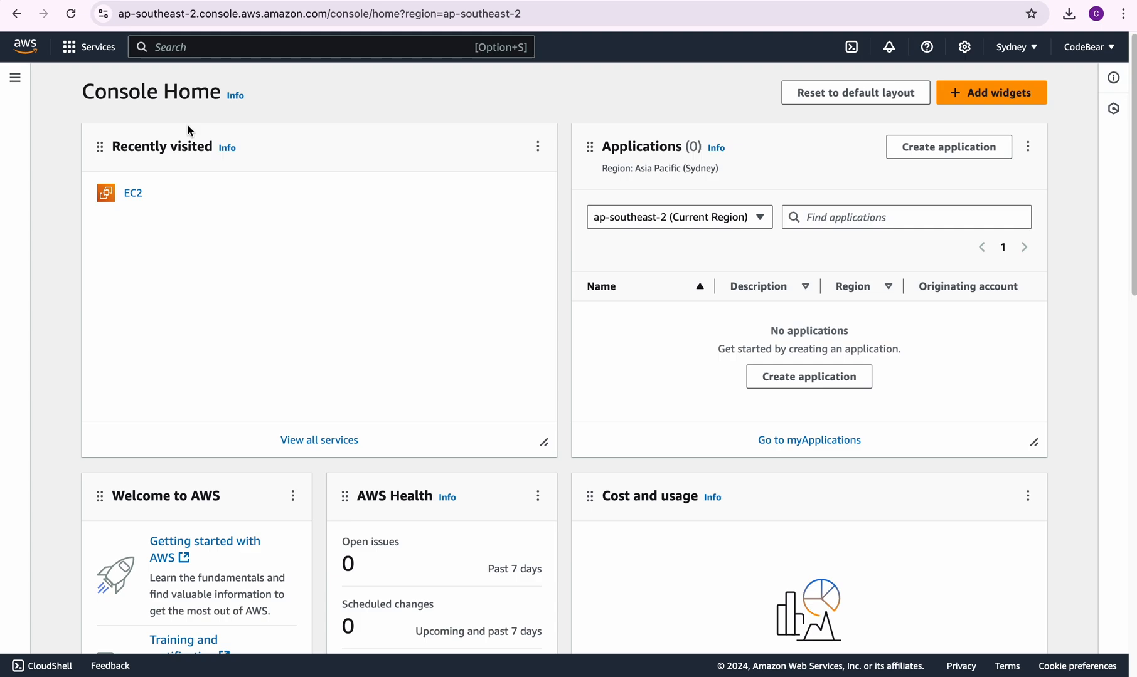
mouse_move(342, 375)
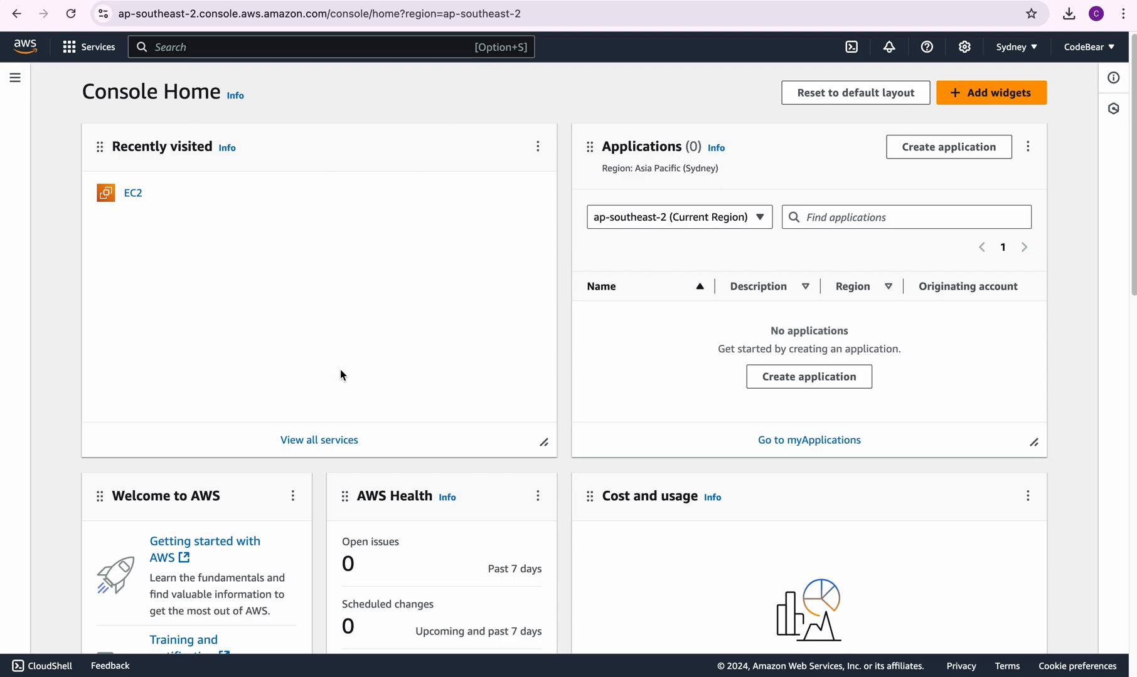
mouse_move(97, 47)
text(e)
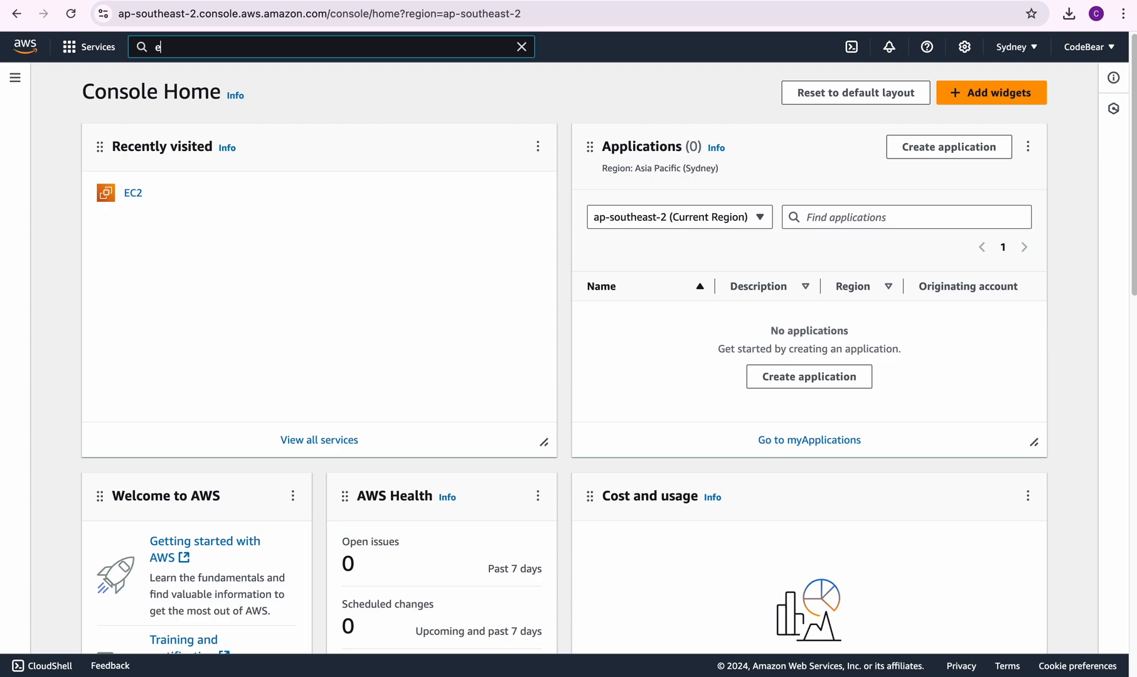
- Search 'ec2' and open the EC2 service dashboard in Sydney
text(c2)
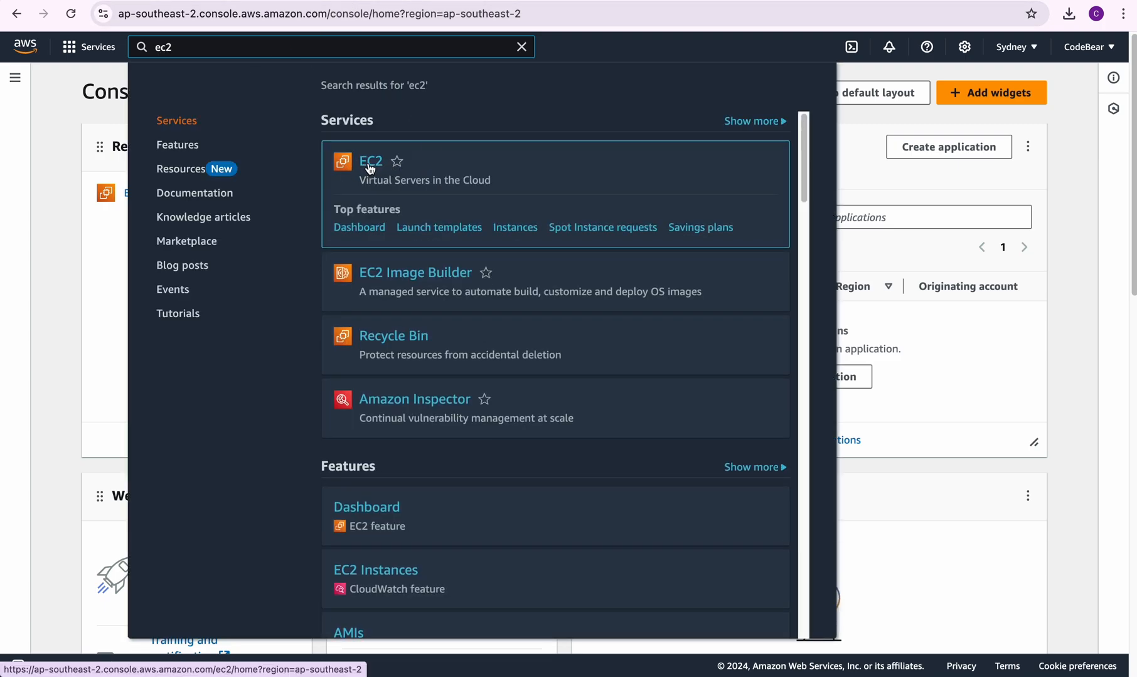
click(370, 162)
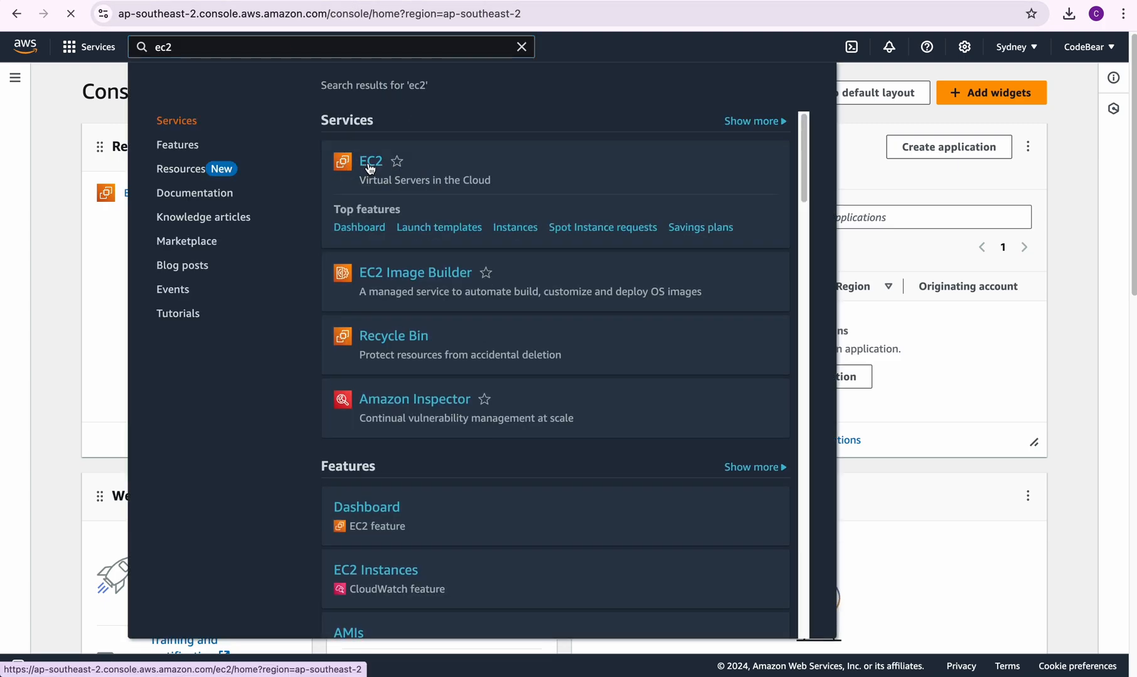
click(369, 162)
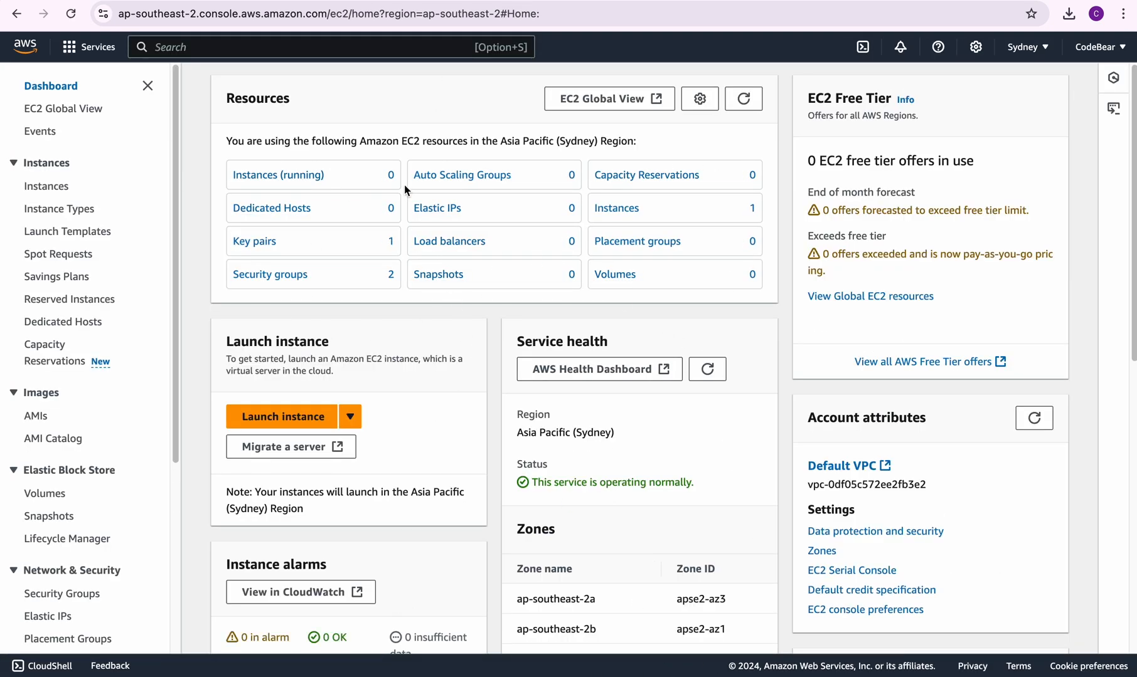
mouse_move(278, 175)
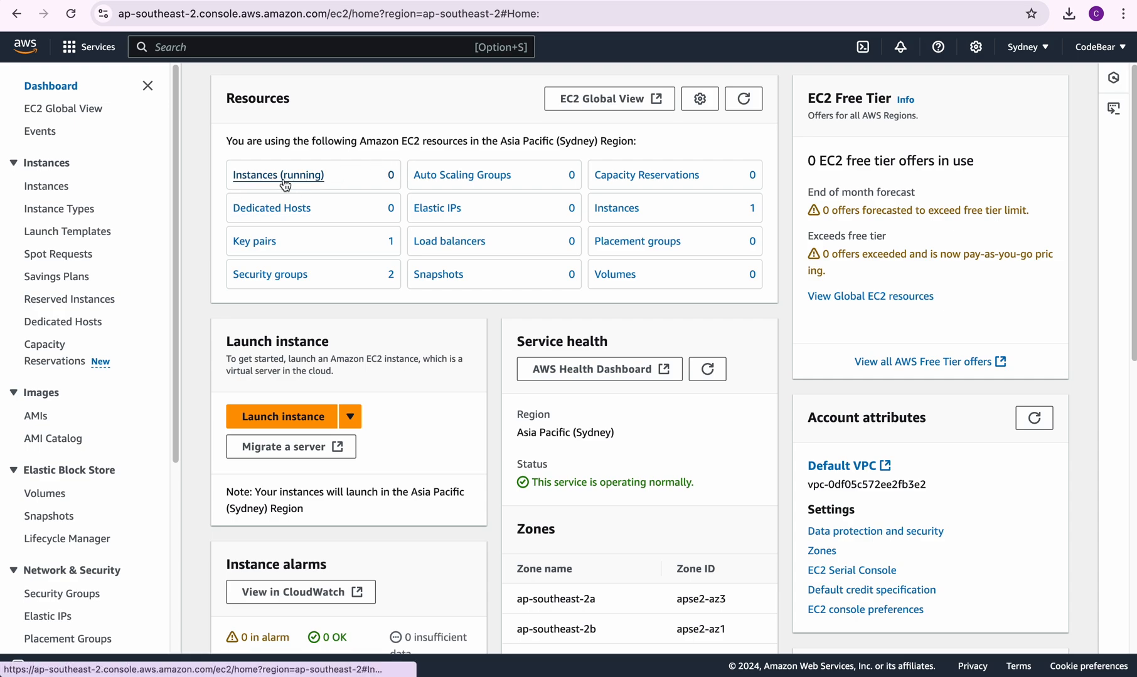
- Show the running EC2 instances in Sydney and scroll across the empty table
click(278, 175)
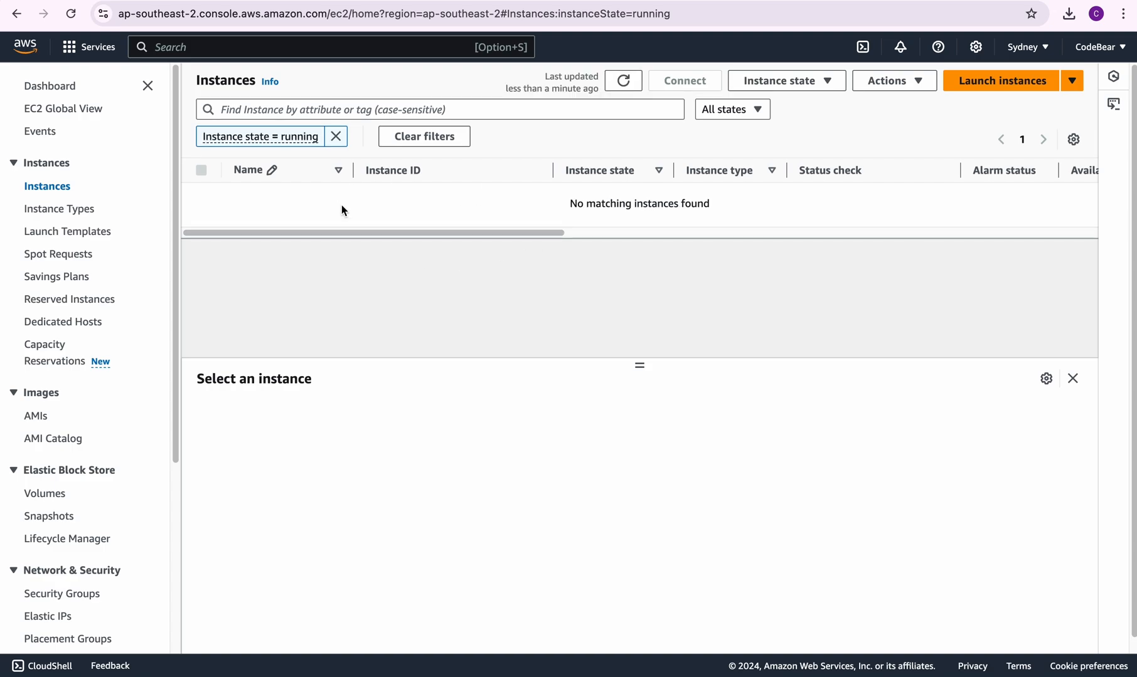
mouse_move(283, 131)
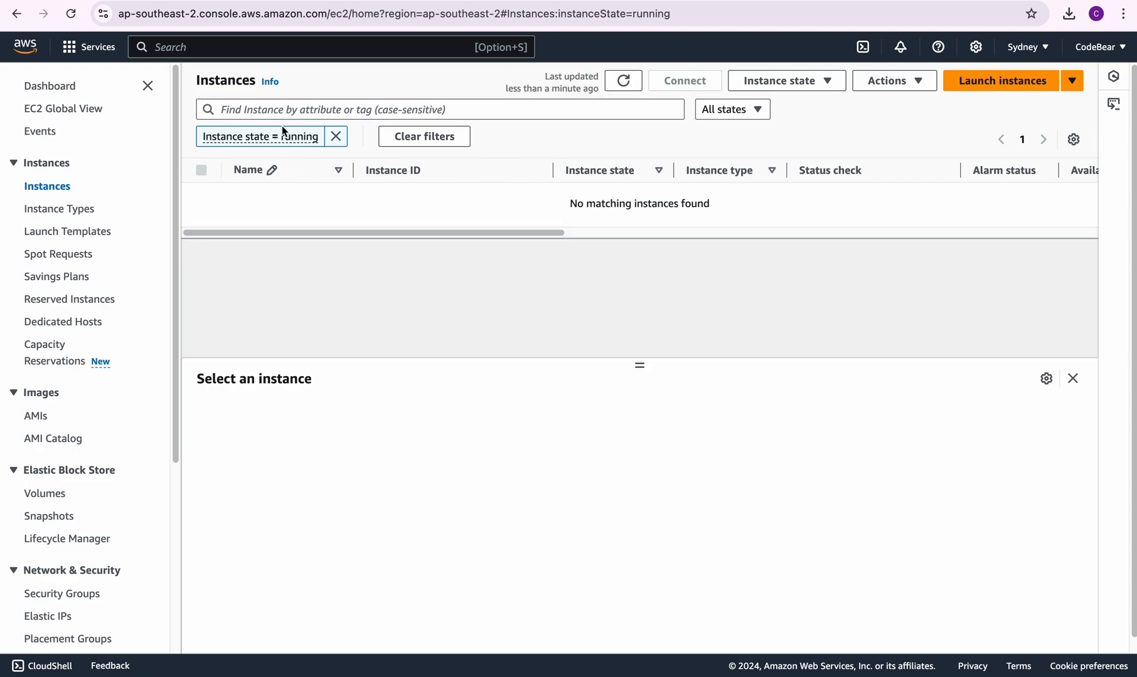
scroll(right, 3)
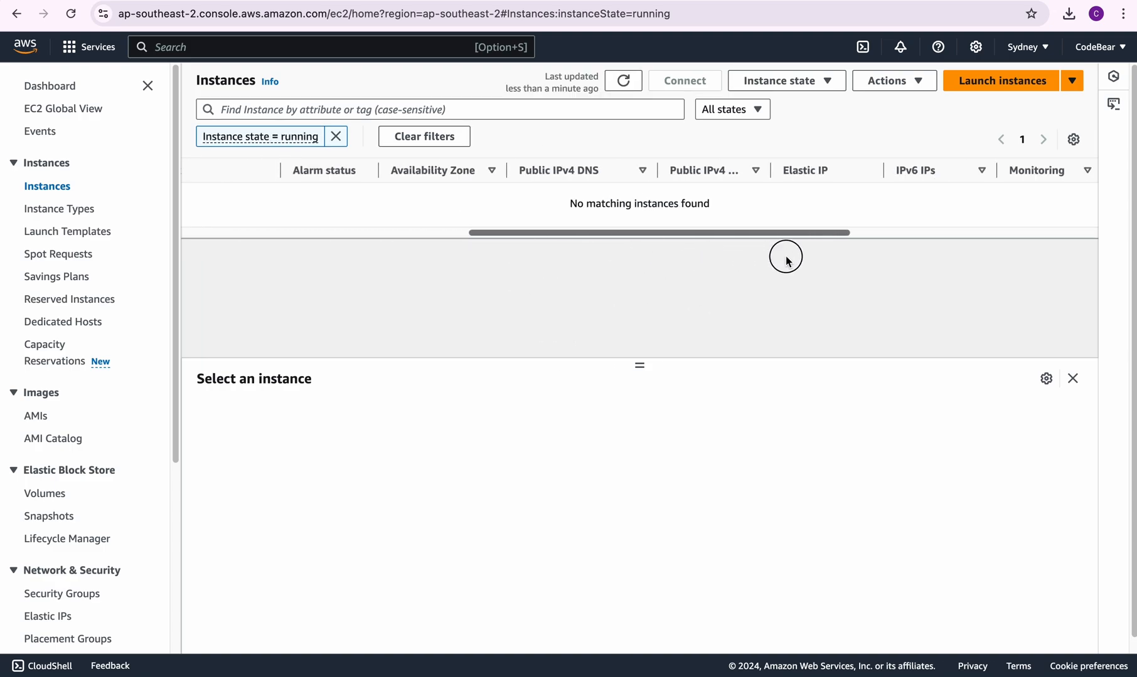
scroll(left, 3)
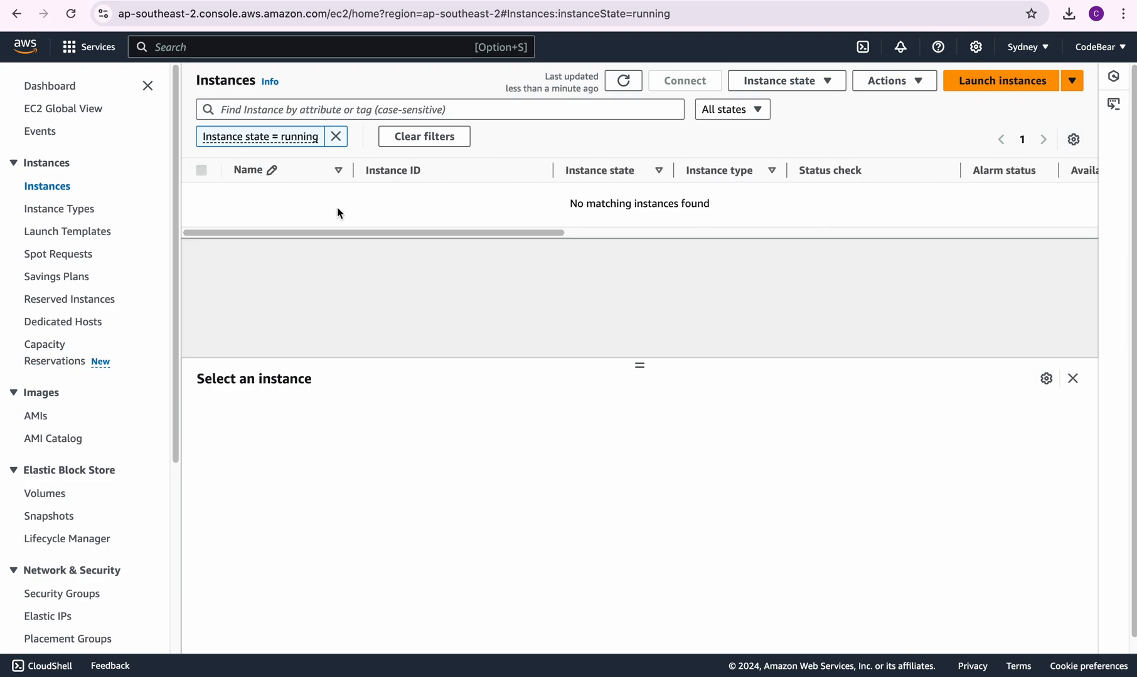
mouse_move(905, 164)
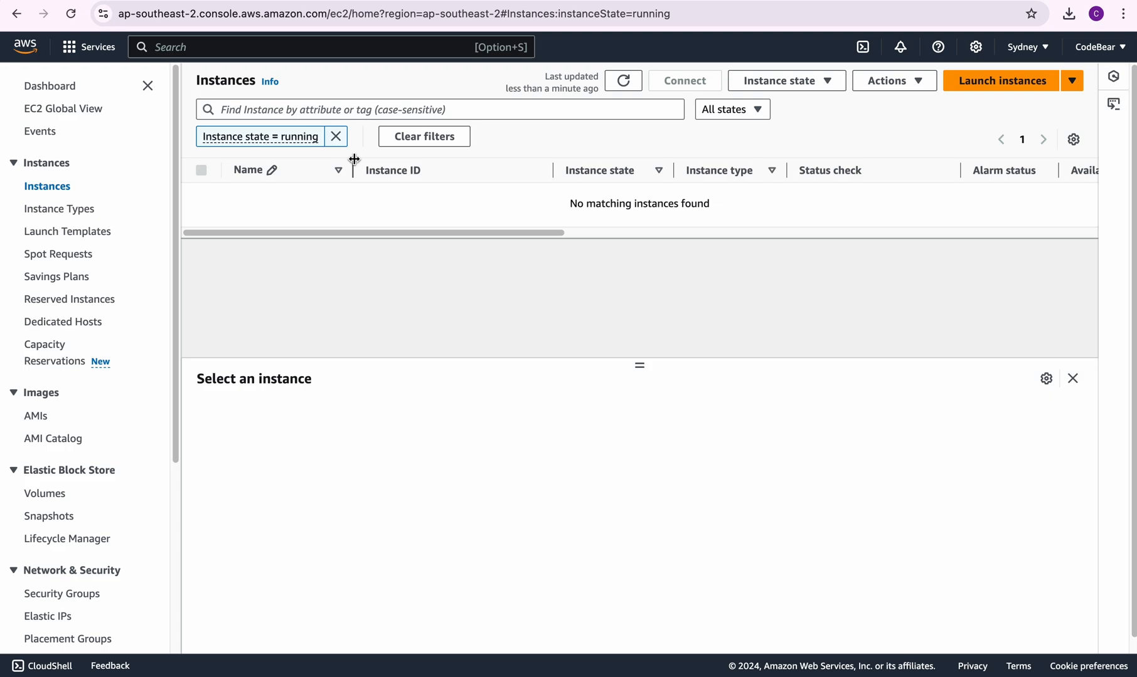
mouse_move(999, 58)
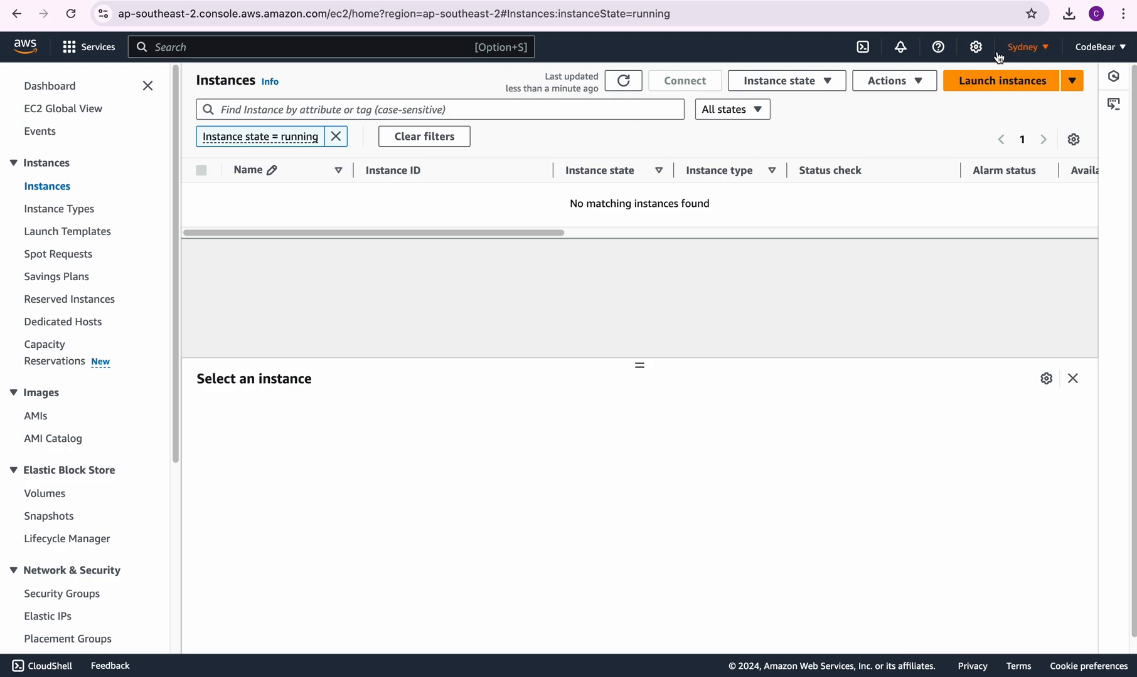
- Switch the console region to Asia Pacific (Singapore)
click(1025, 47)
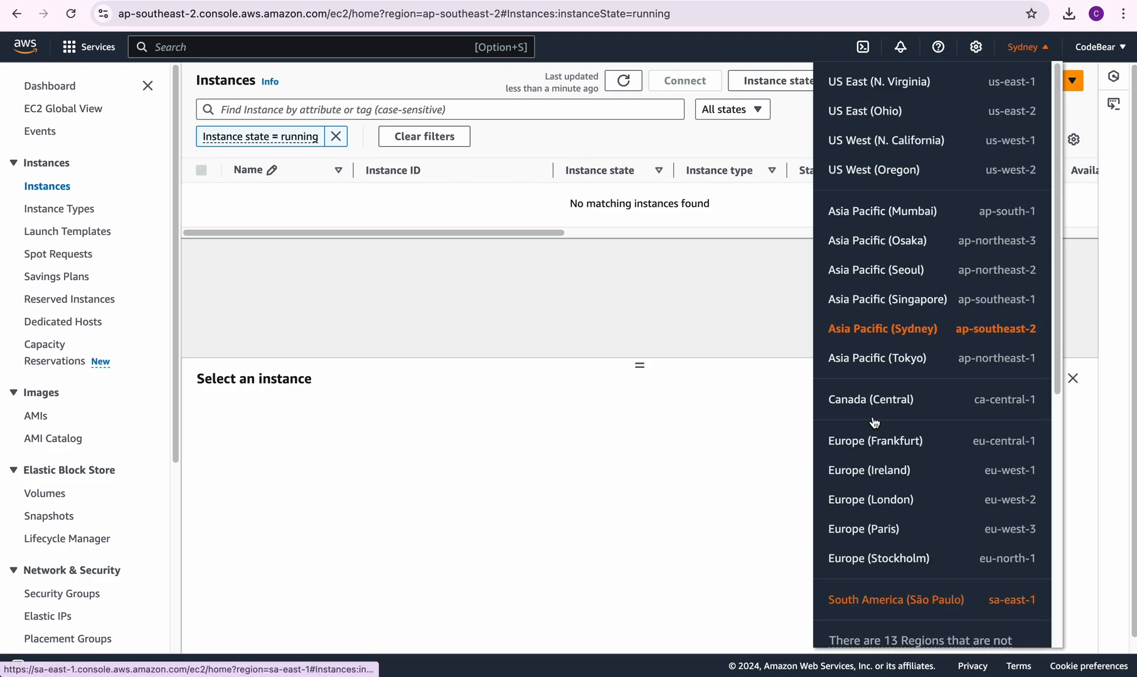
mouse_move(869, 293)
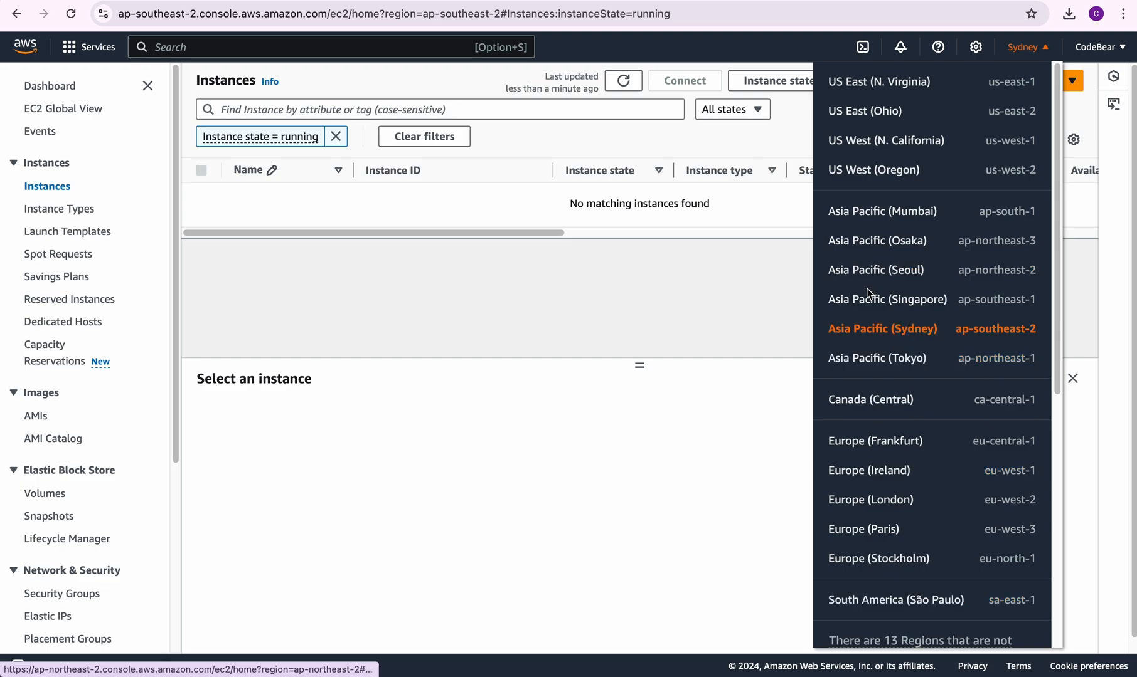
mouse_move(881, 328)
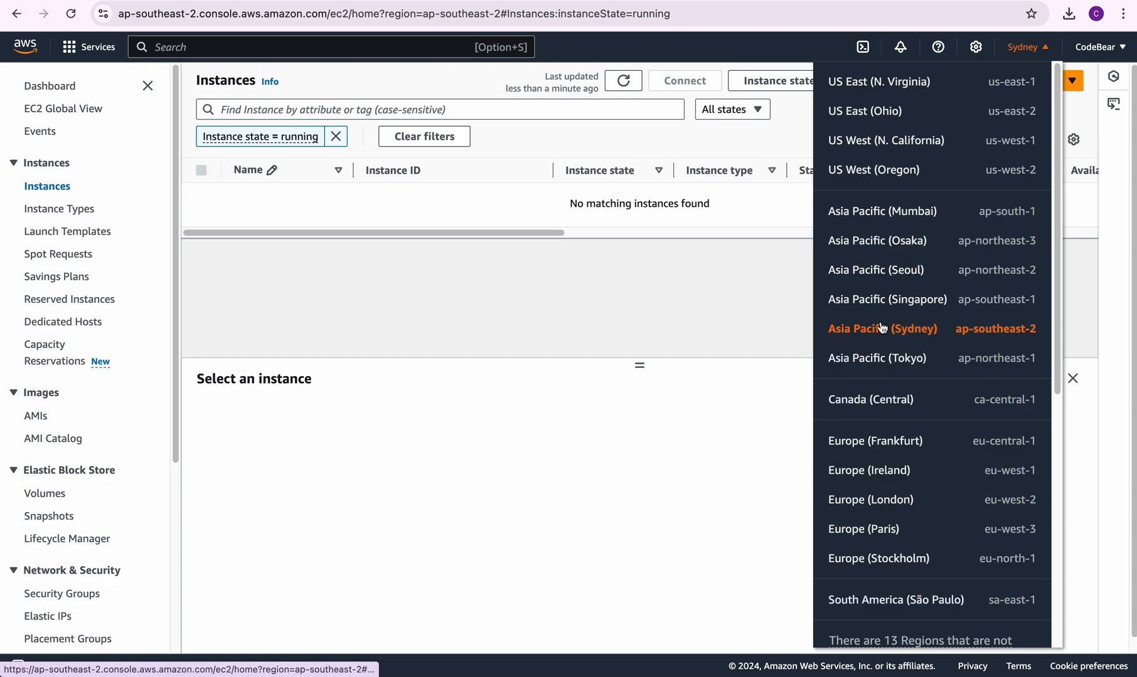
mouse_move(885, 299)
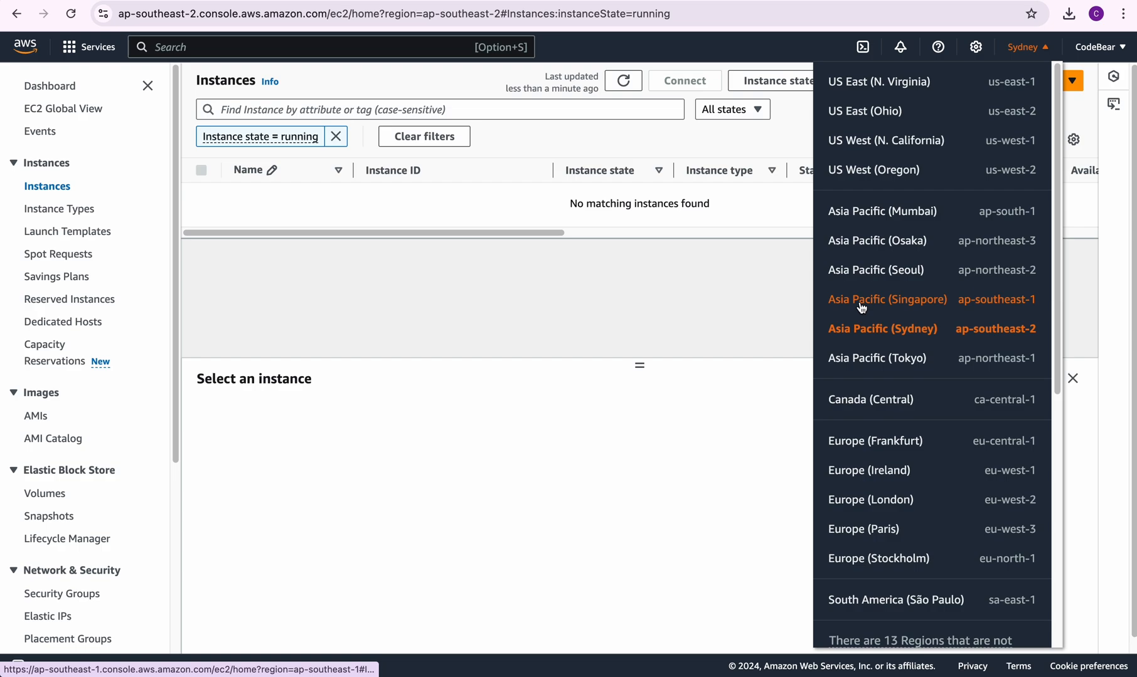
click(886, 299)
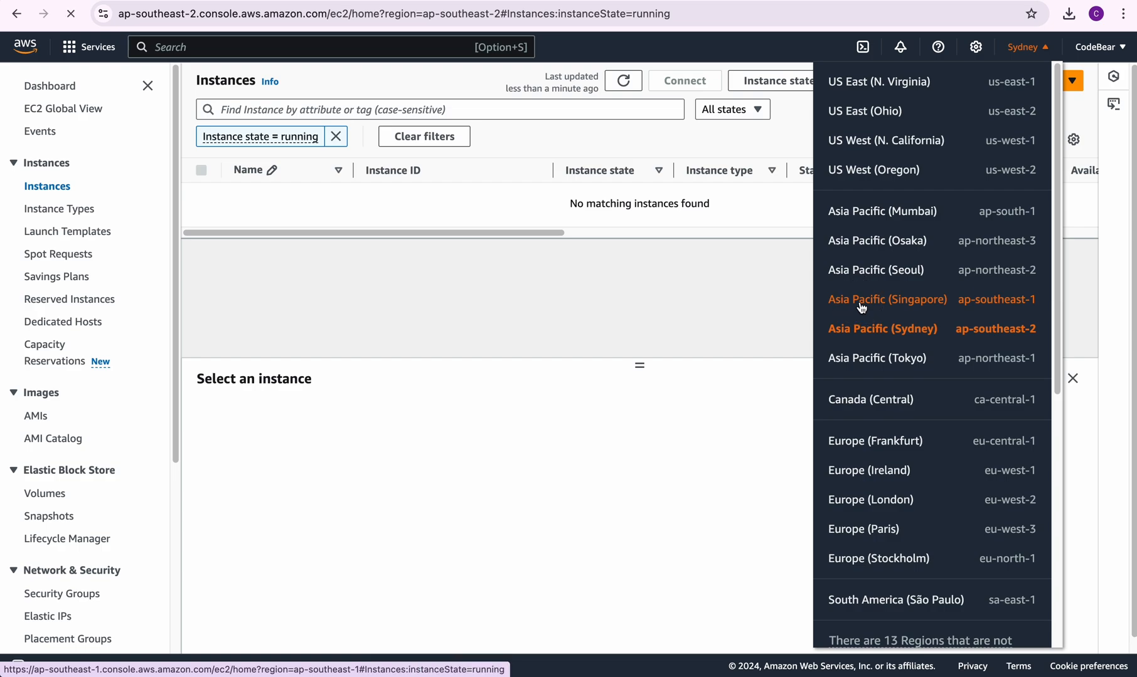
click(887, 299)
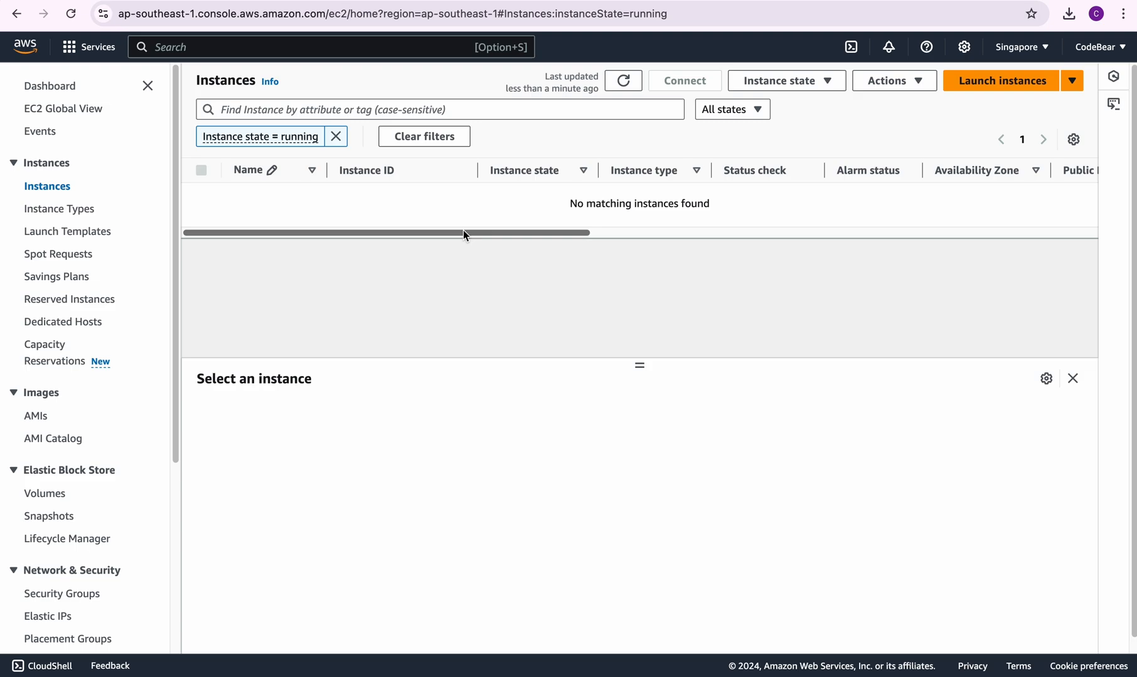
mouse_move(882, 322)
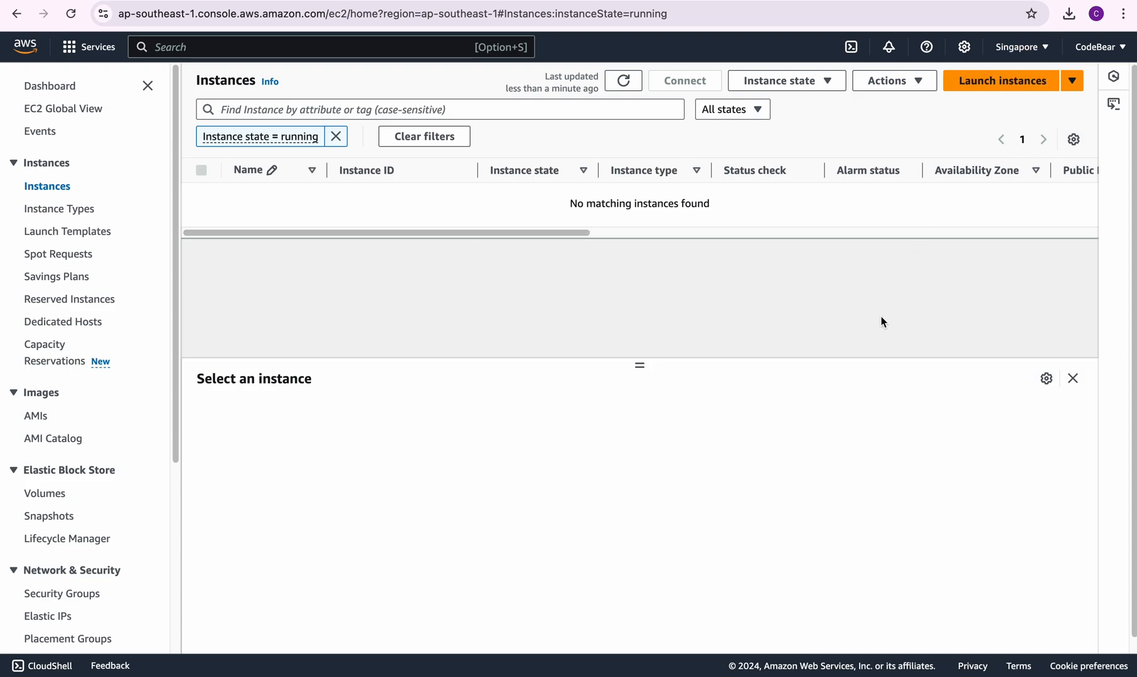
mouse_move(522, 269)
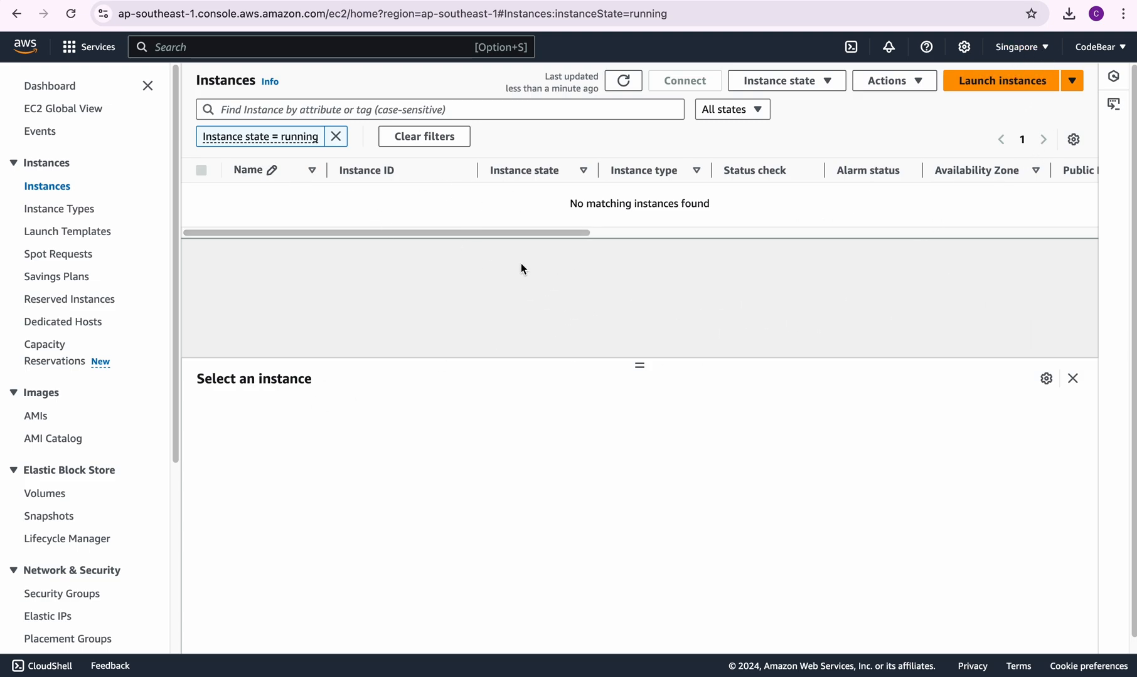
mouse_move(1001, 80)
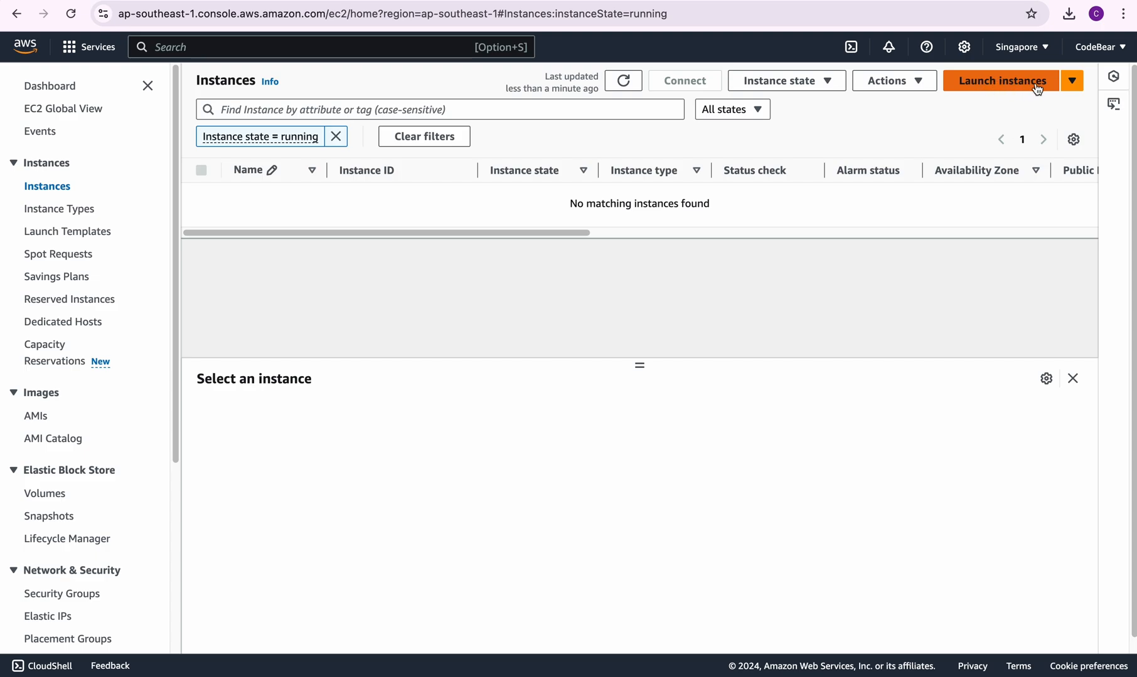
- Start a new instance launch and name the instance 'ec2-server'
click(1000, 80)
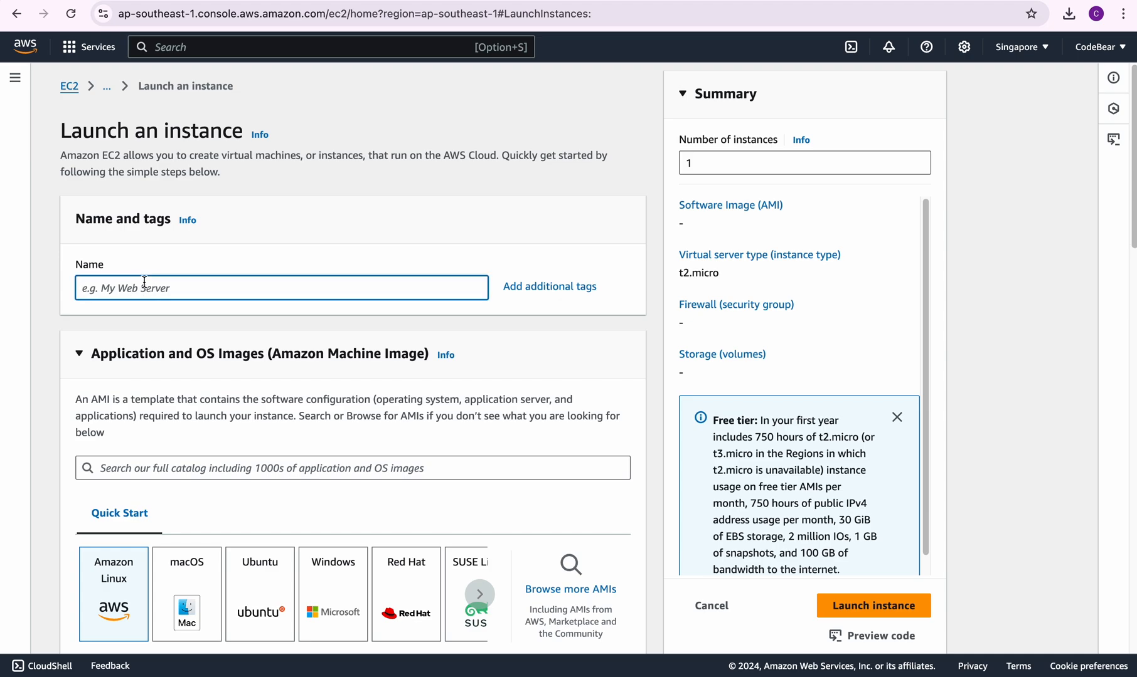
text(ec)
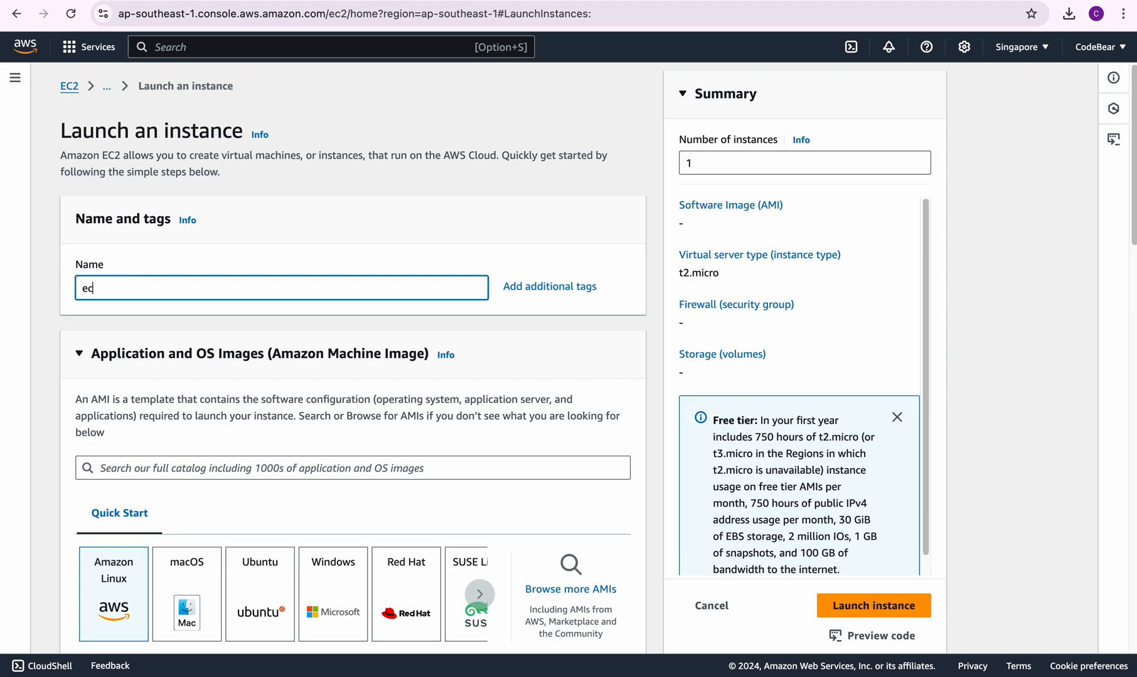
text(2-server)
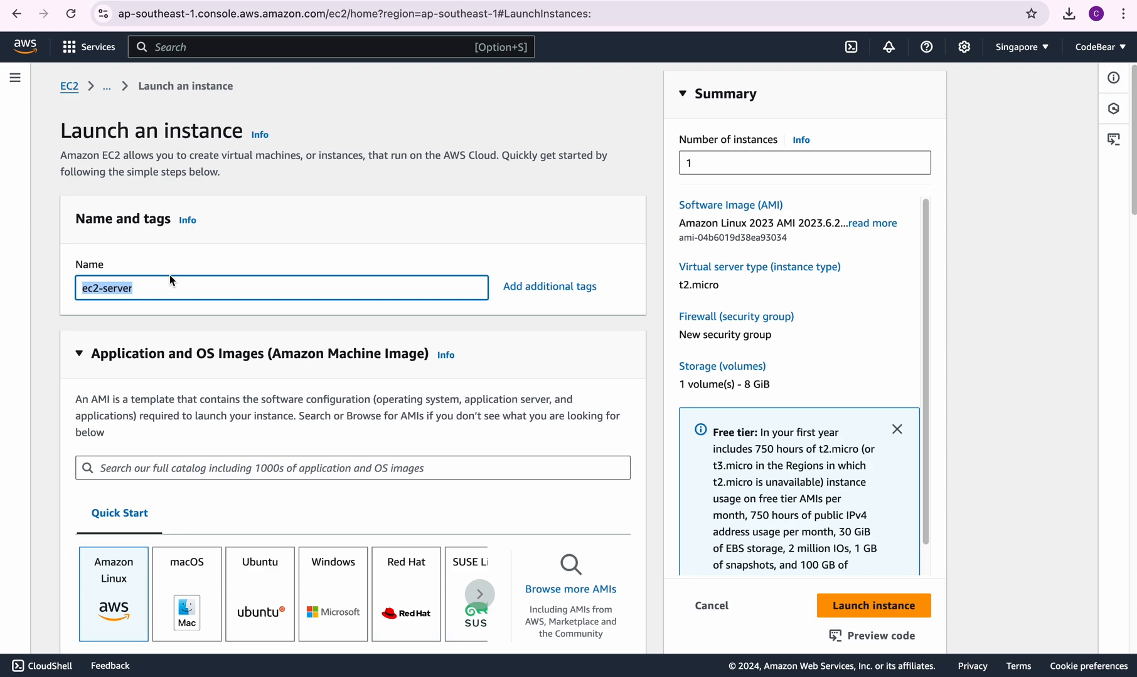
- Select the Ubuntu Server 24.04 LTS image instead of Amazon Linux
scroll(down, 3)
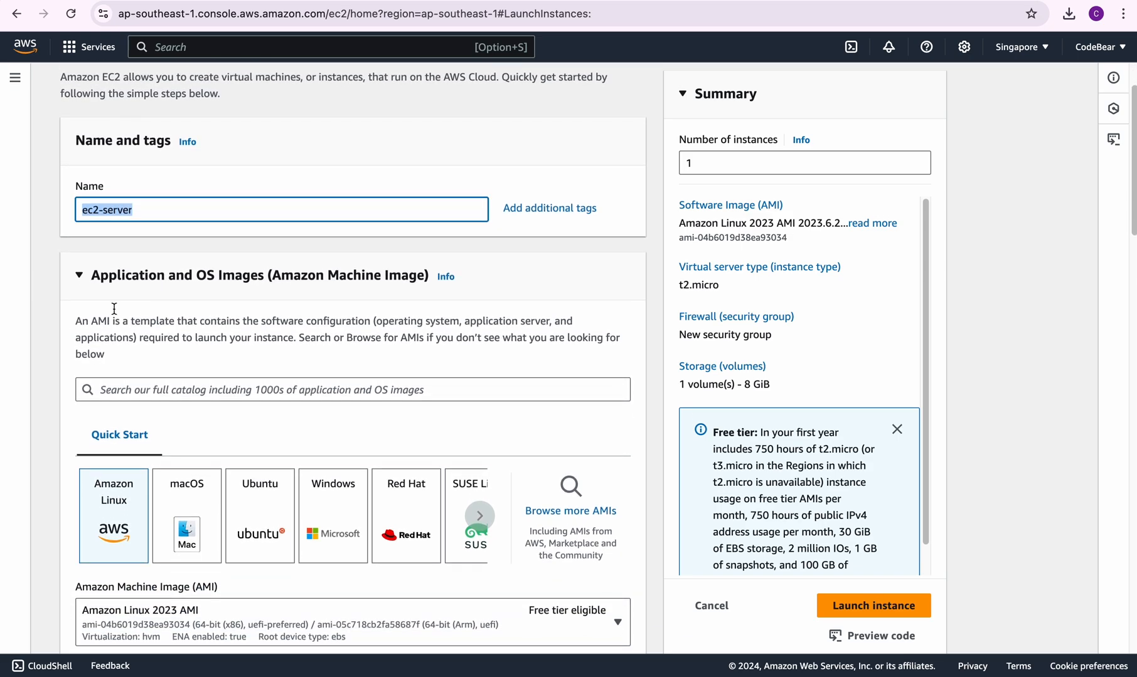
mouse_move(148, 369)
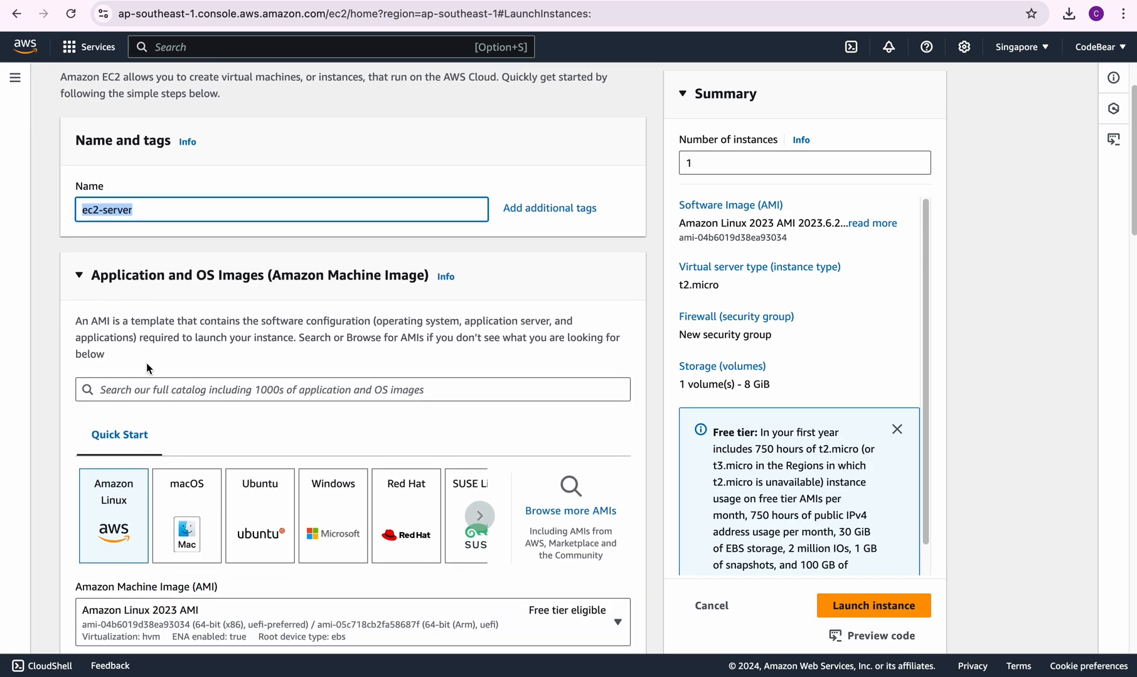
mouse_move(294, 358)
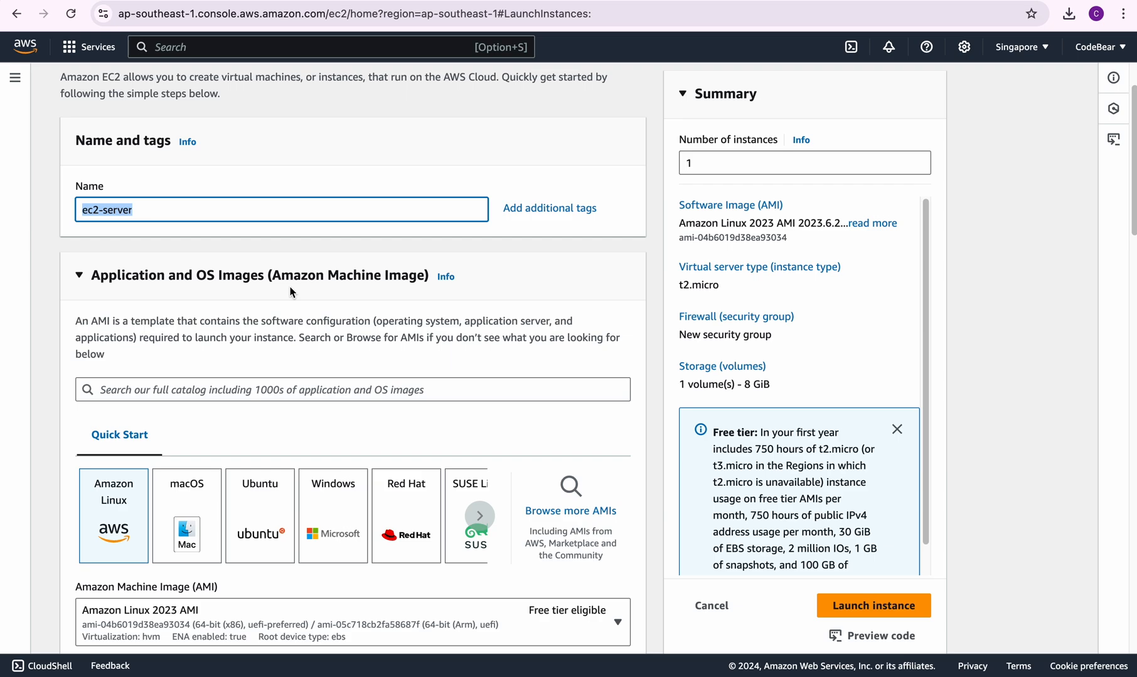
mouse_move(159, 513)
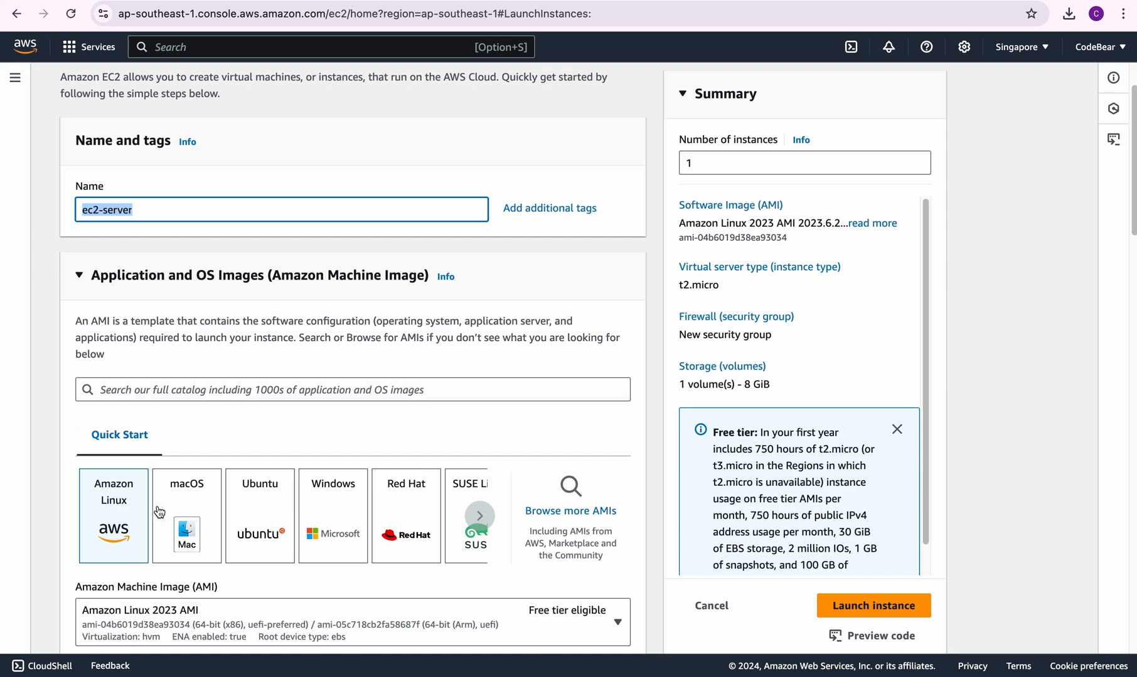
scroll(down, 3)
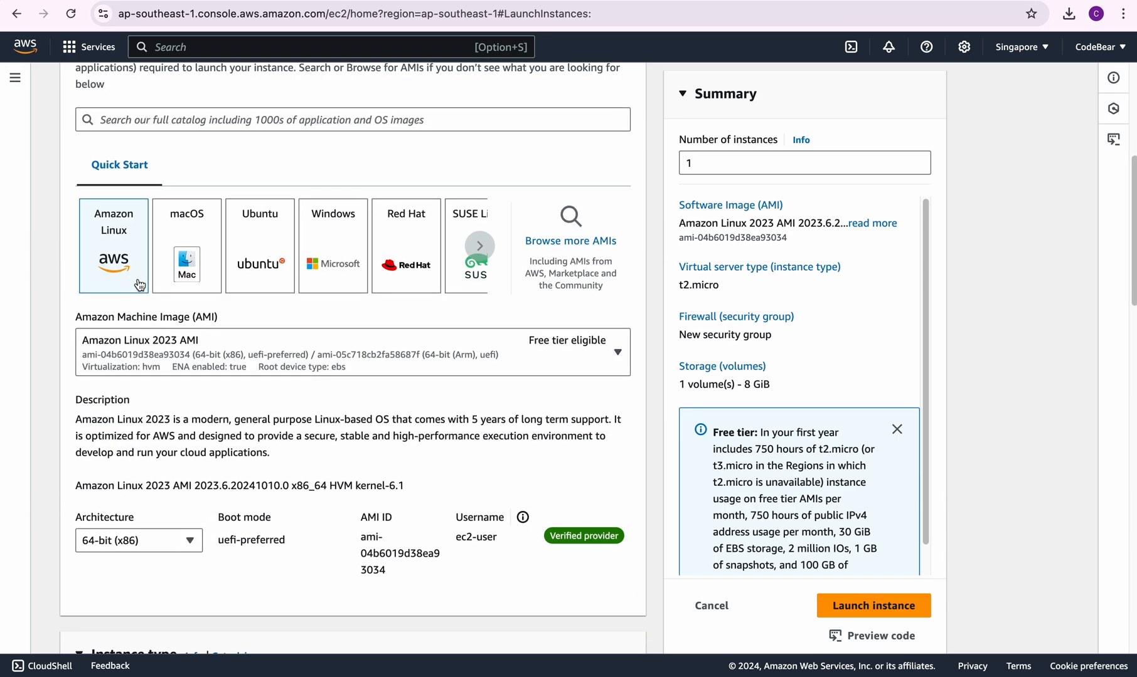
mouse_move(135, 240)
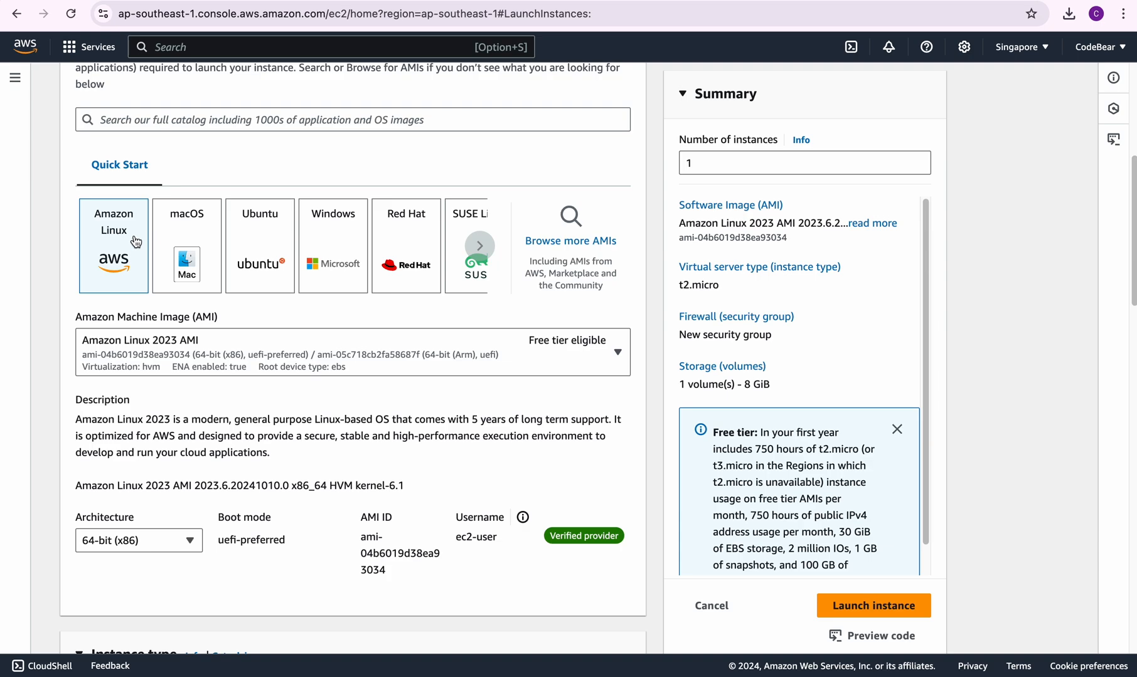
mouse_move(390, 243)
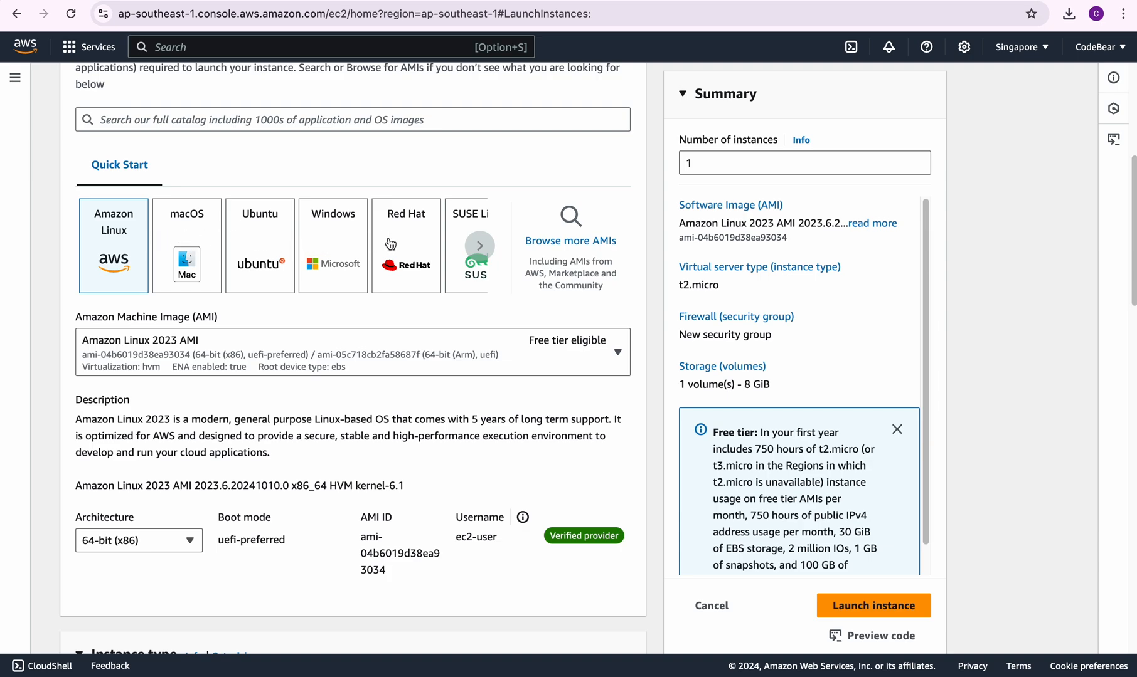
mouse_move(668, 283)
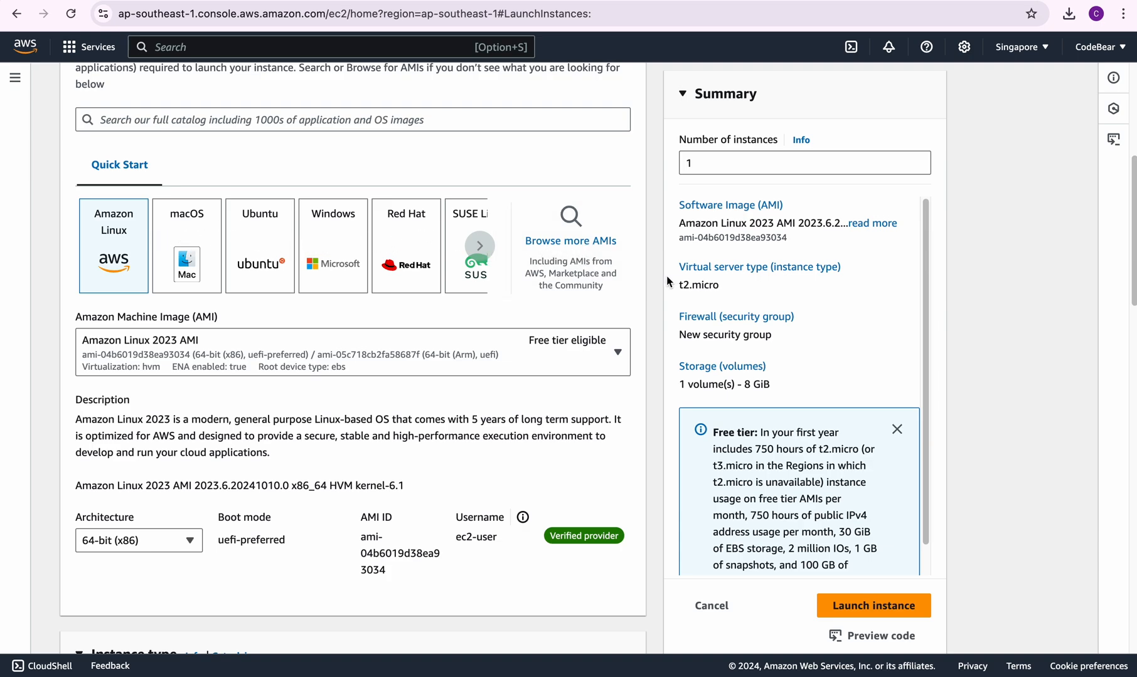
mouse_move(562, 302)
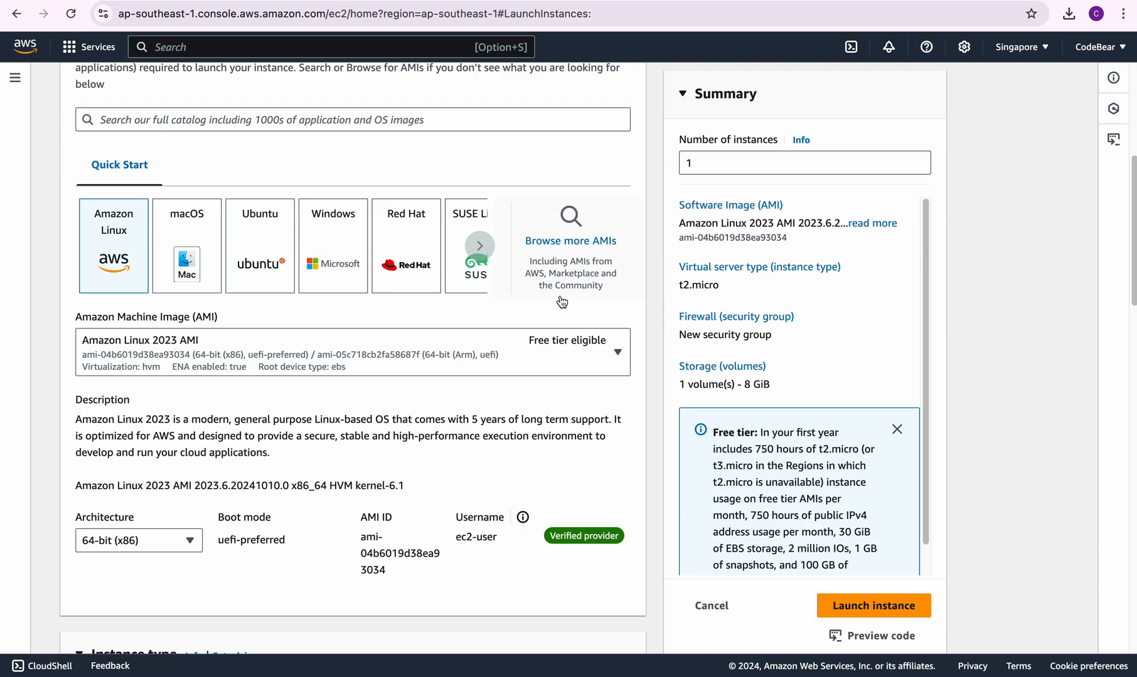
mouse_move(590, 303)
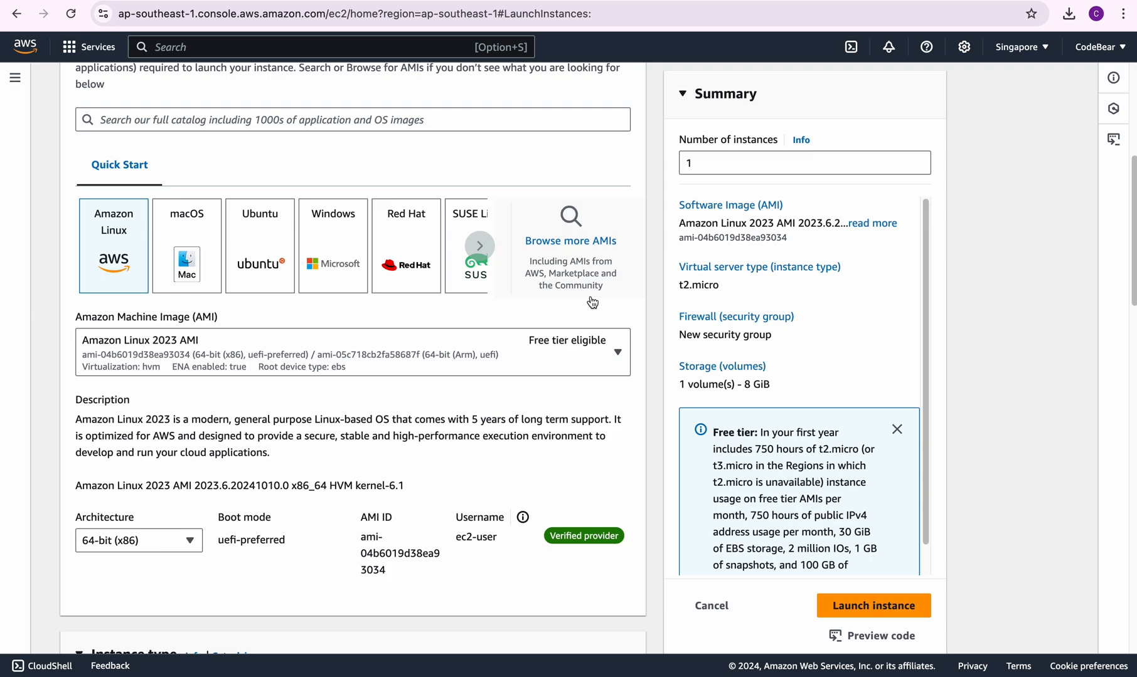
mouse_move(92, 269)
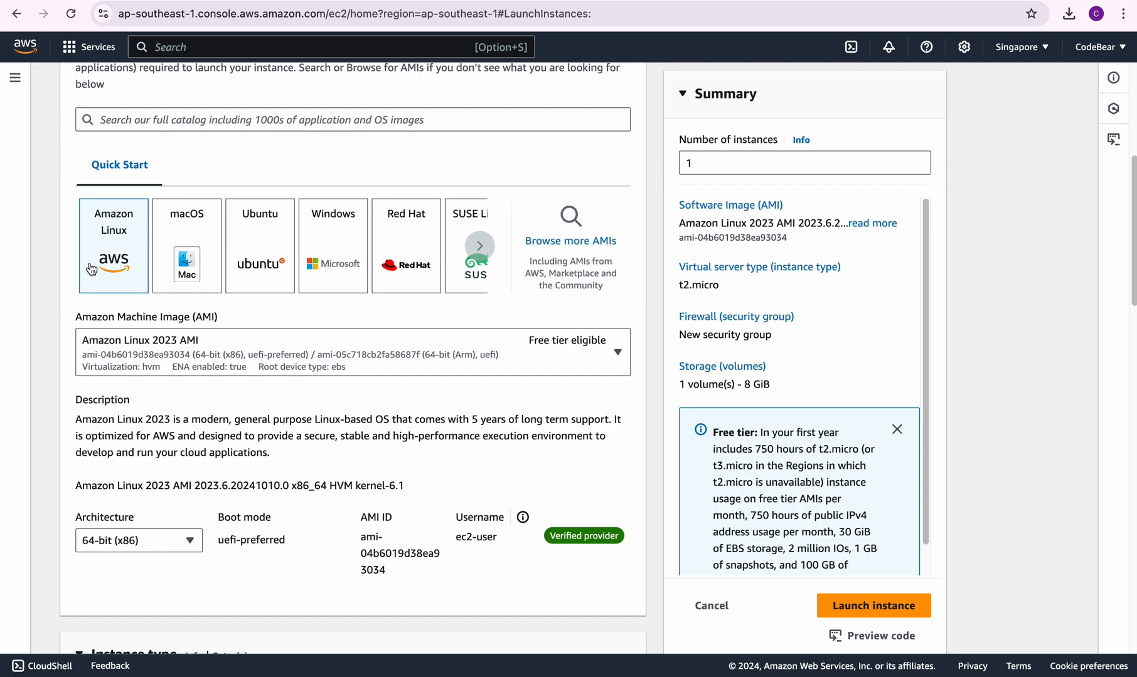
click(259, 245)
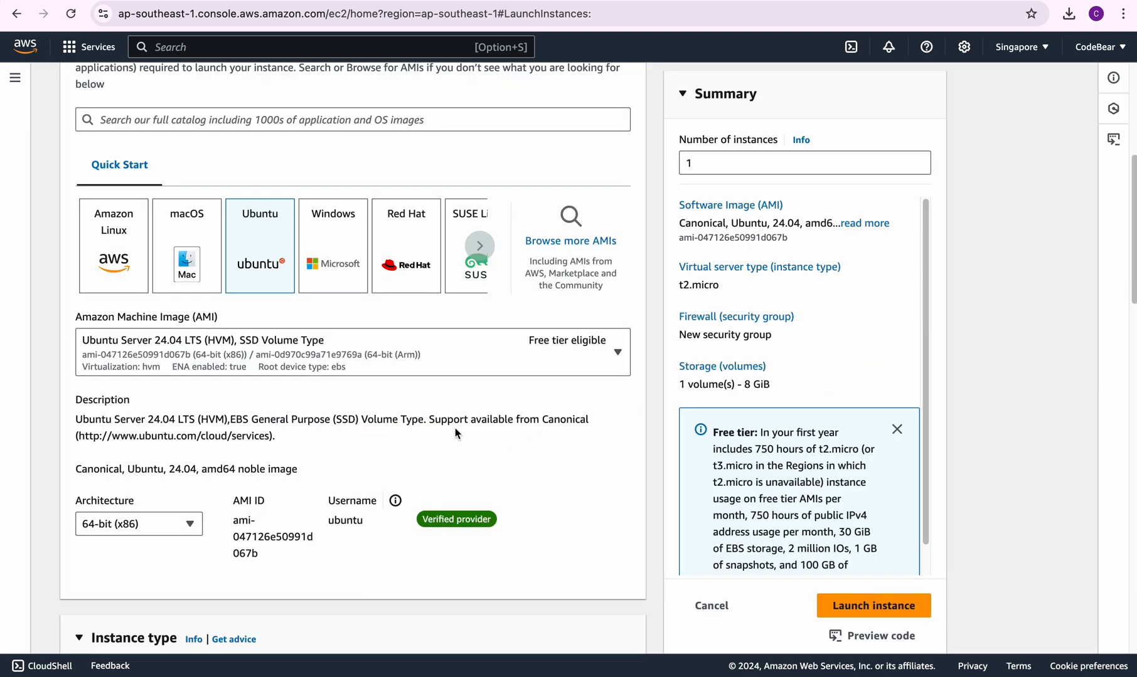
scroll(down, 3)
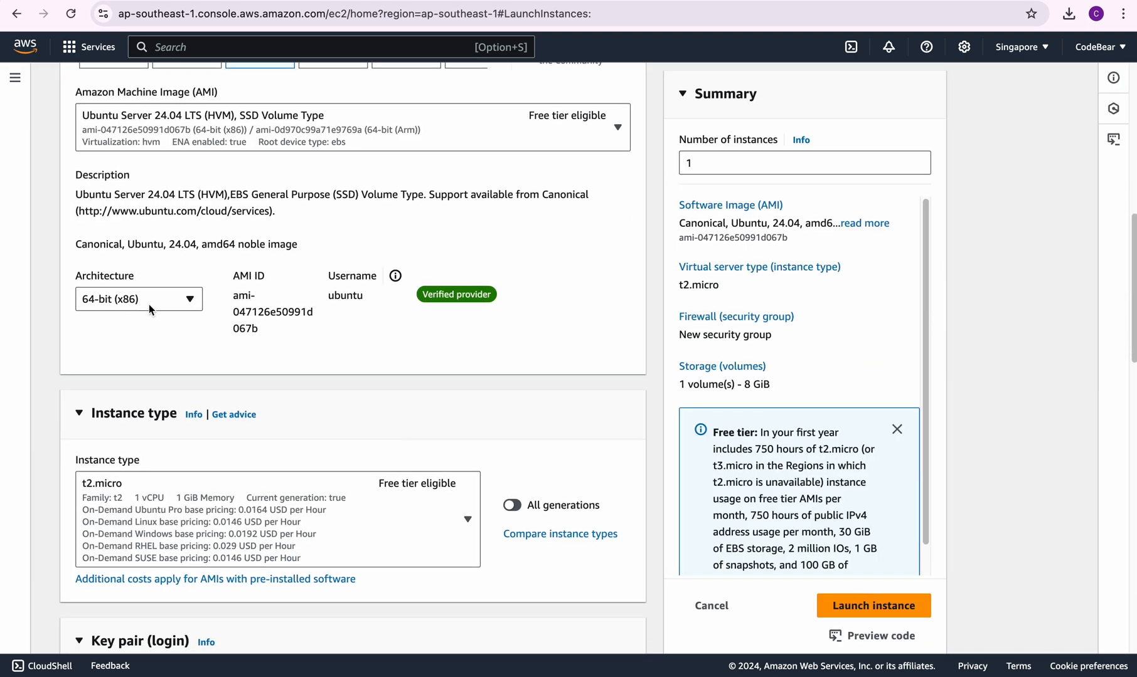
click(139, 300)
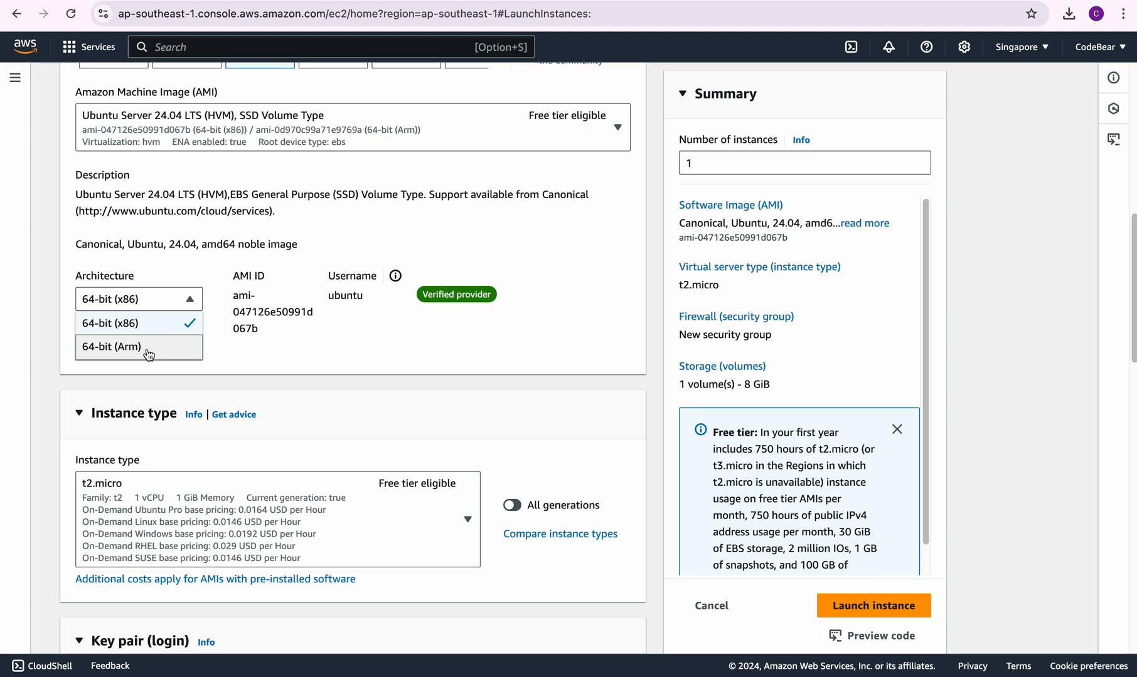
click(125, 323)
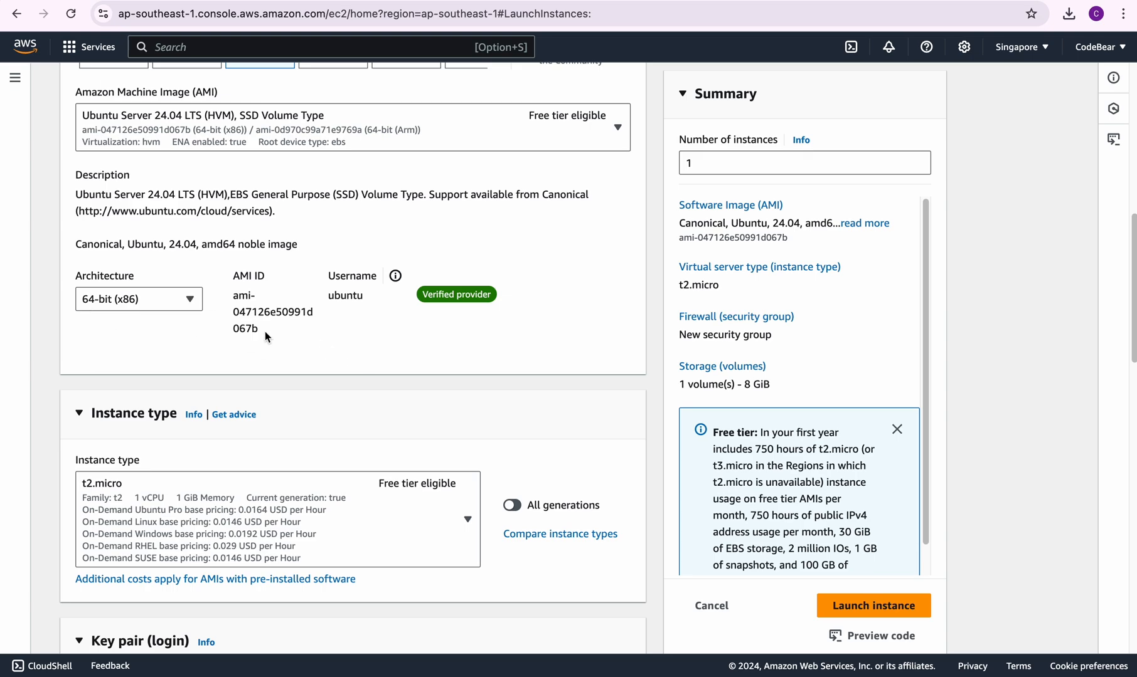
scroll(down, 3)
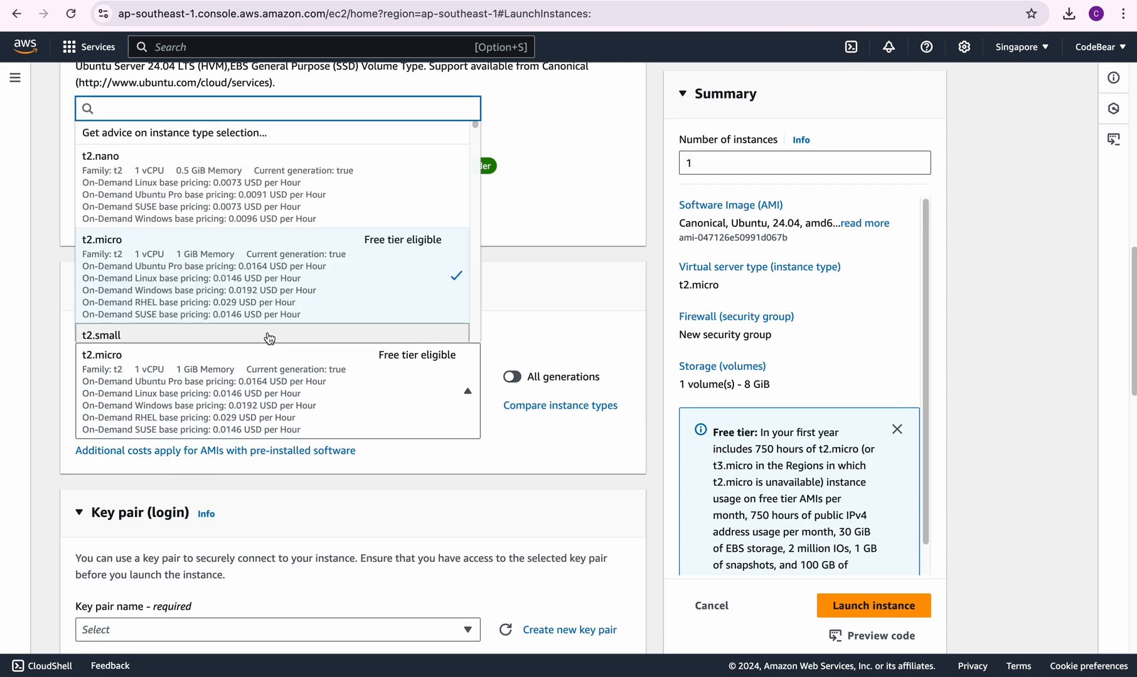
scroll(down, 3)
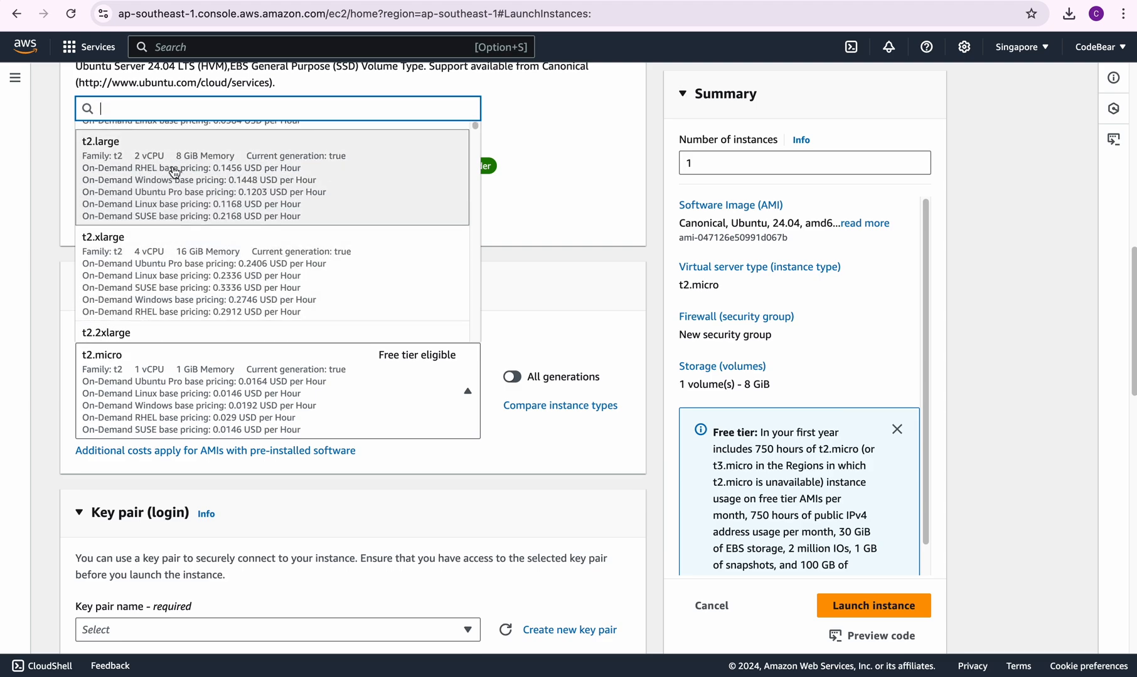
mouse_move(174, 174)
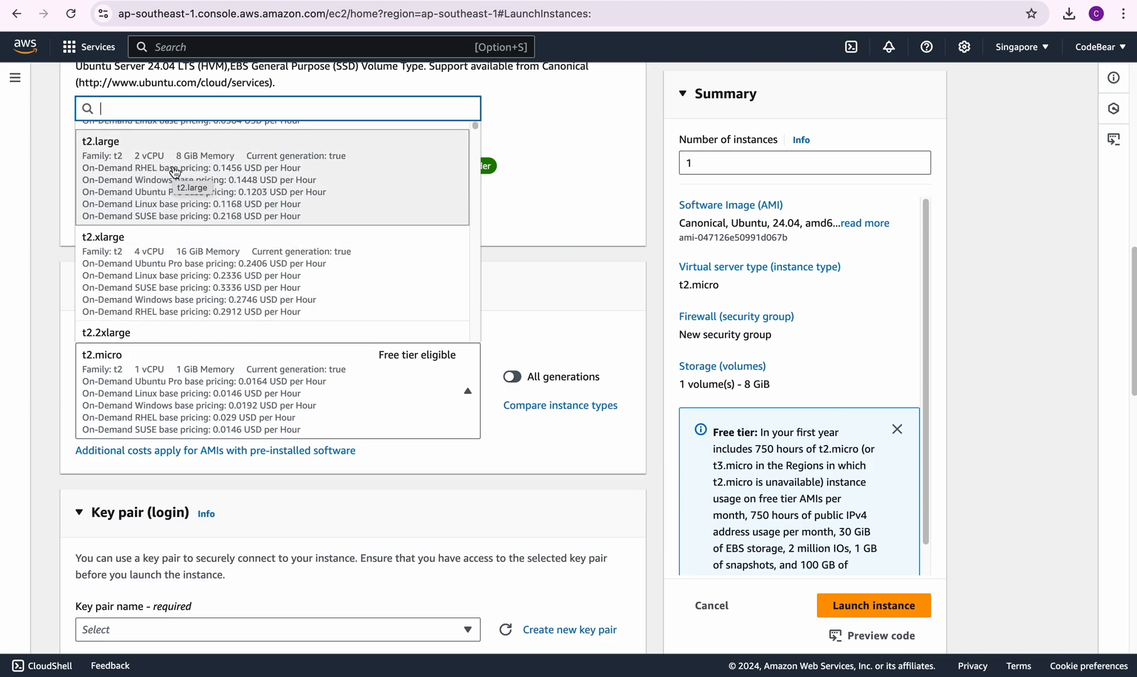
mouse_move(154, 202)
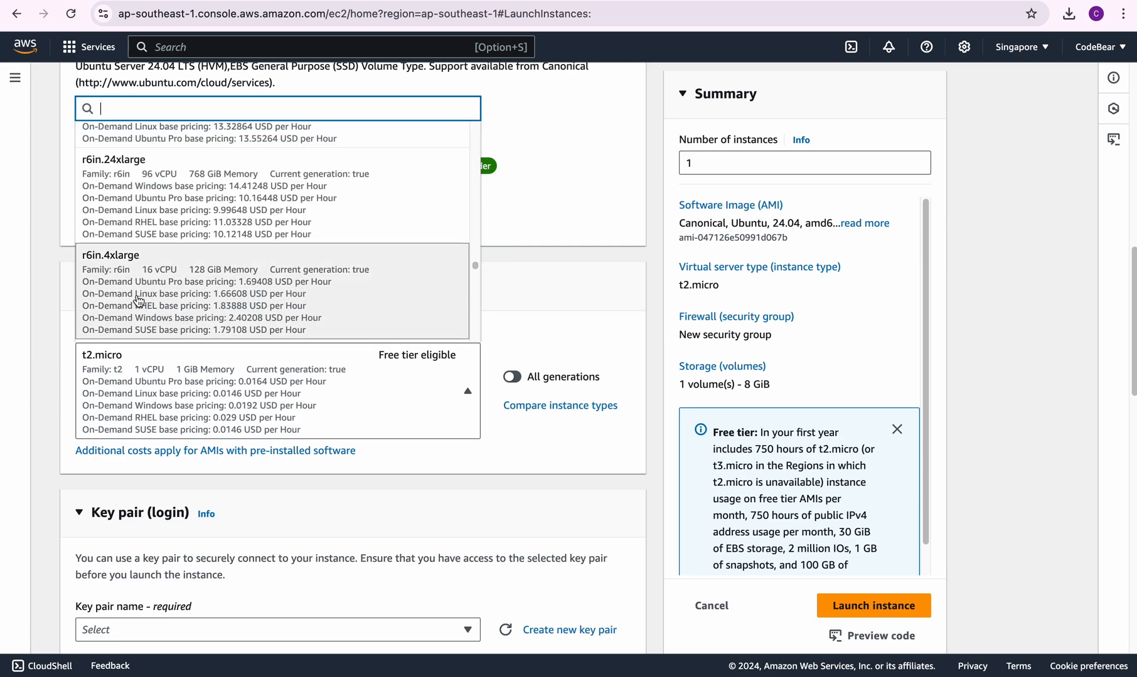
mouse_move(155, 288)
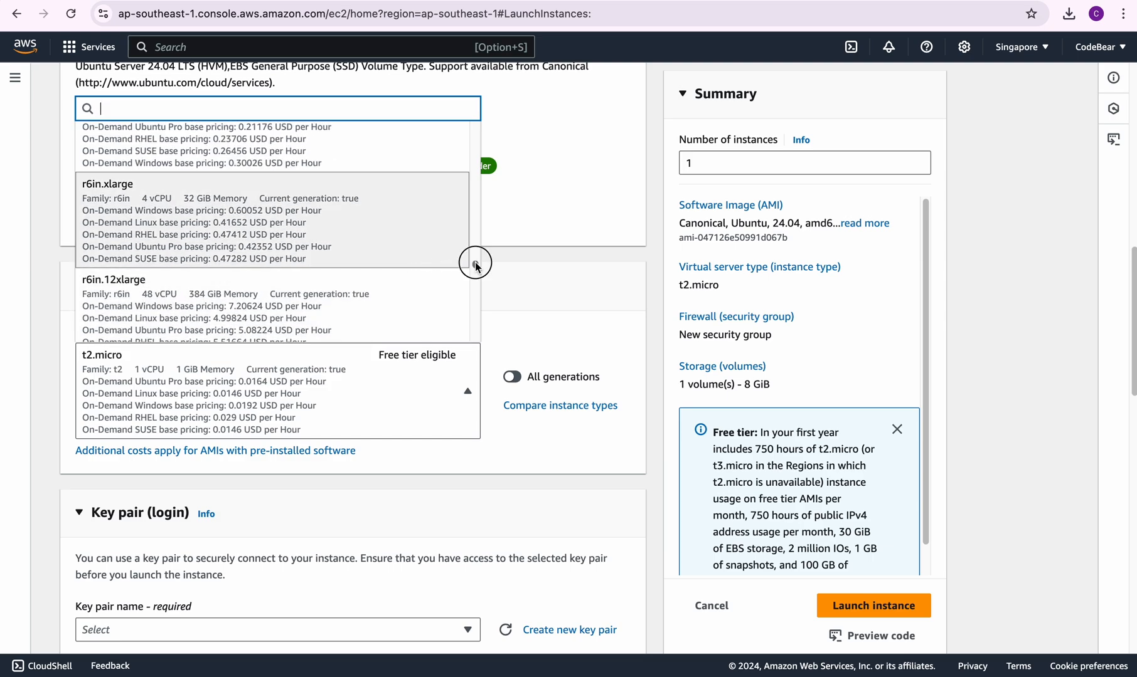
scroll(up, 3)
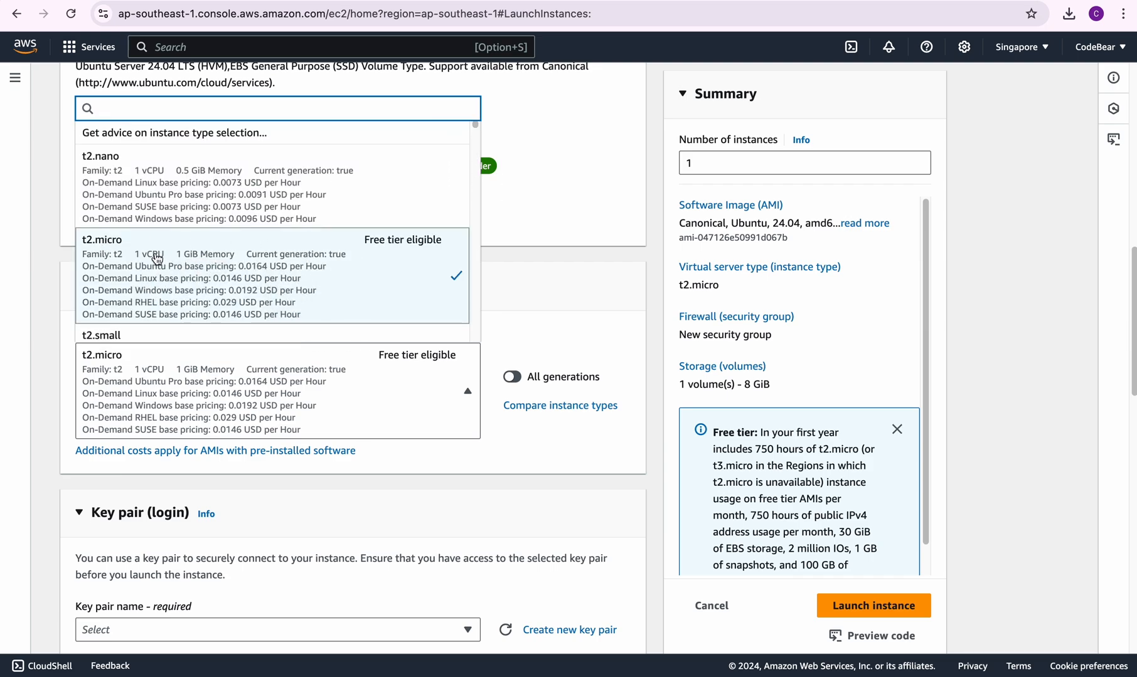
mouse_move(405, 249)
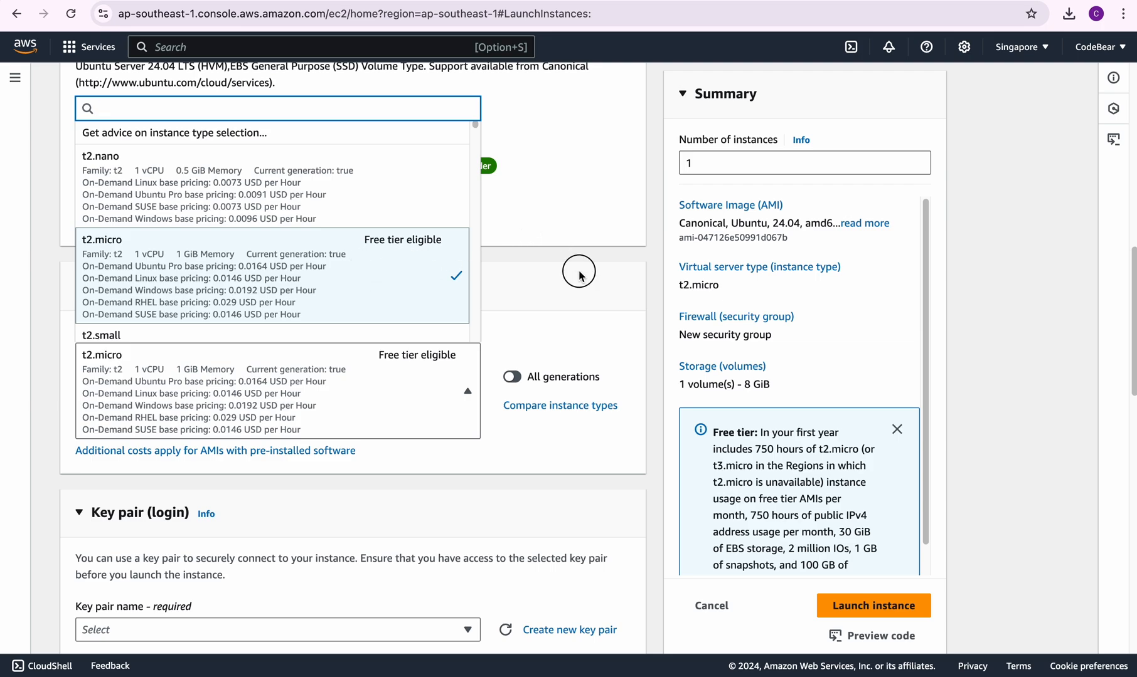
click(271, 276)
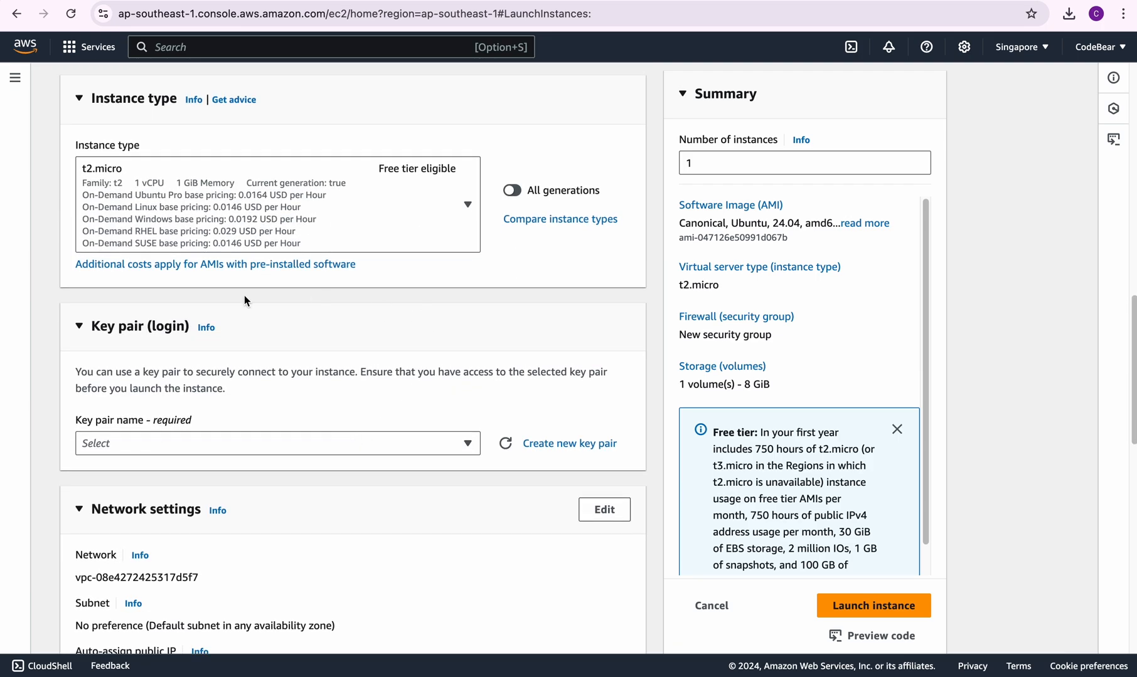
mouse_move(93, 331)
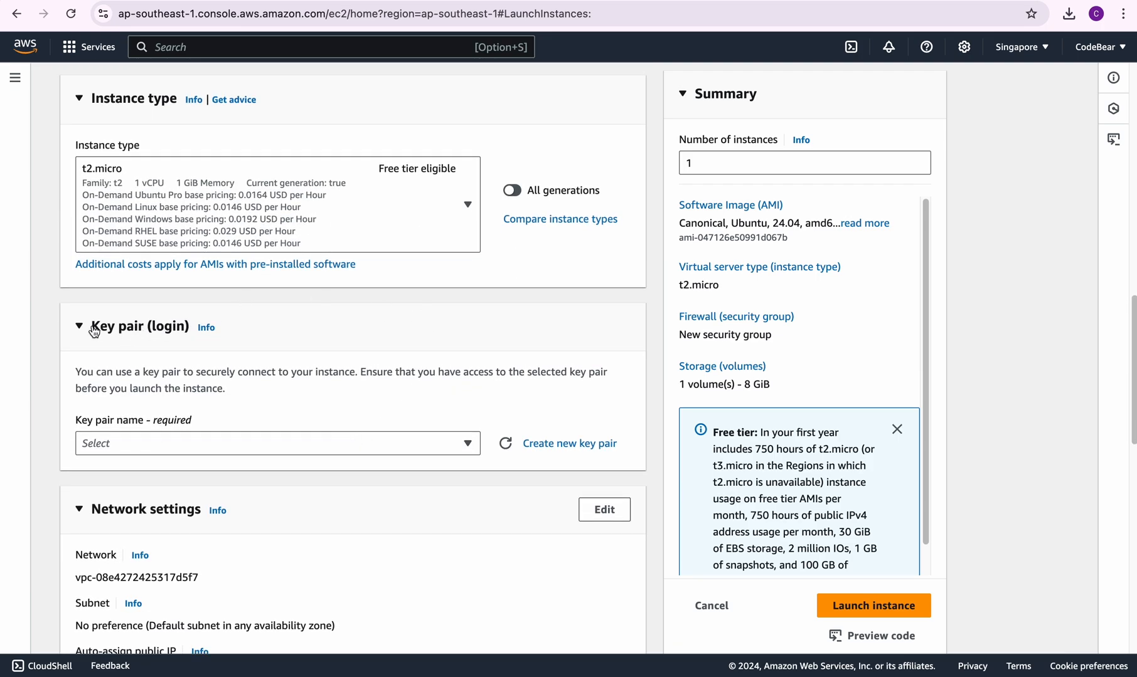
- Open the new key pair dialog from the Key pair (login) section
click(80, 327)
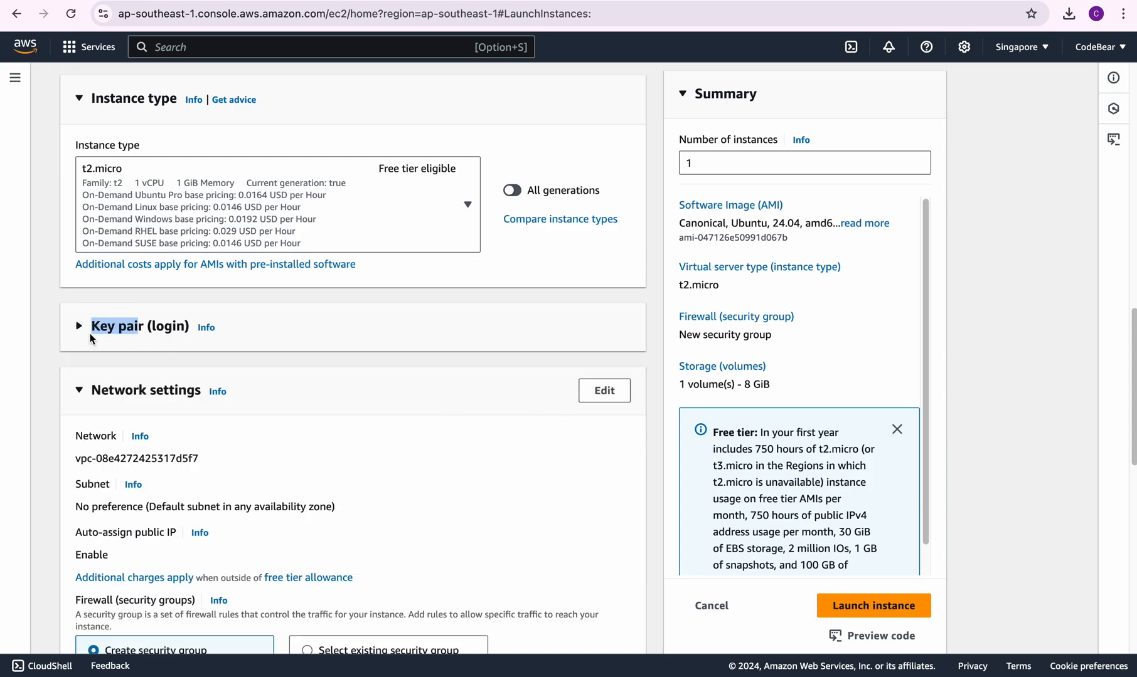
click(79, 326)
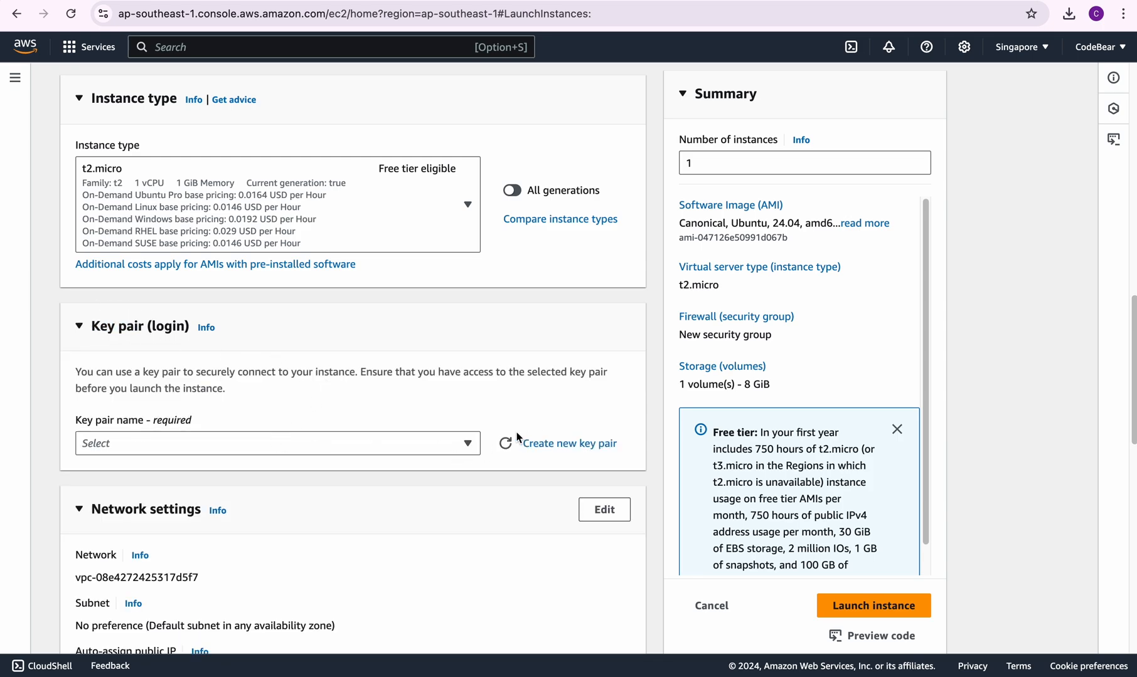
mouse_move(570, 443)
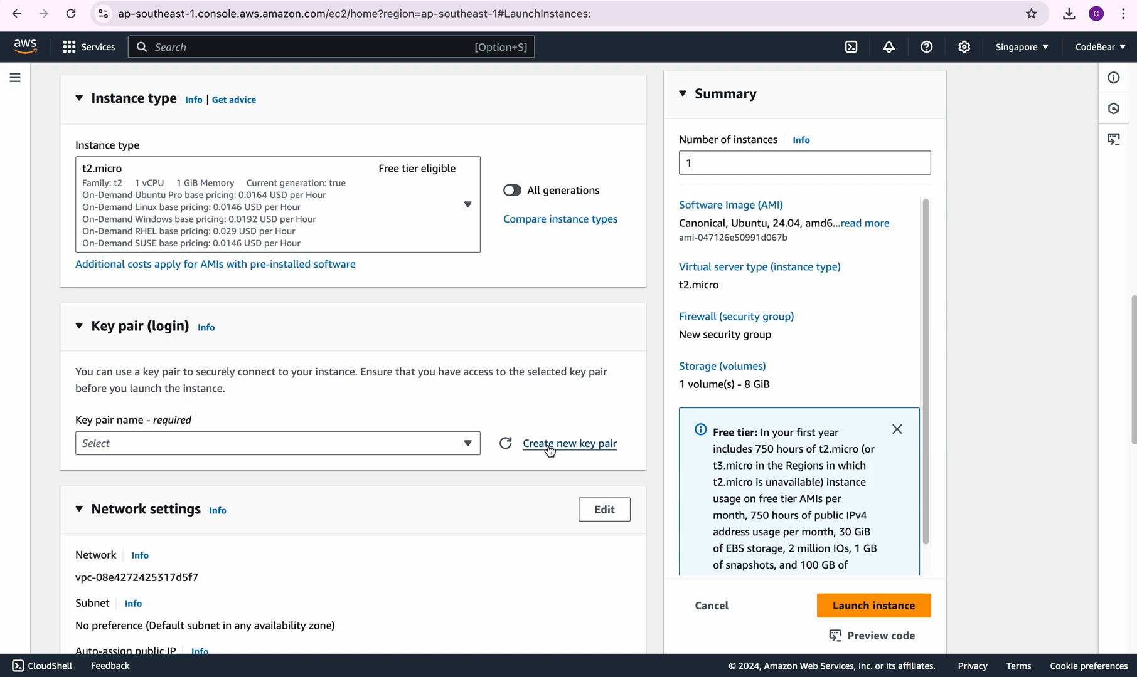
mouse_move(536, 425)
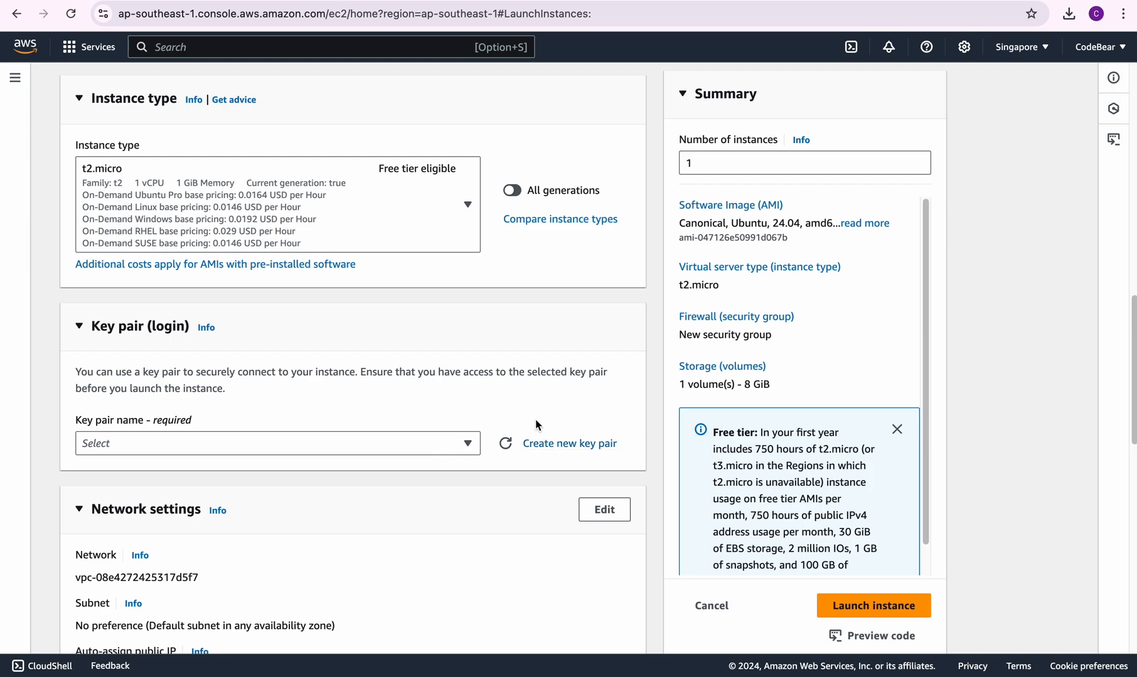
click(568, 444)
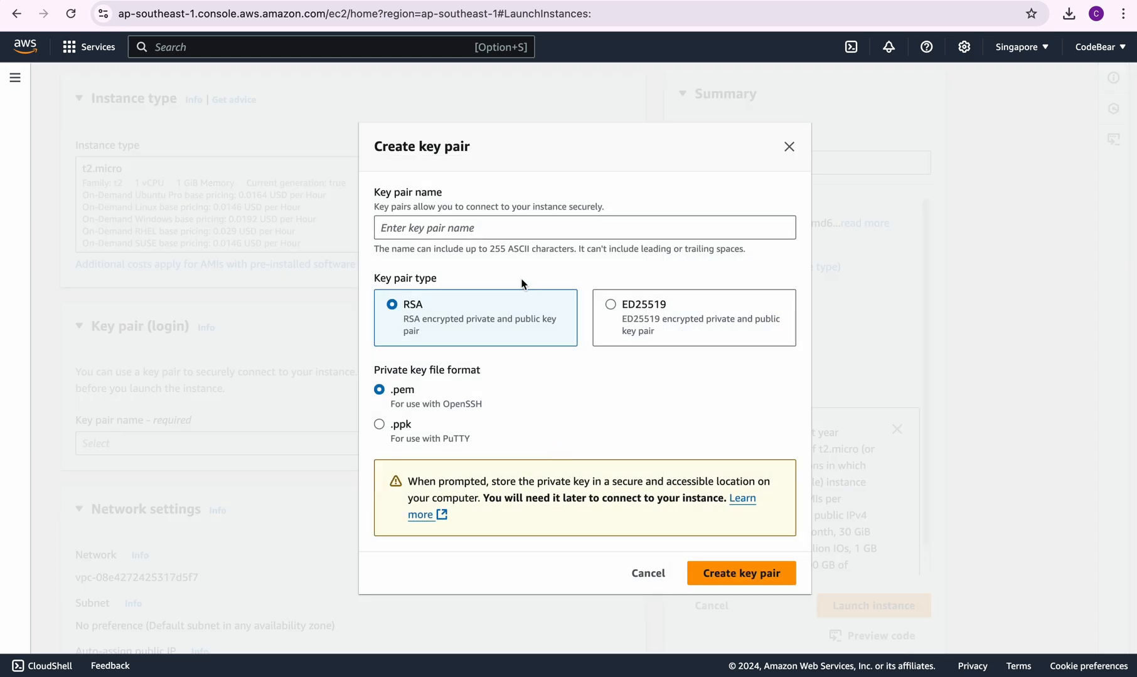
- Create RSA key pair 'ec2-server' in .pem format and download it
click(583, 227)
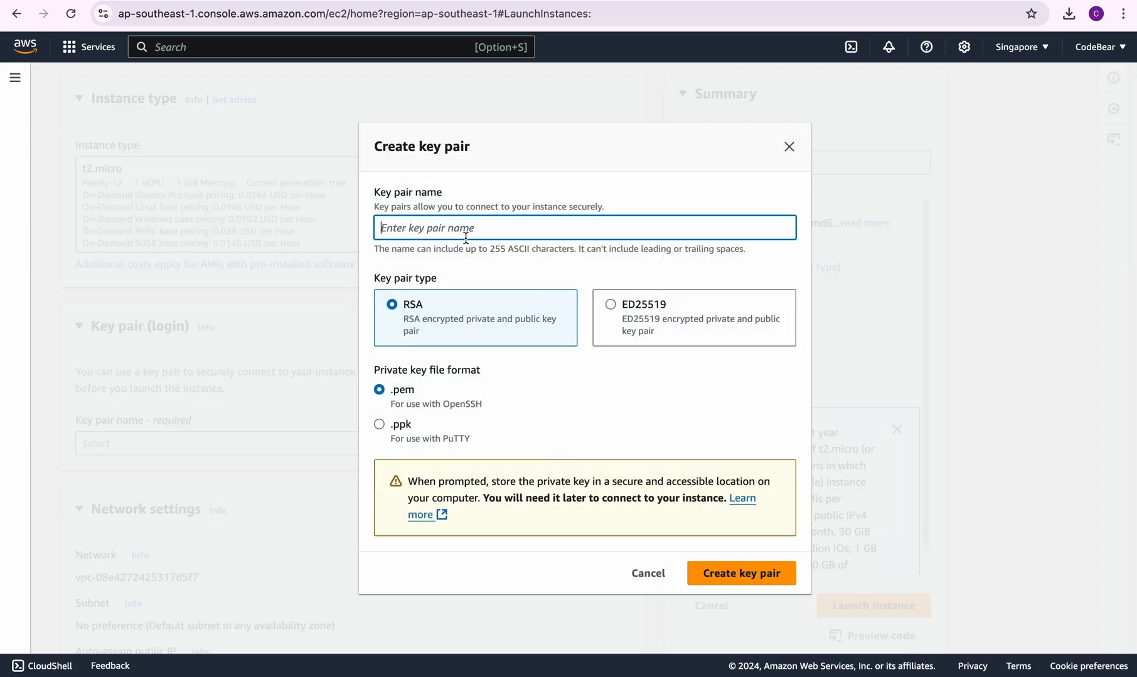
text(ec2-ser)
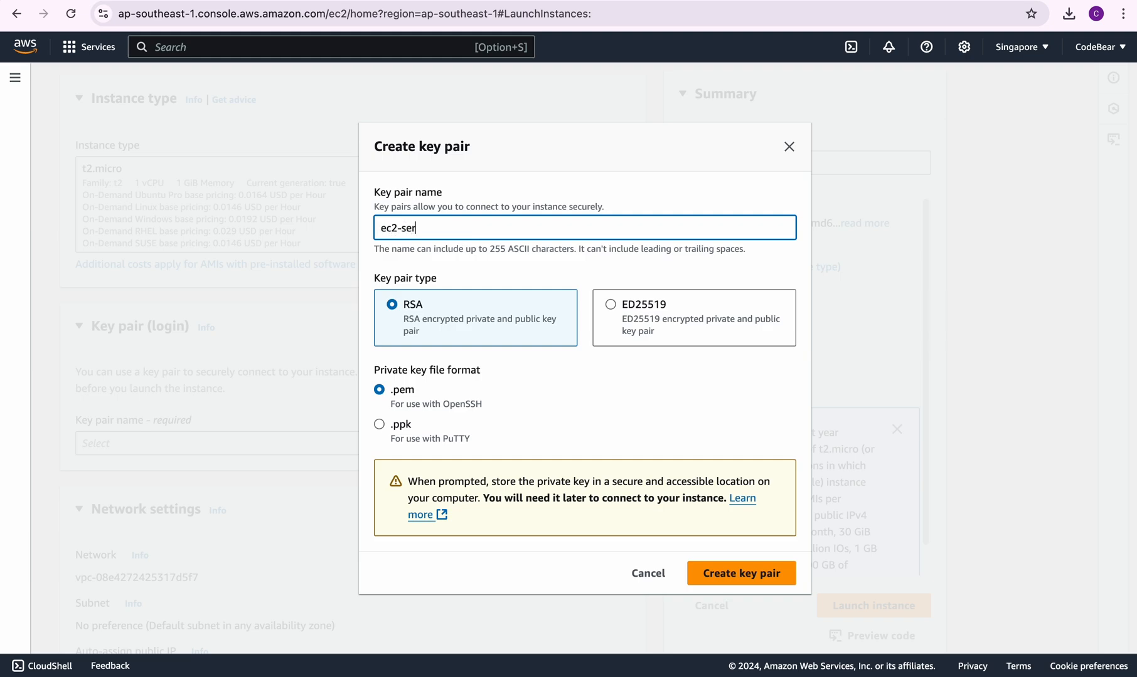
text(ver)
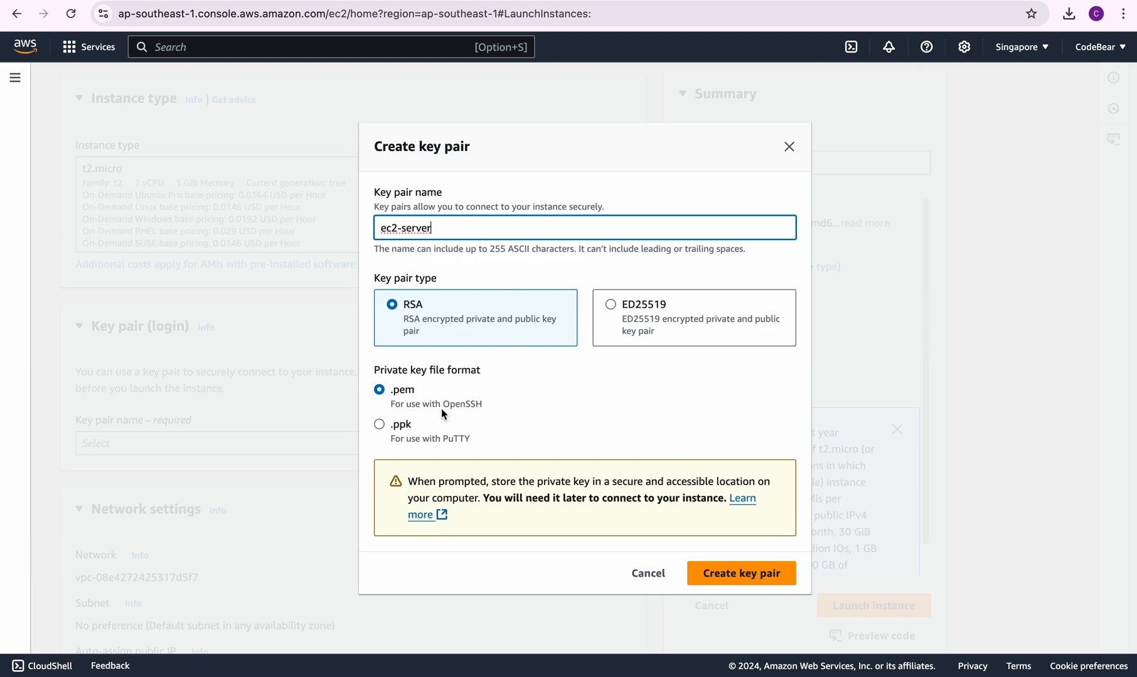
mouse_move(397, 402)
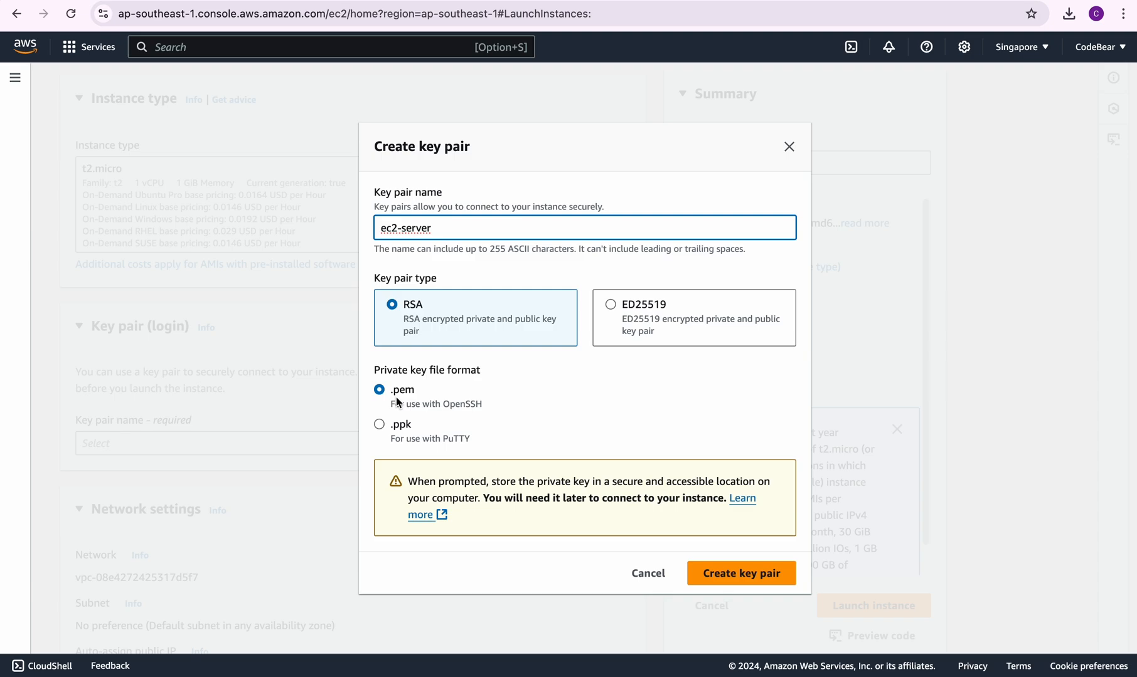
mouse_move(500, 412)
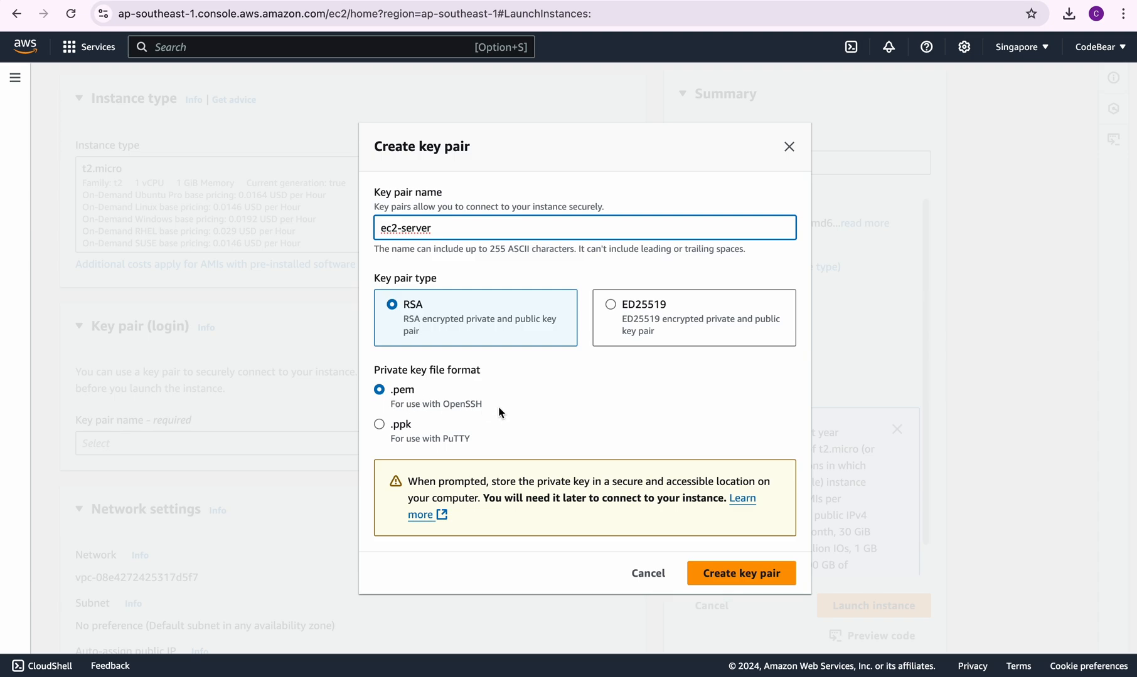
mouse_move(395, 389)
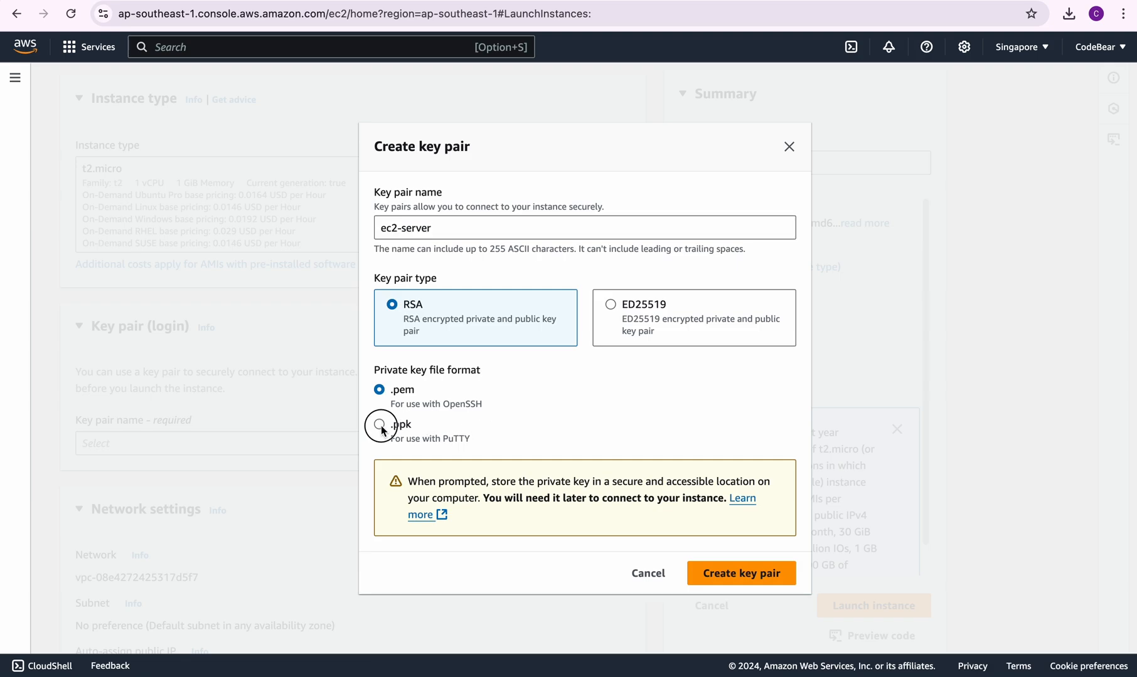
click(380, 425)
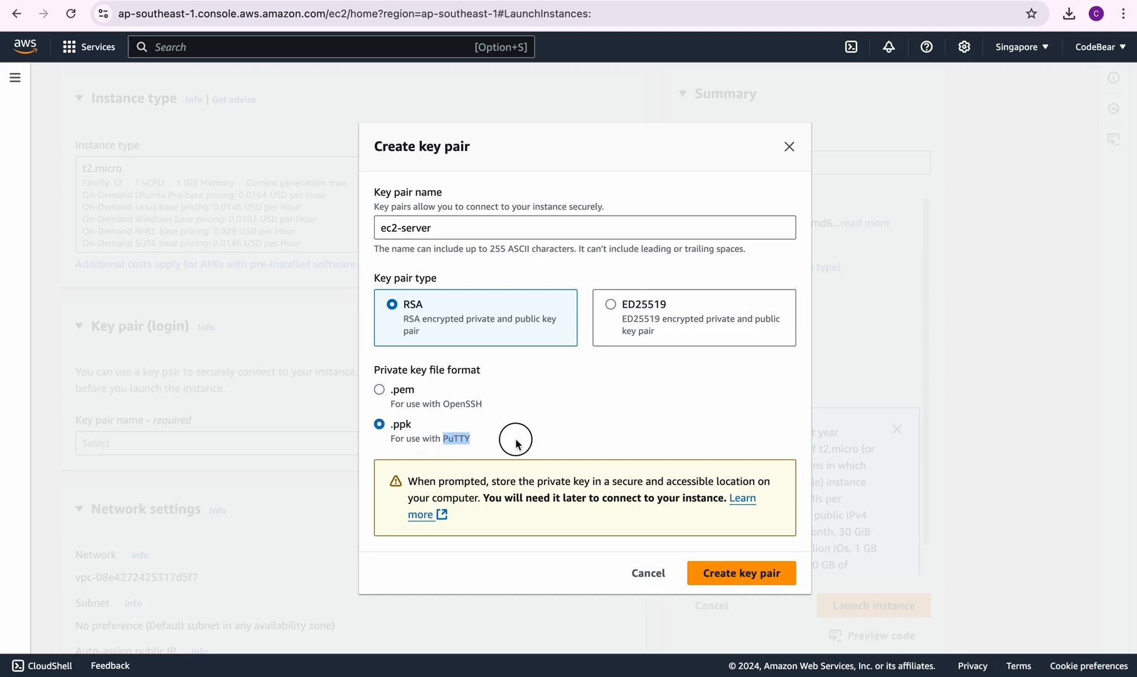
mouse_move(564, 392)
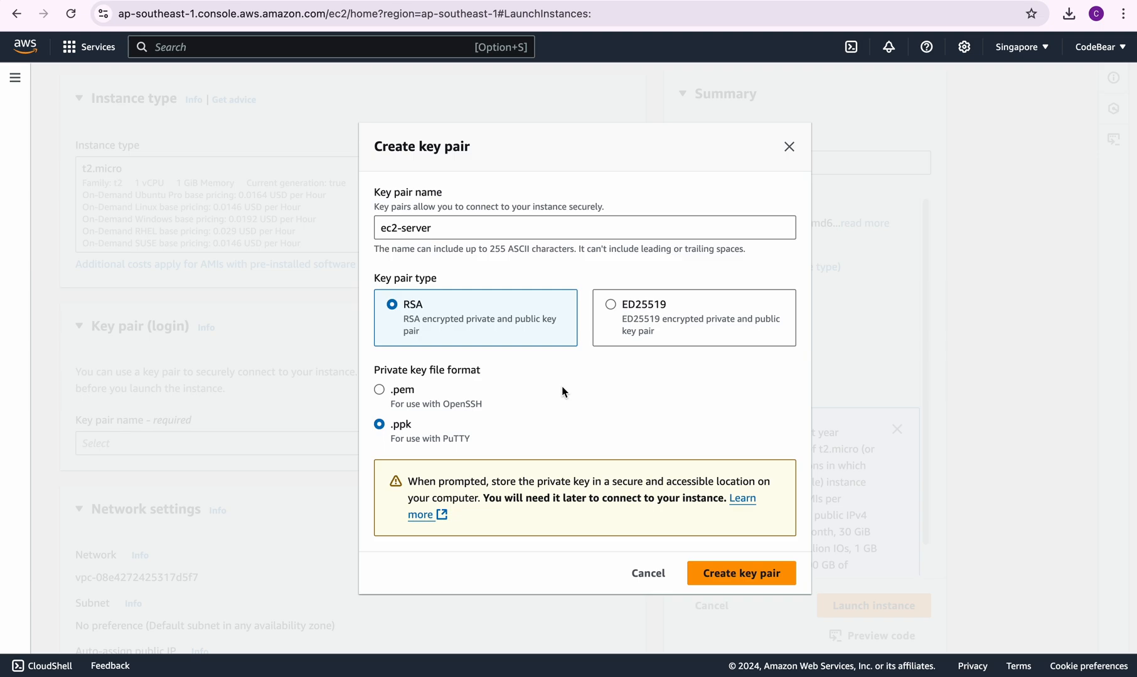
mouse_move(487, 397)
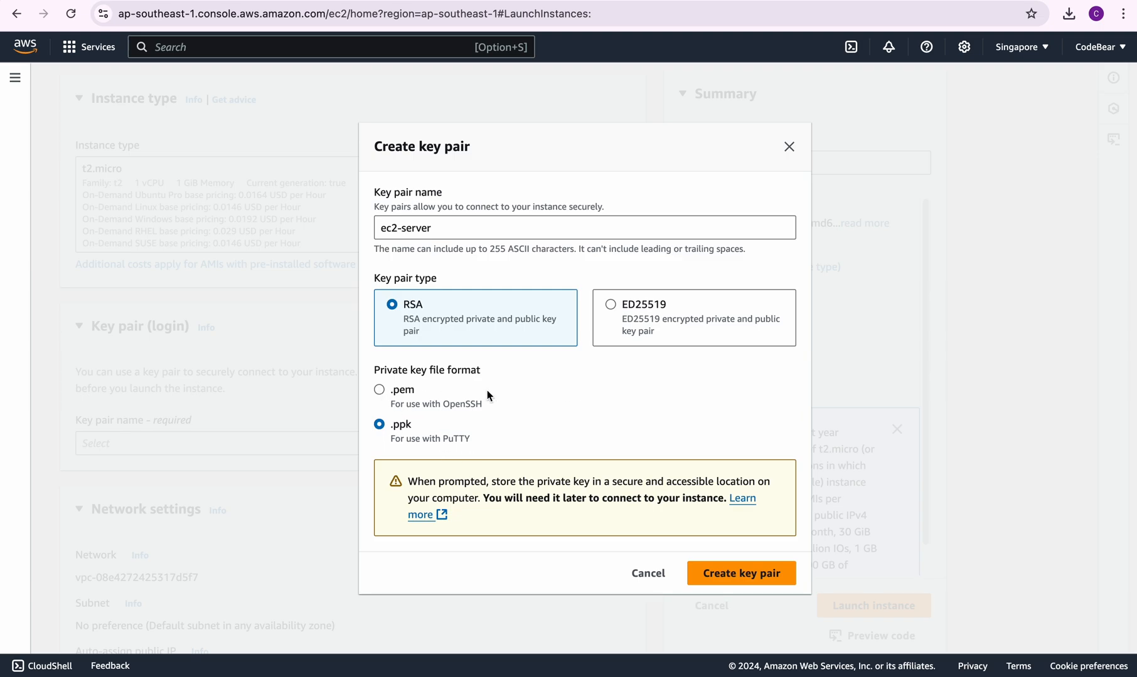
click(380, 389)
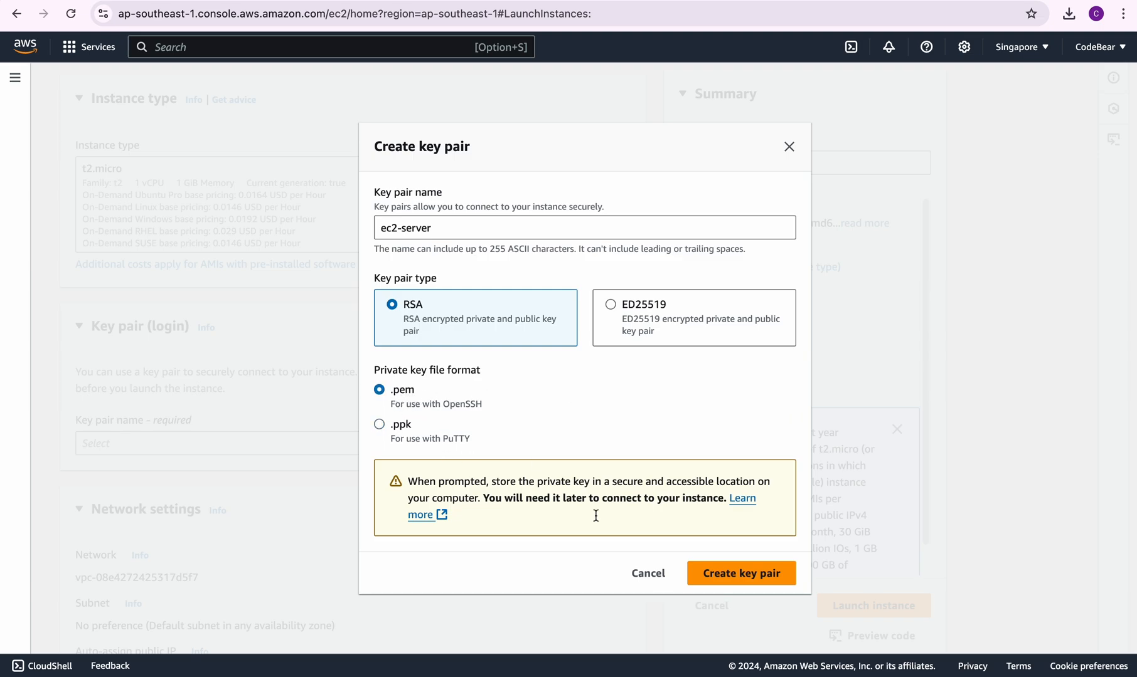
mouse_move(741, 573)
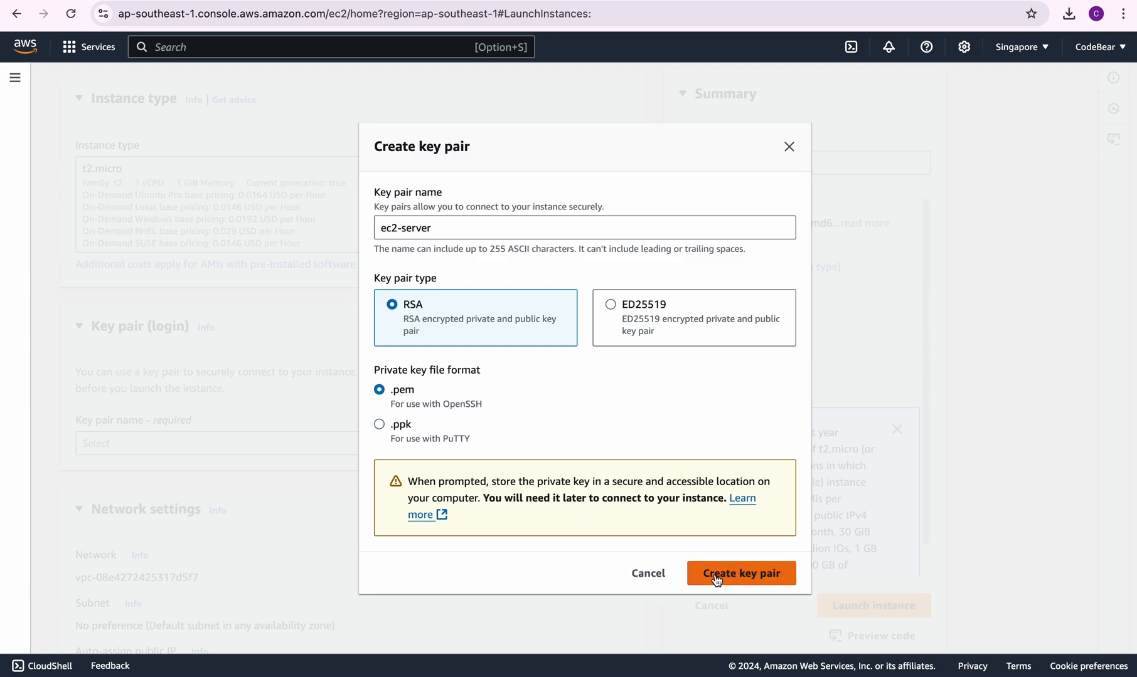
click(741, 573)
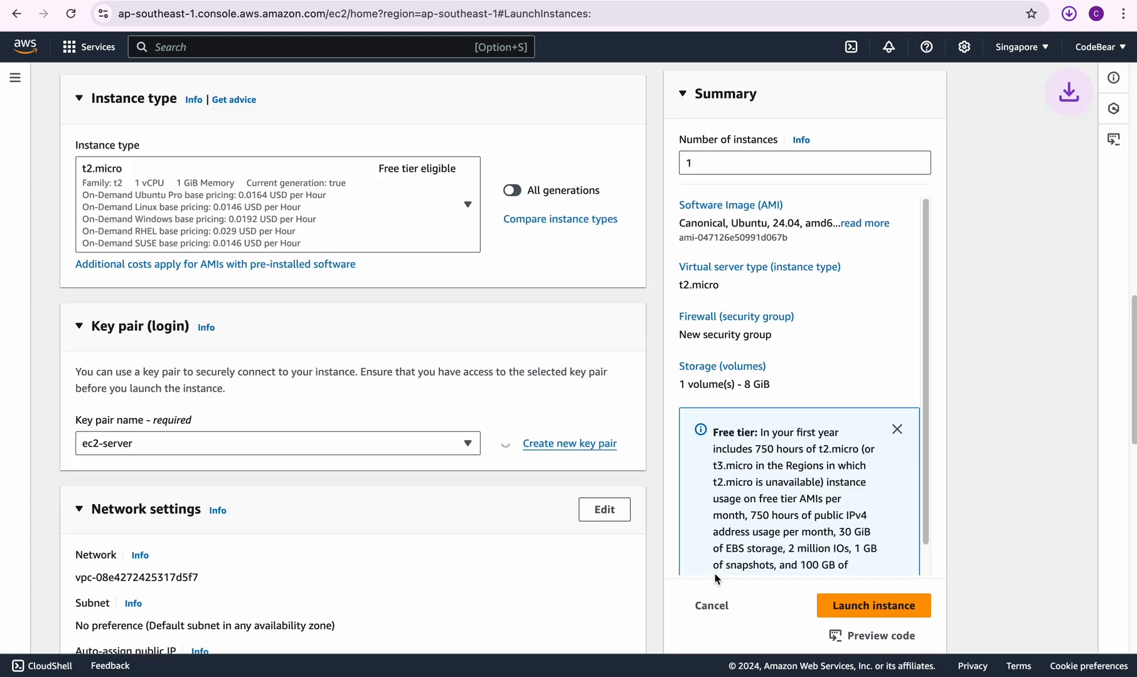
- Confirm ec2-server.pem downloaded and keep a new security group allowing SSH from anywhere
click(1068, 14)
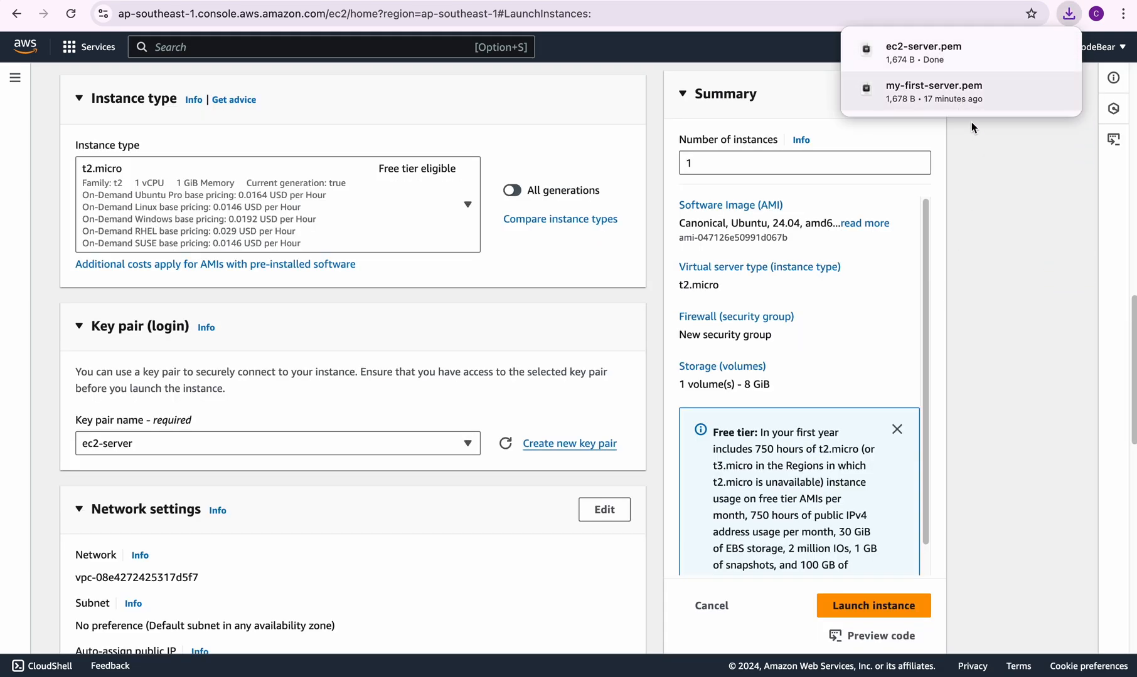
scroll(down, 3)
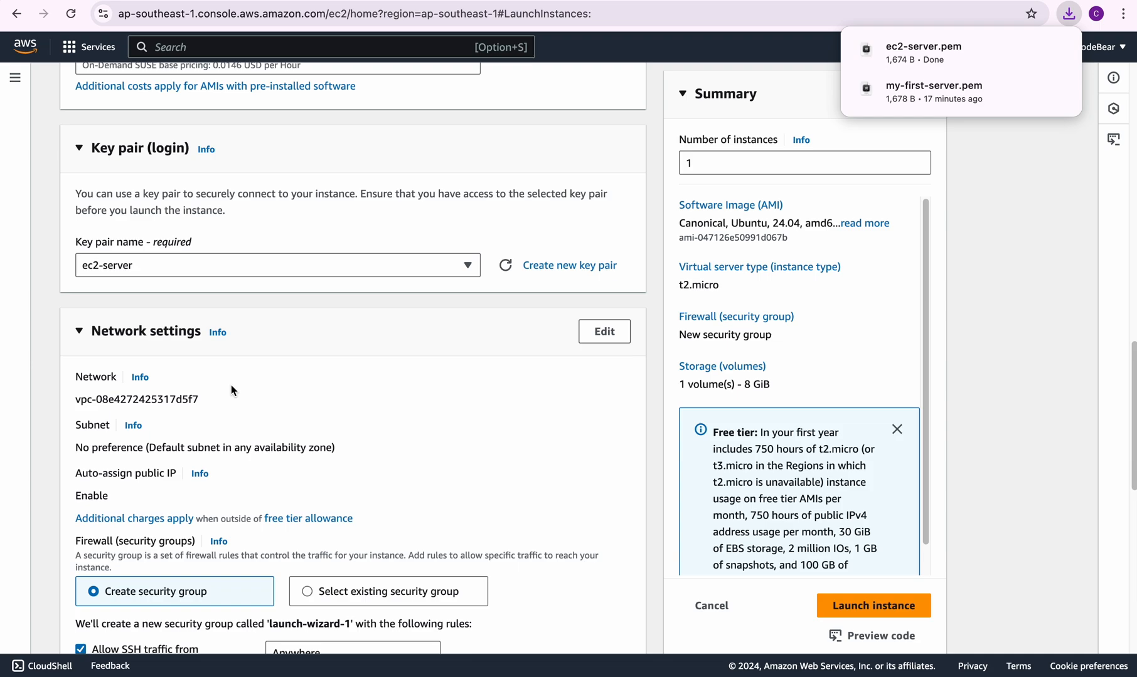
scroll(down, 3)
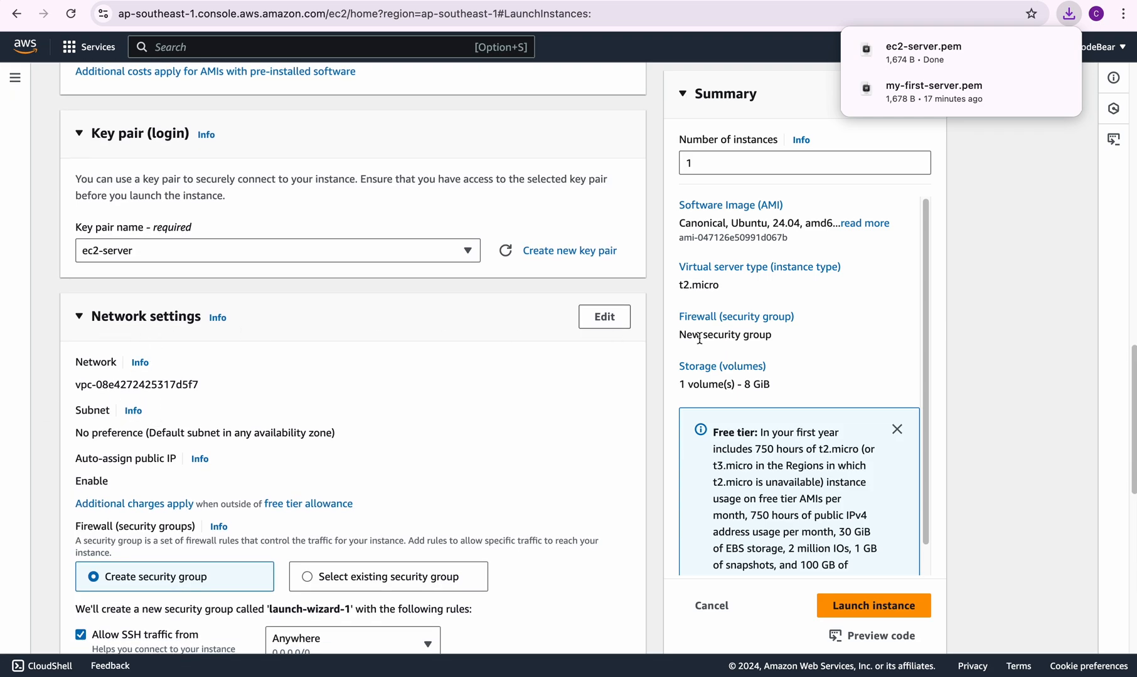
mouse_move(282, 393)
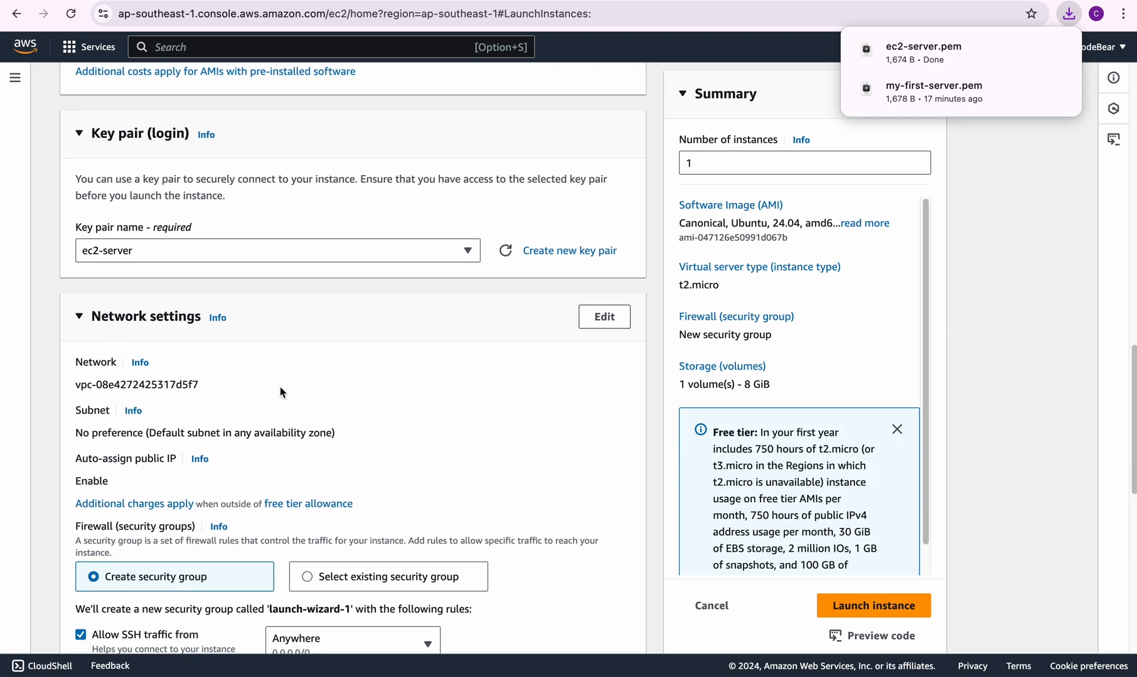
scroll(down, 3)
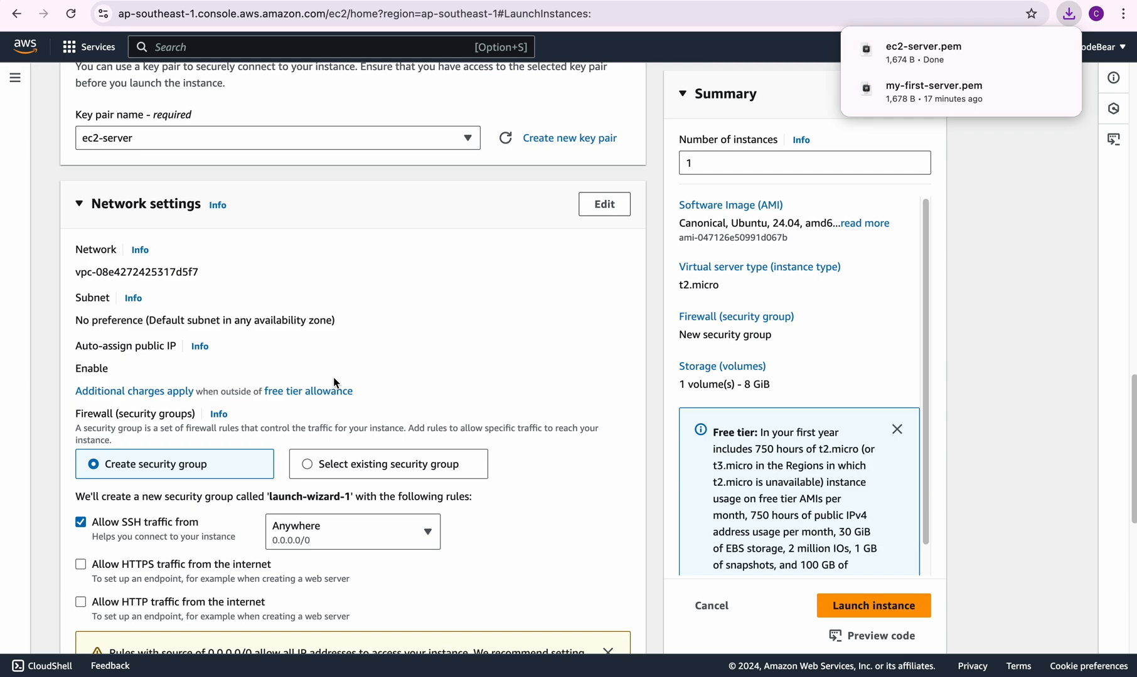
mouse_move(369, 471)
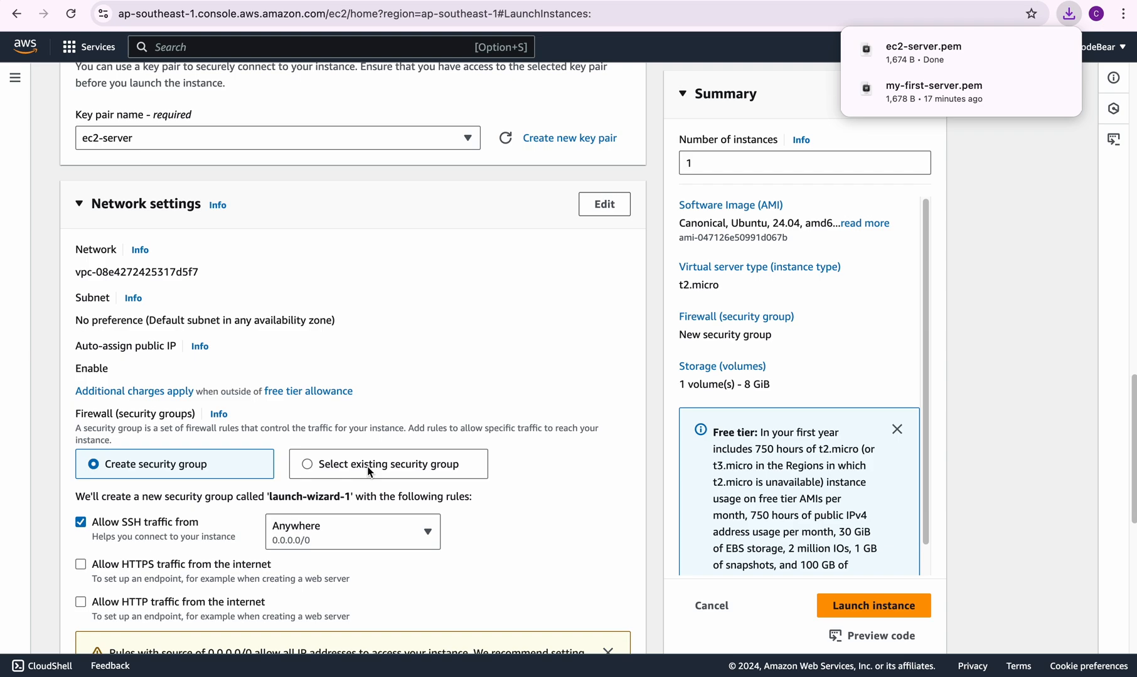
mouse_move(132, 463)
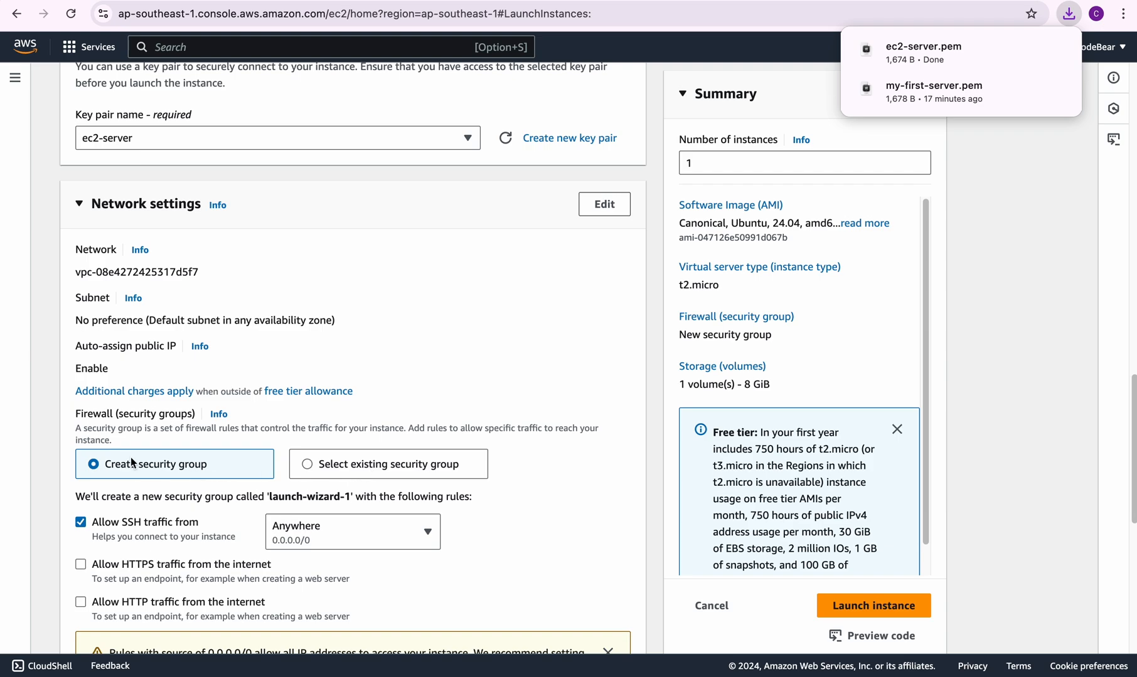
mouse_move(249, 475)
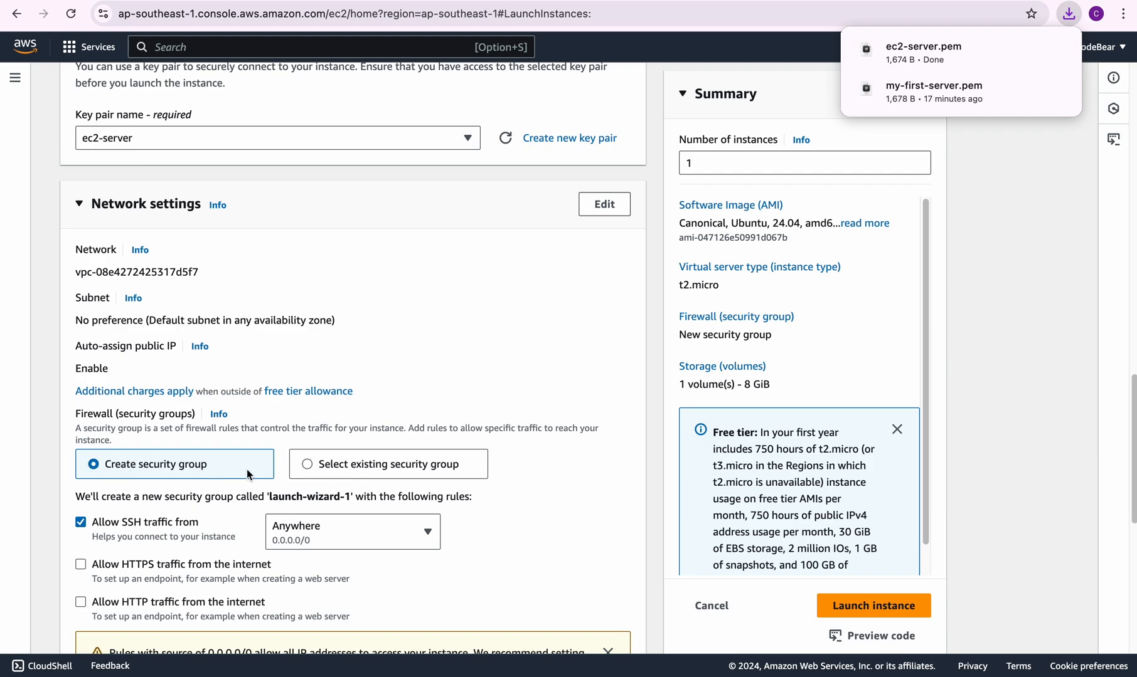
mouse_move(160, 541)
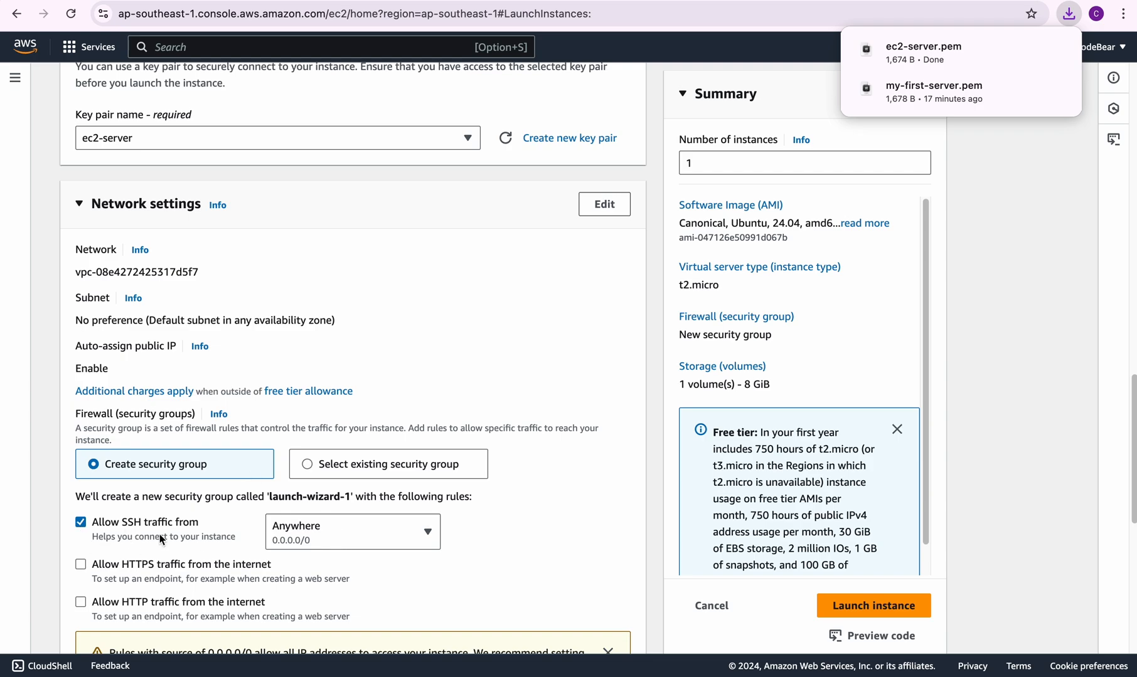
mouse_move(573, 504)
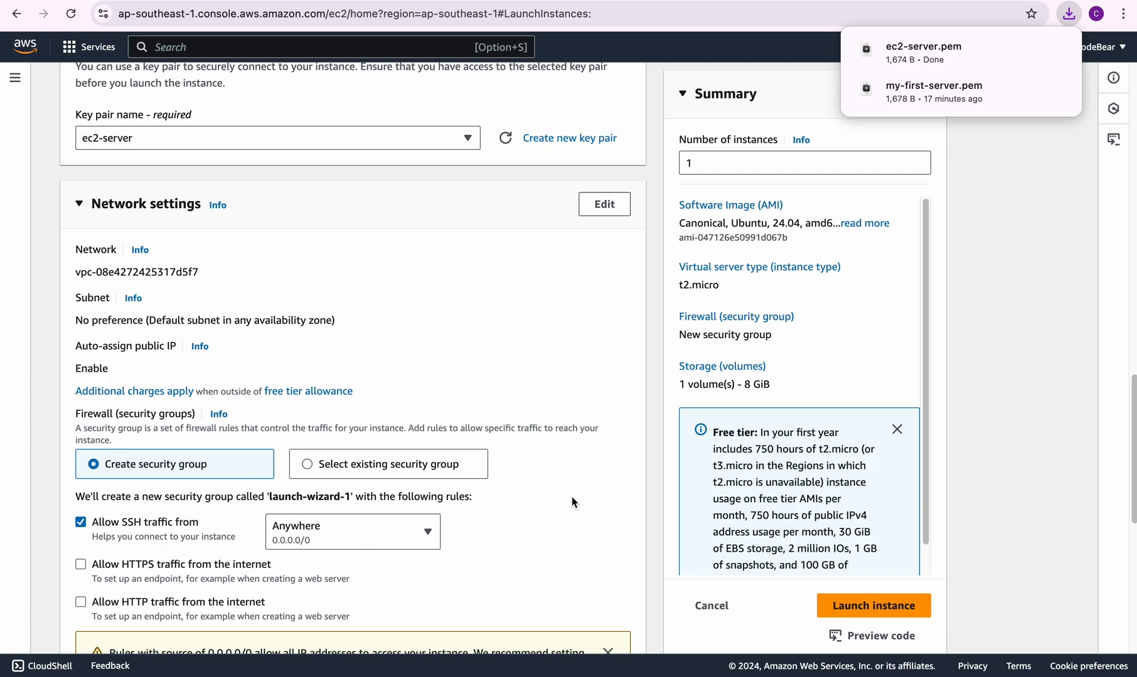
scroll(down, 3)
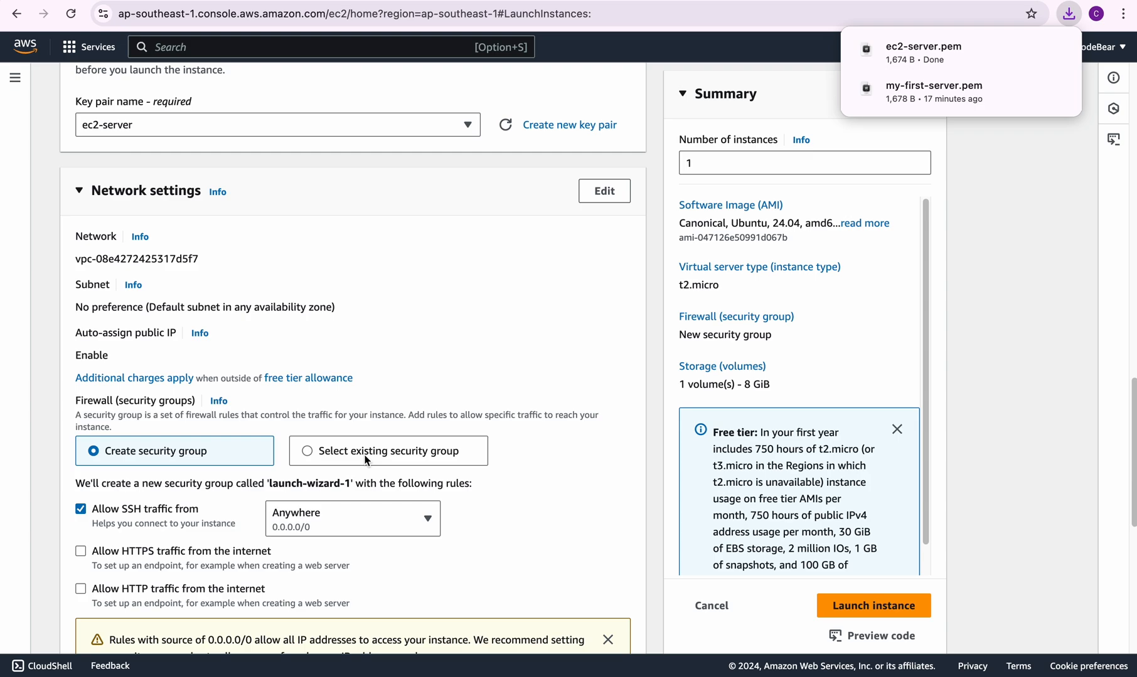
mouse_move(455, 557)
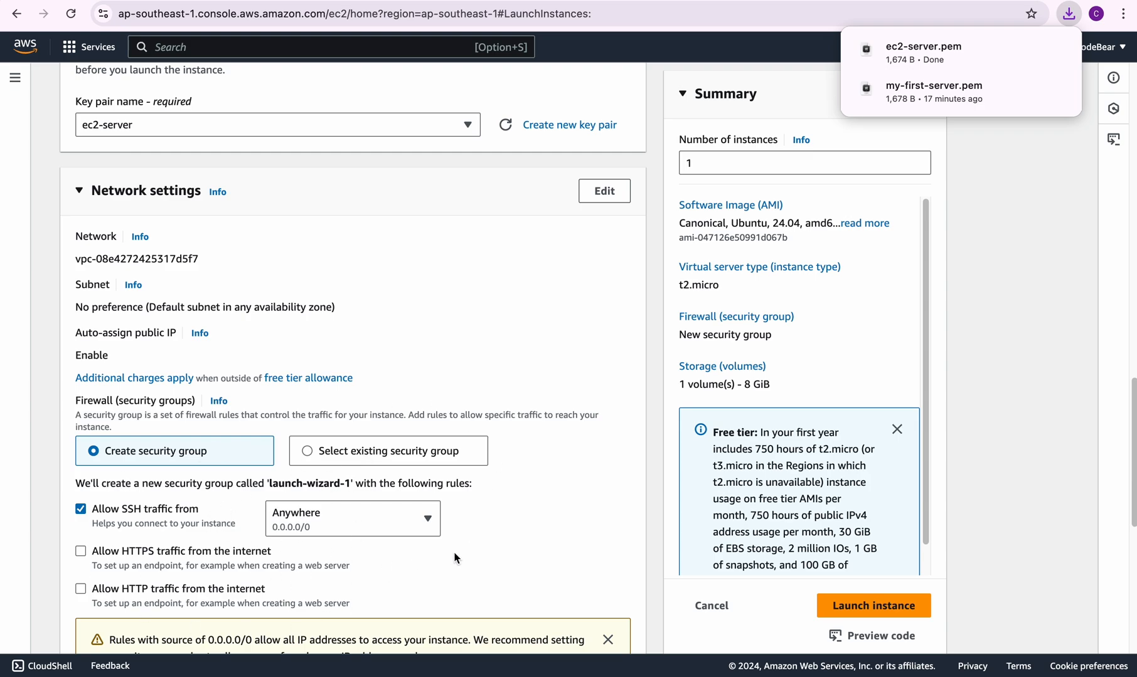
mouse_move(503, 555)
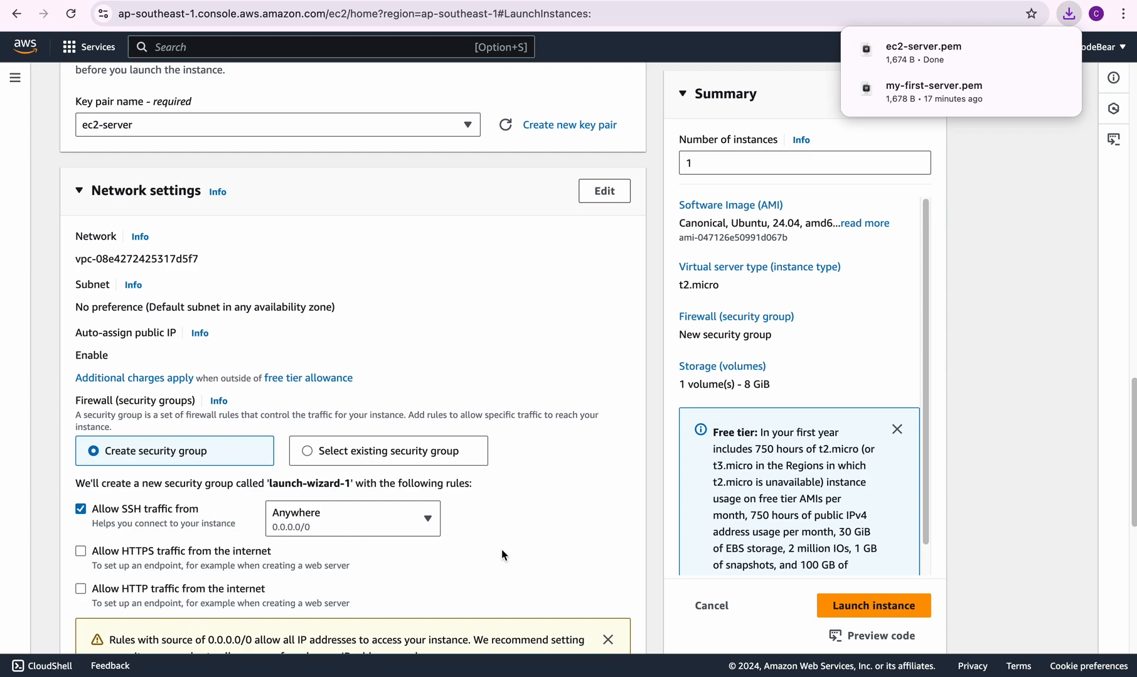
mouse_move(362, 540)
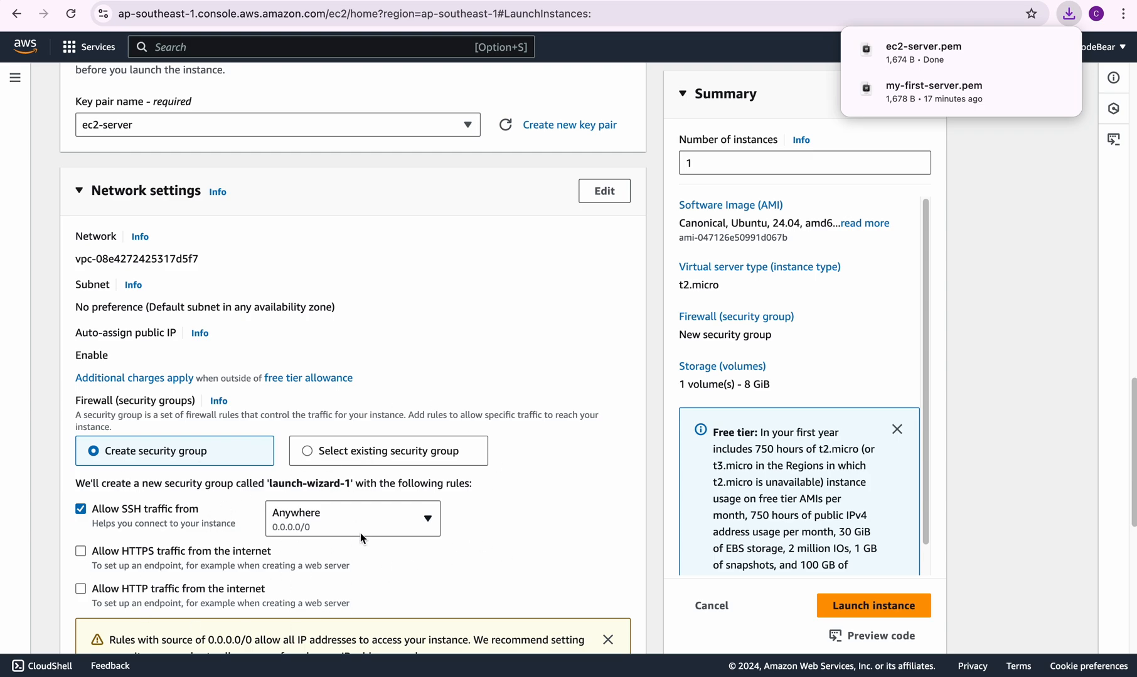
scroll(down, 3)
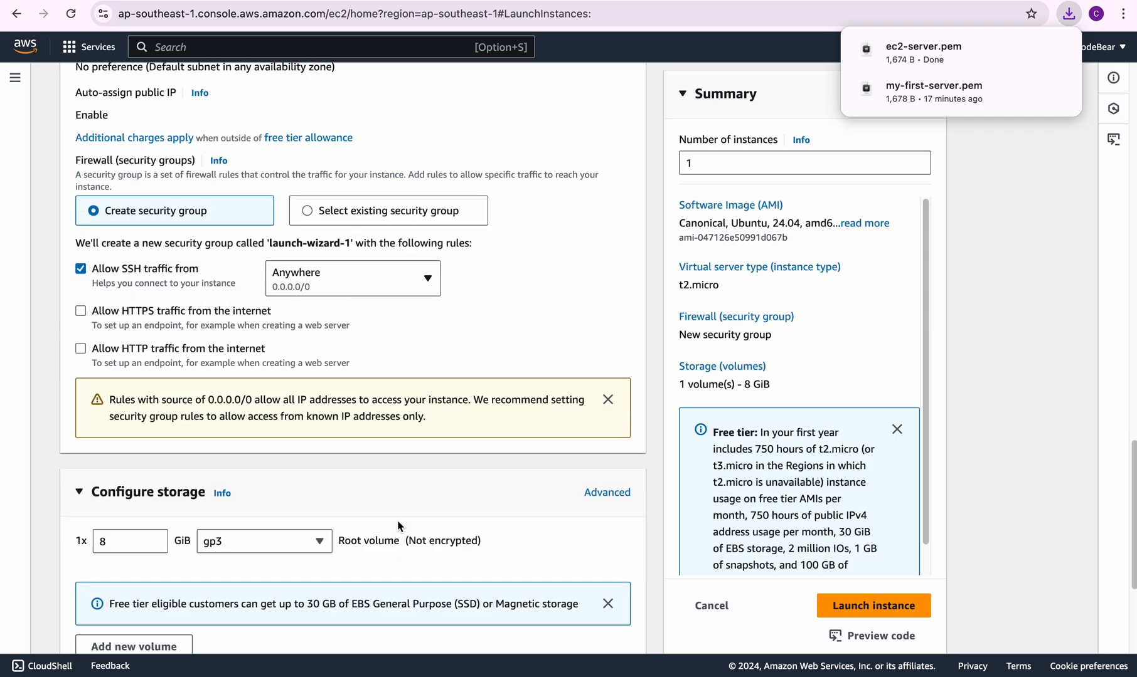
scroll(down, 3)
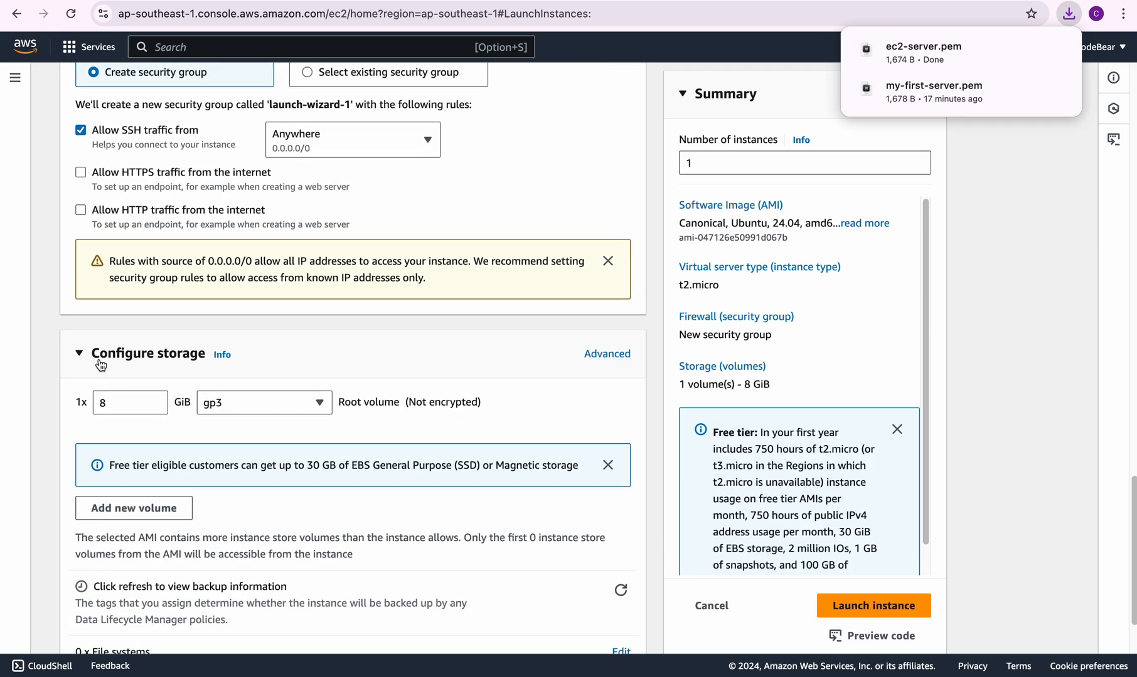
mouse_move(305, 464)
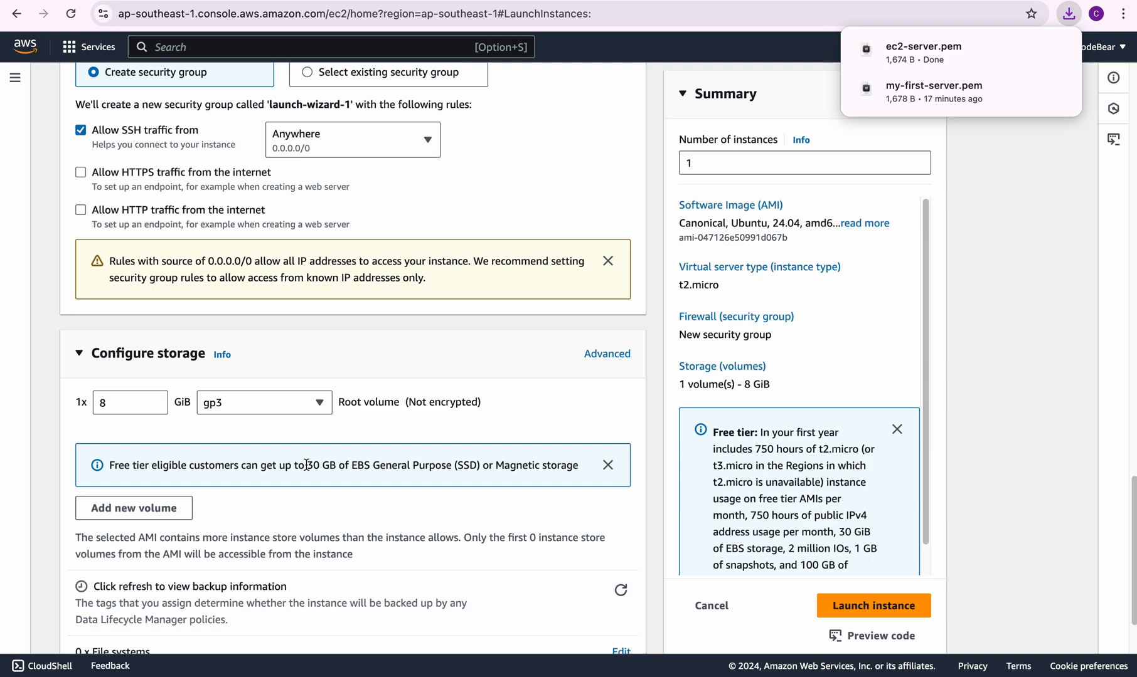
double_click(318, 465)
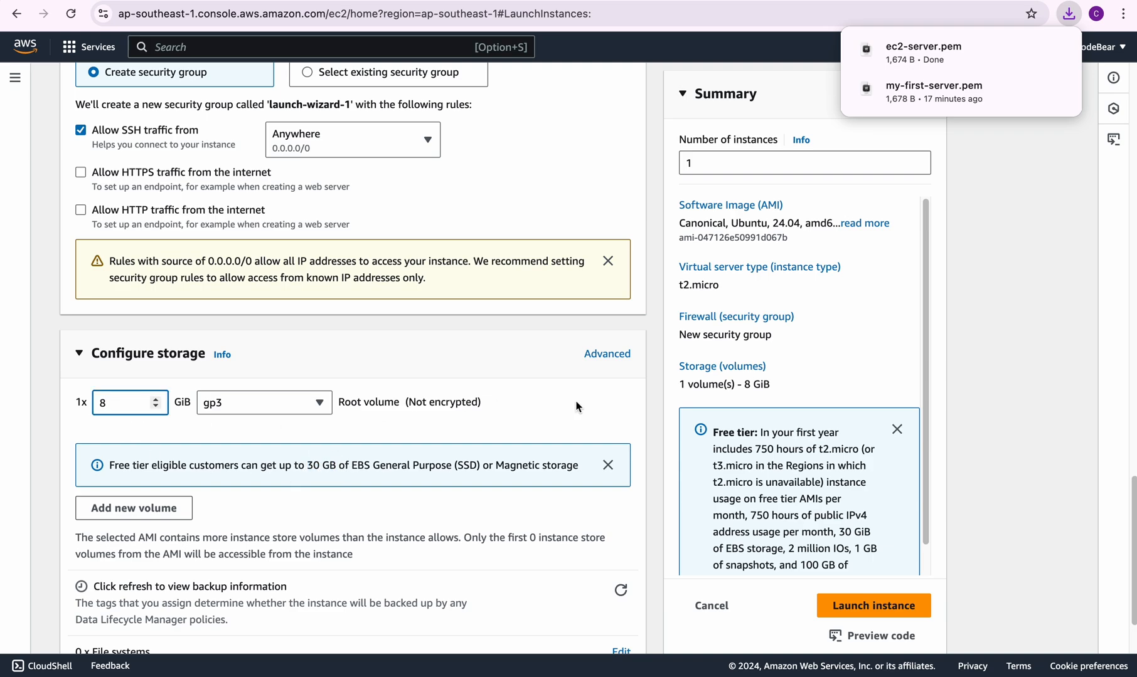
scroll(down, 3)
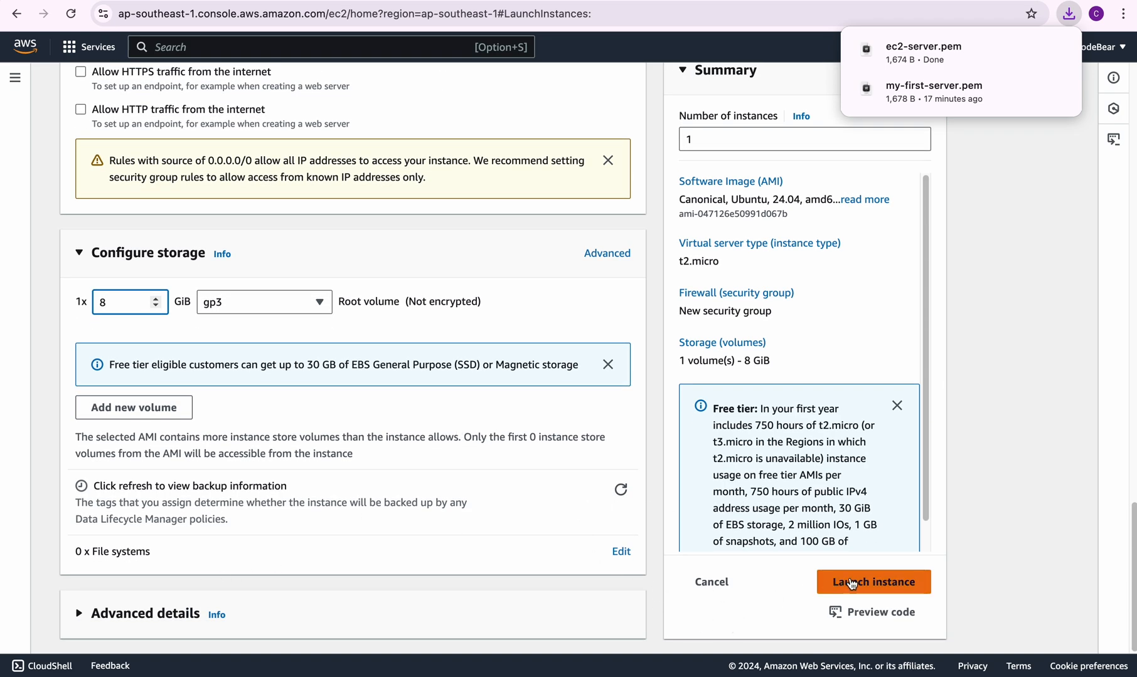
- Launch the configured ec2-server instance from the Summary panel
click(872, 582)
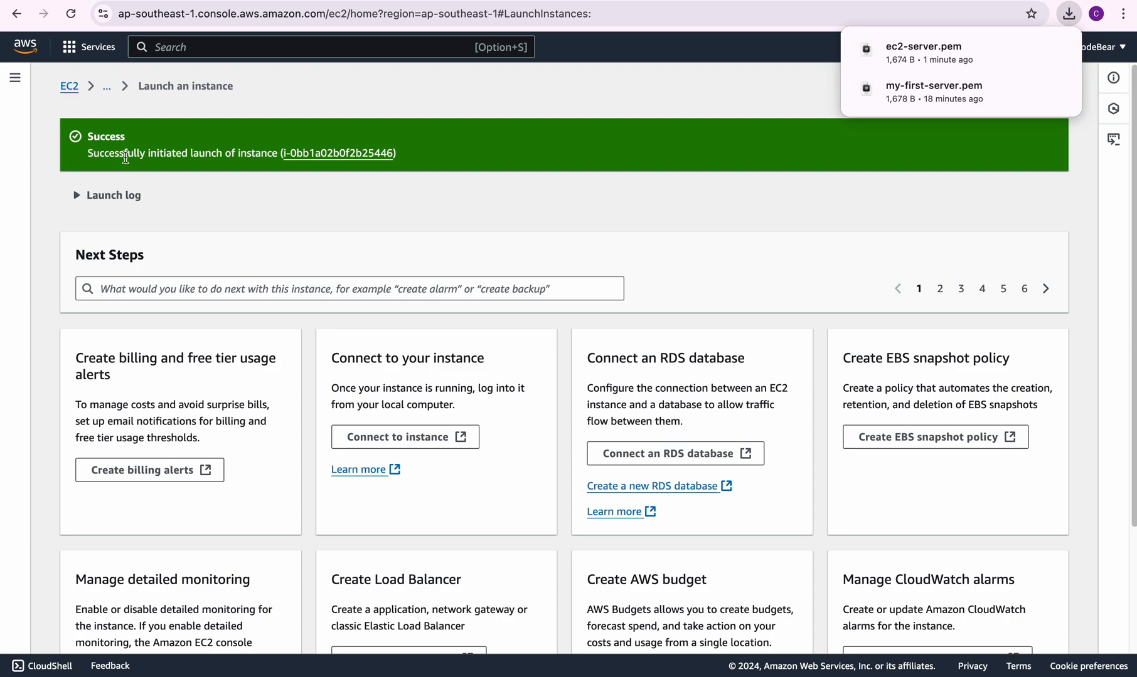
mouse_move(308, 162)
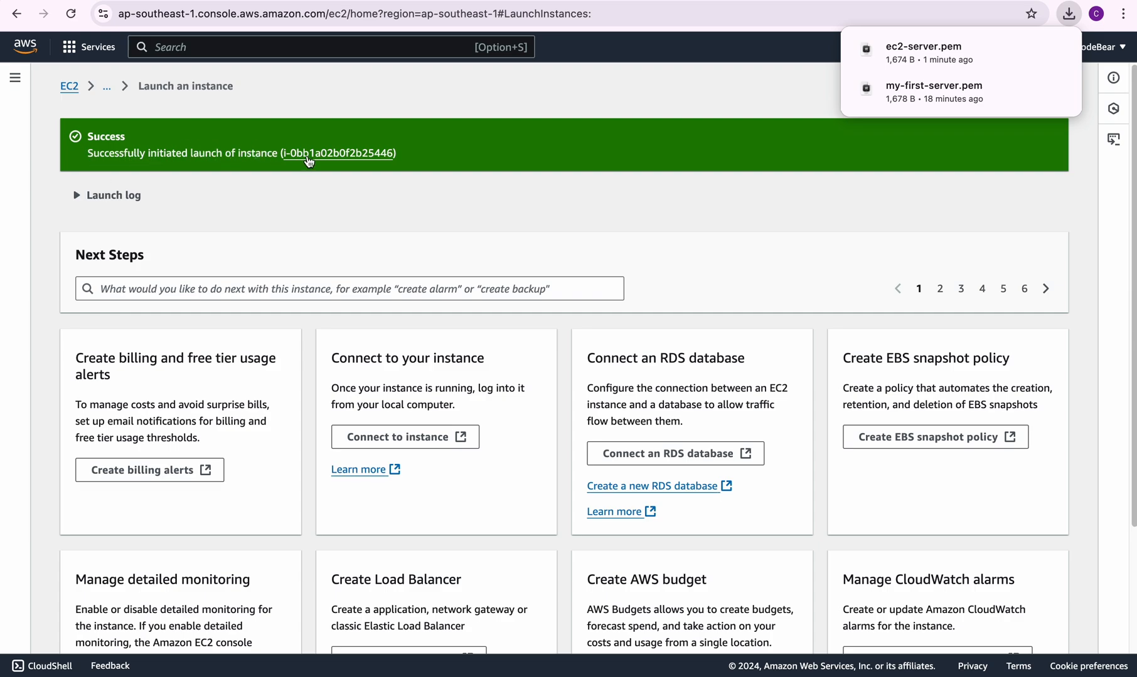
mouse_move(372, 169)
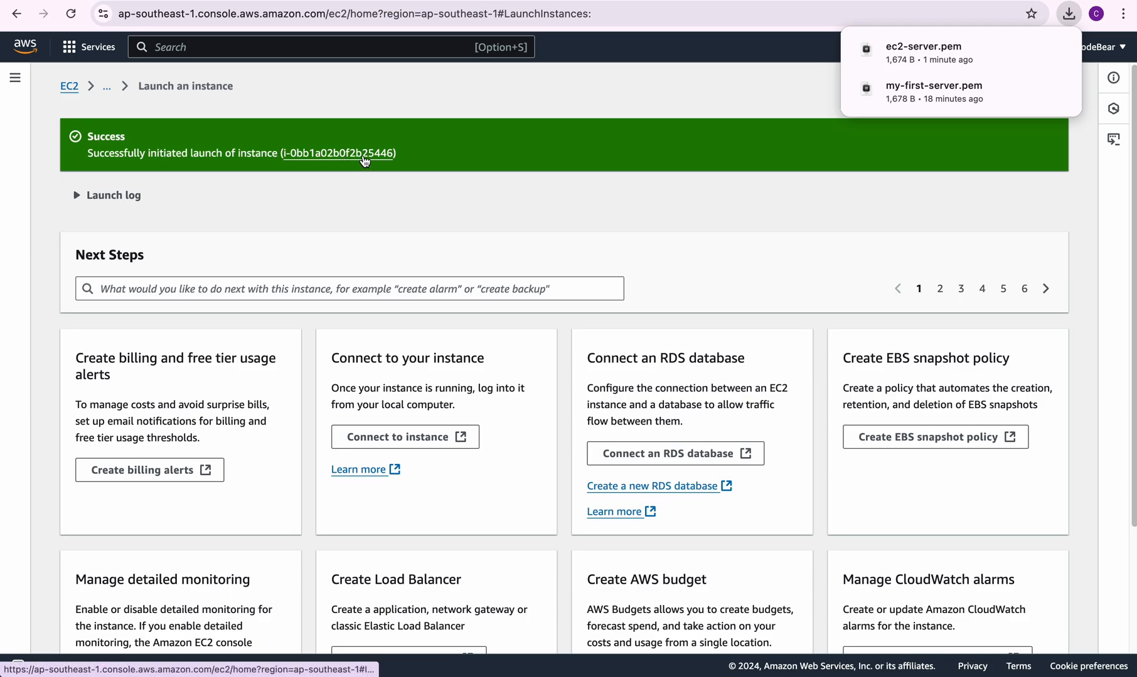
- Open the new instance from the success banner and review ec2-server's details
click(338, 153)
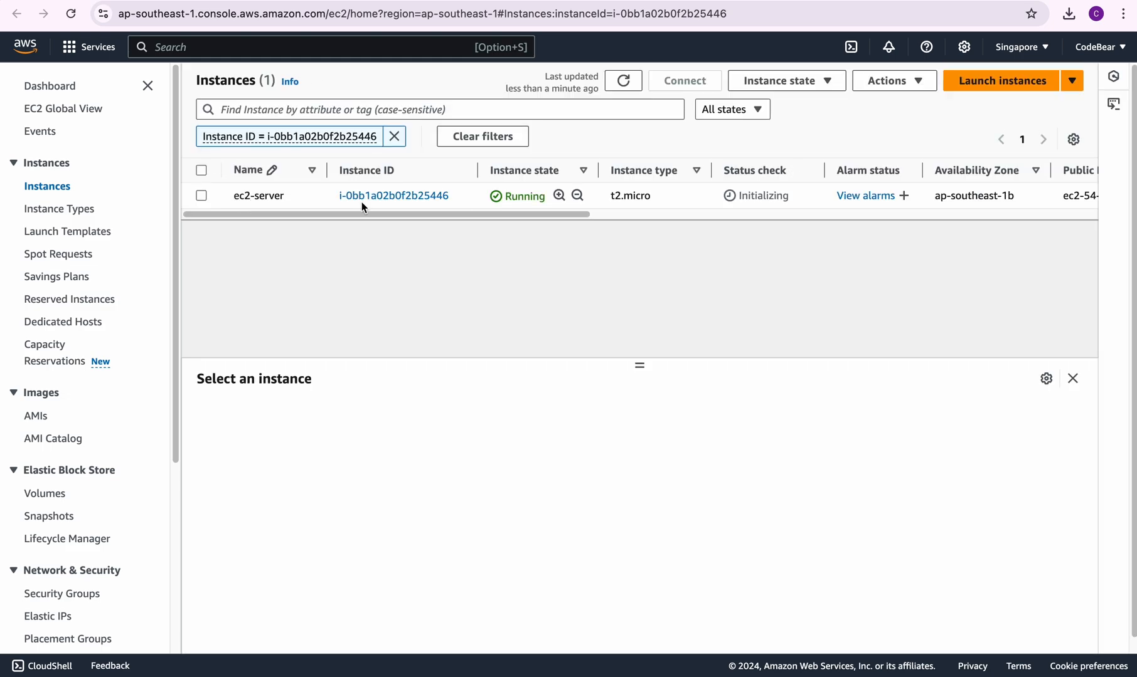
mouse_move(393, 196)
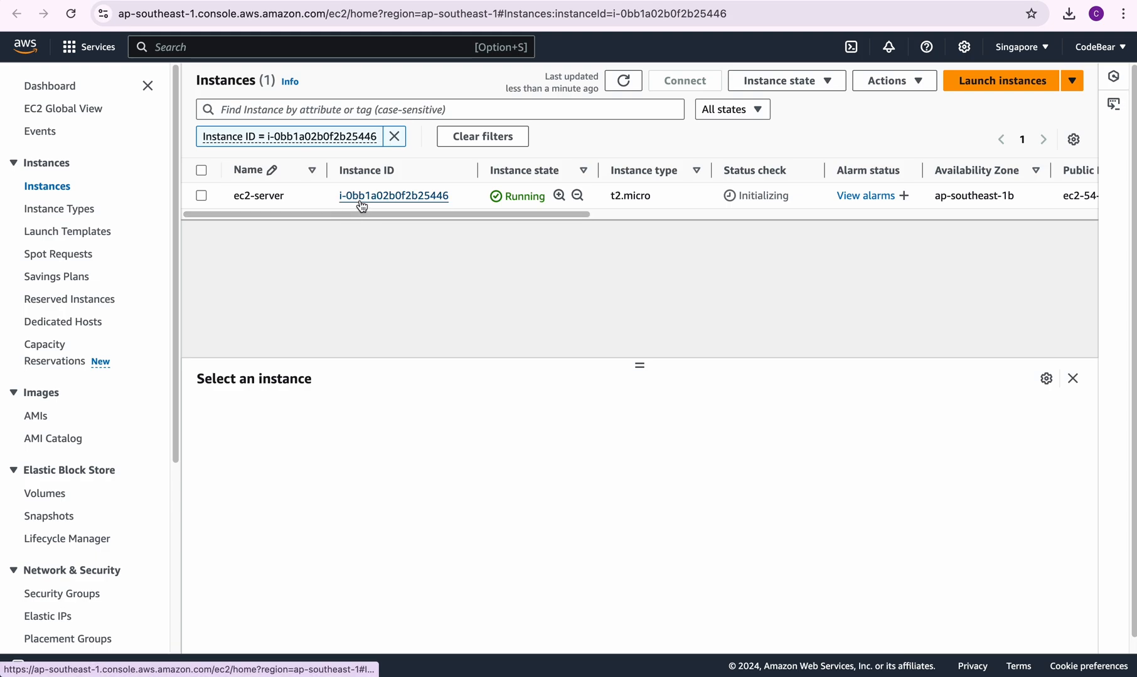
mouse_move(500, 181)
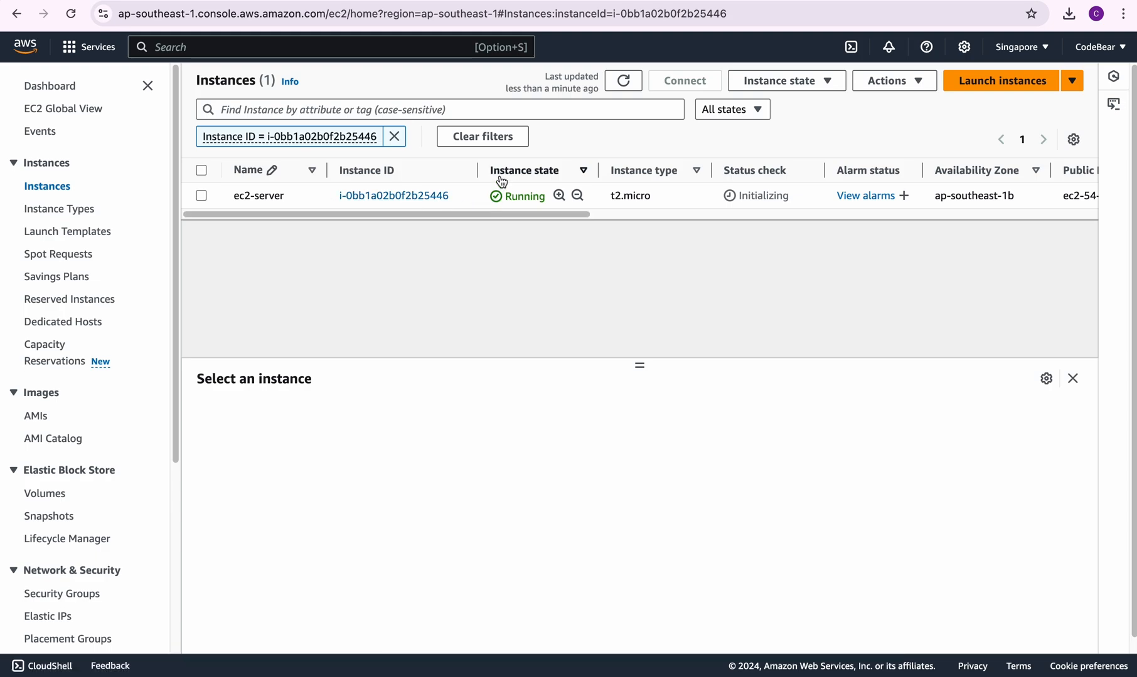
click(200, 195)
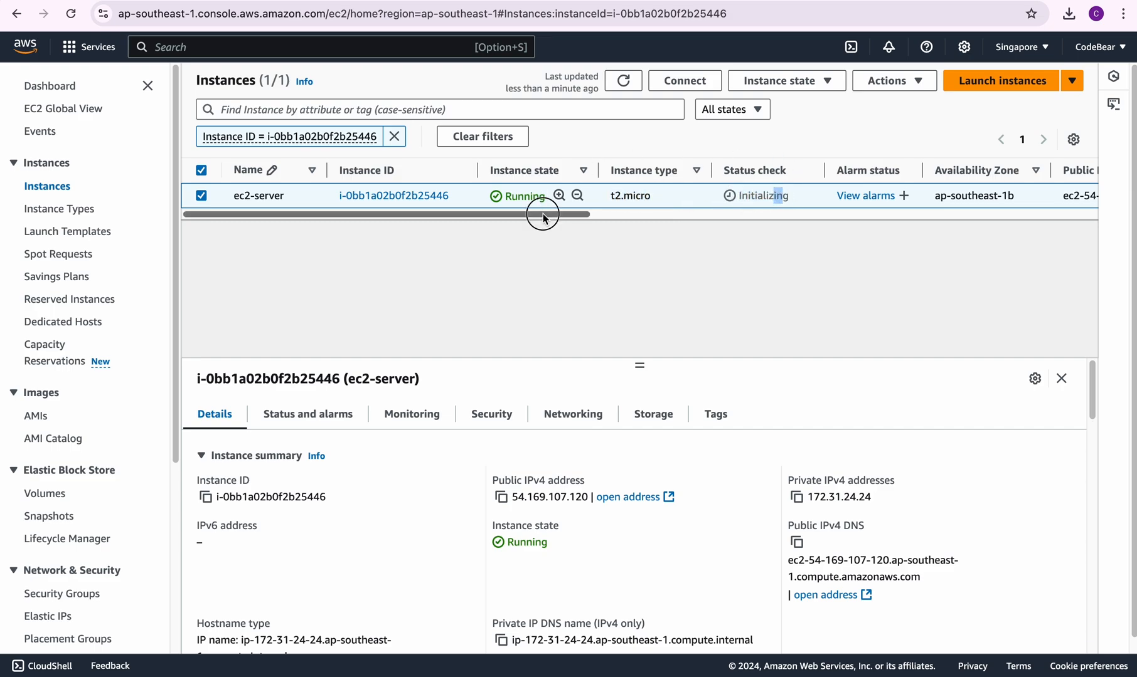
mouse_move(722, 233)
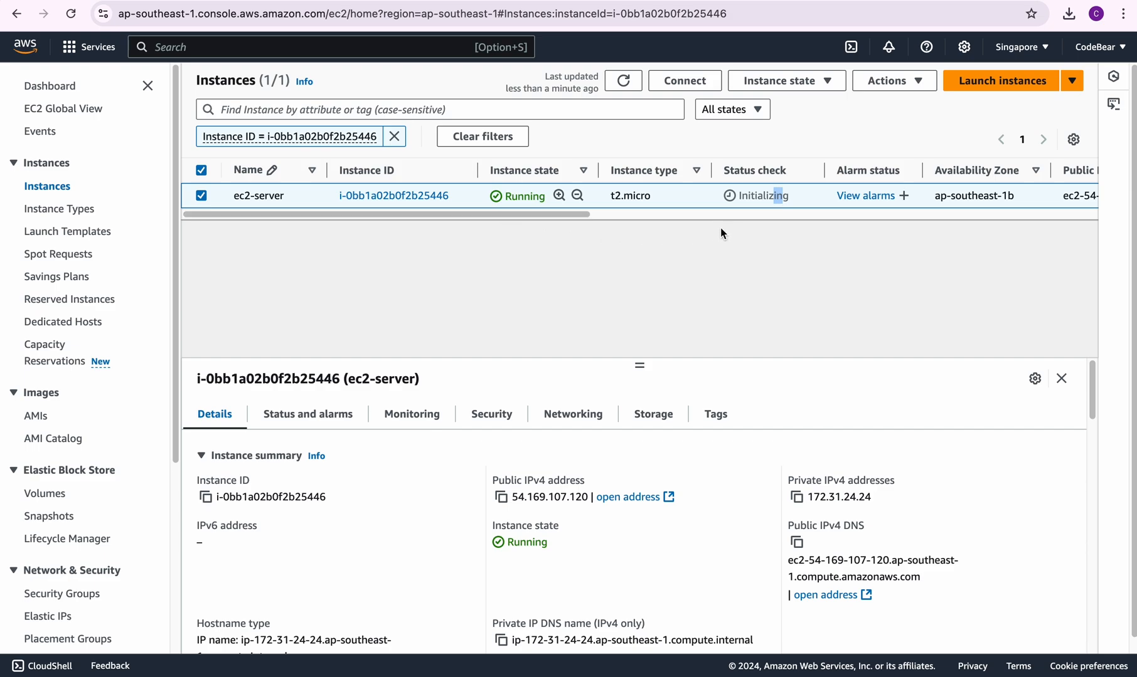
mouse_move(789, 257)
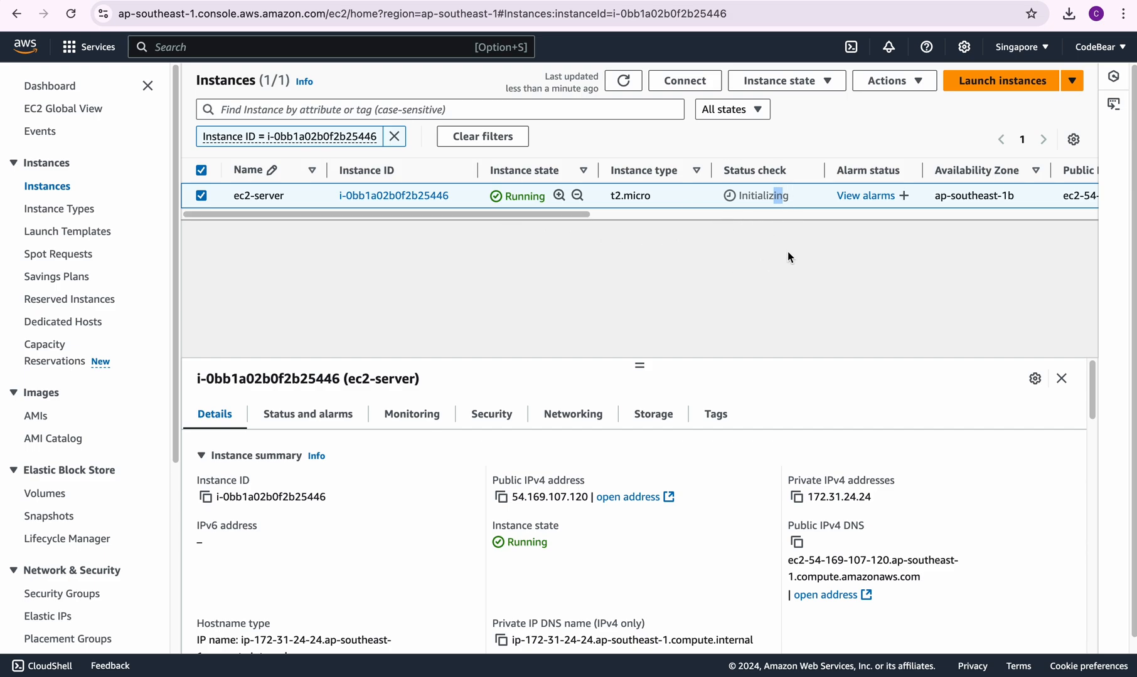
mouse_move(443, 279)
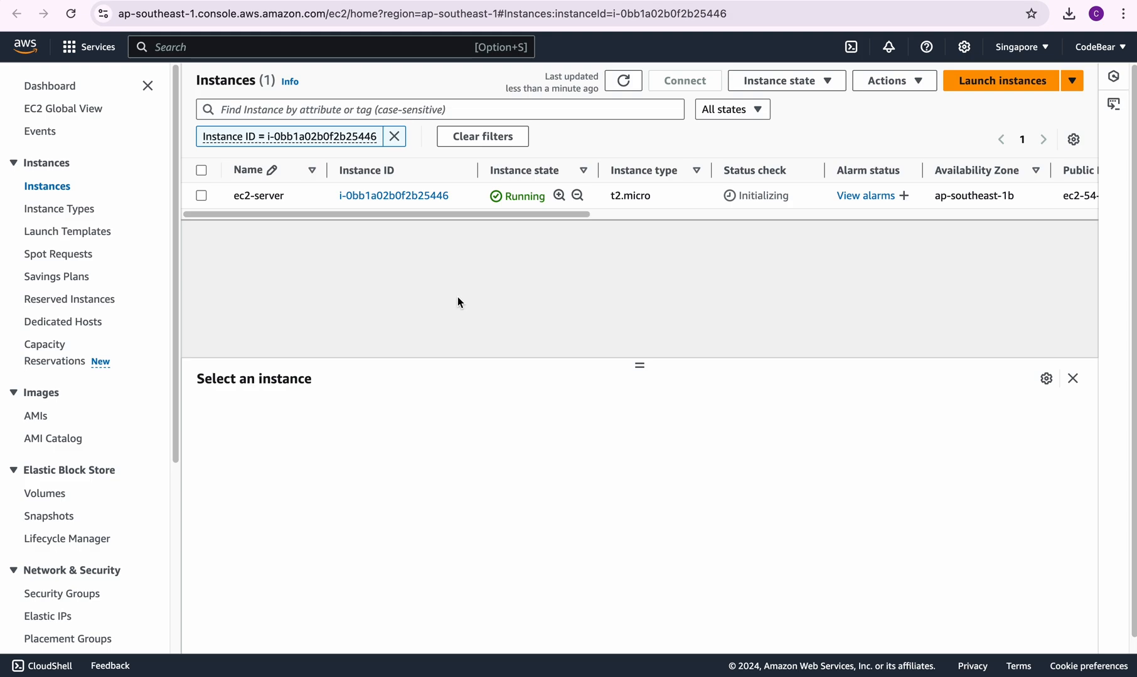
click(71, 13)
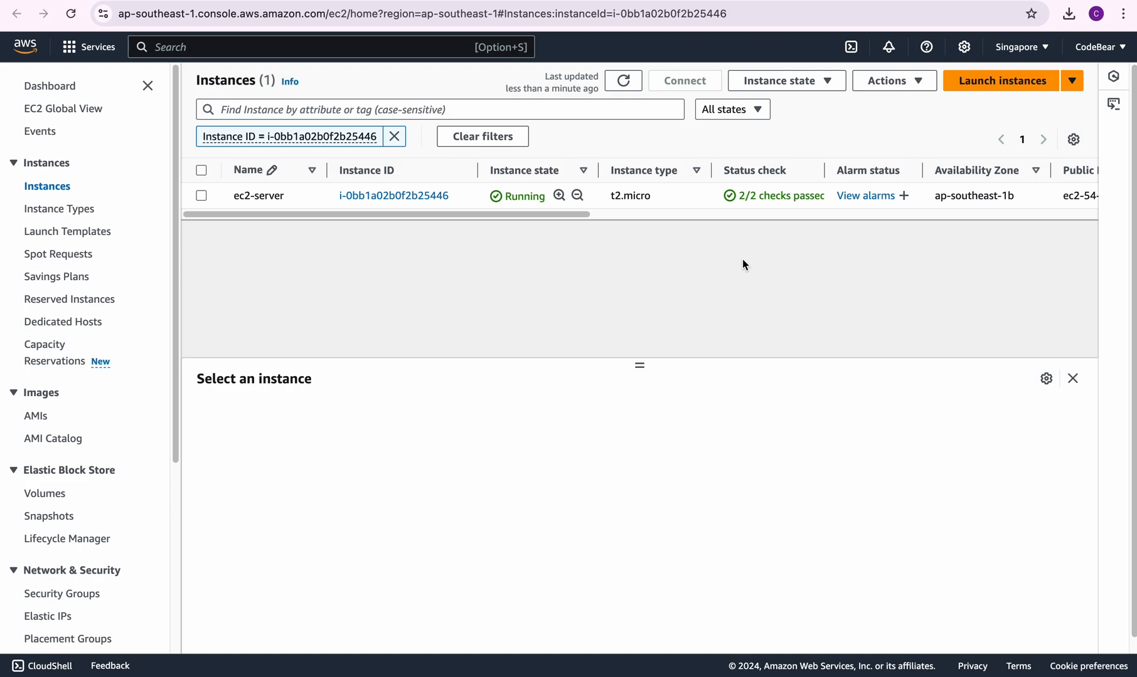
- Open instance i-0bb1a02b0f2b25446 (ec2-server) from the Instances table
scroll(right, 3)
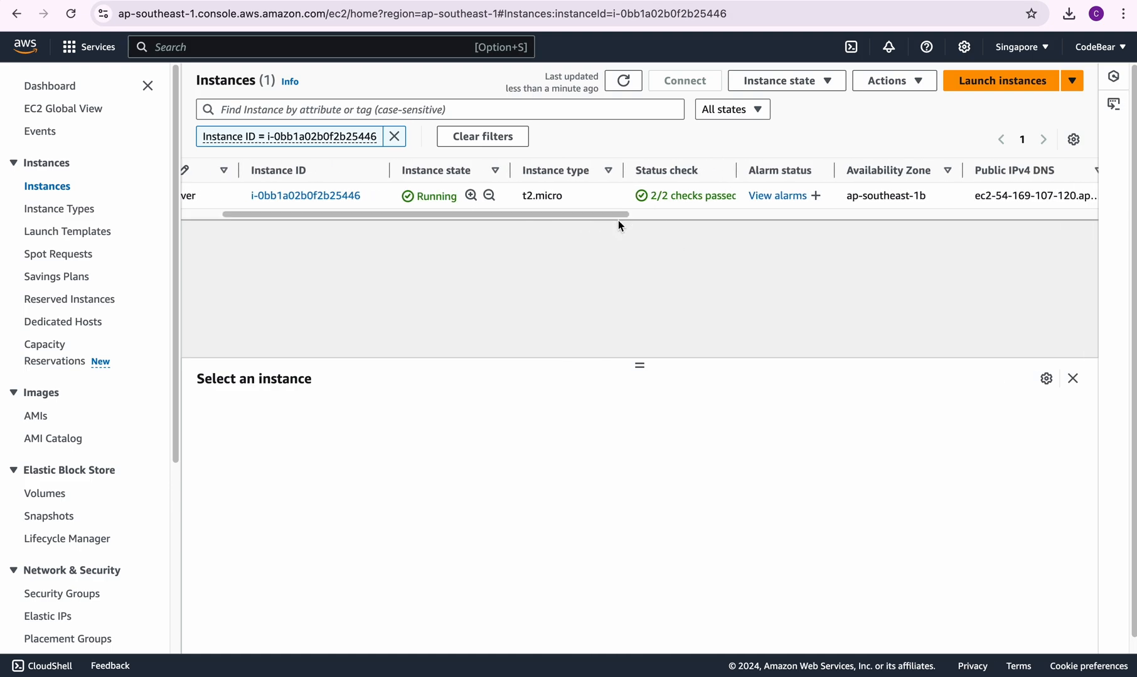
mouse_move(702, 201)
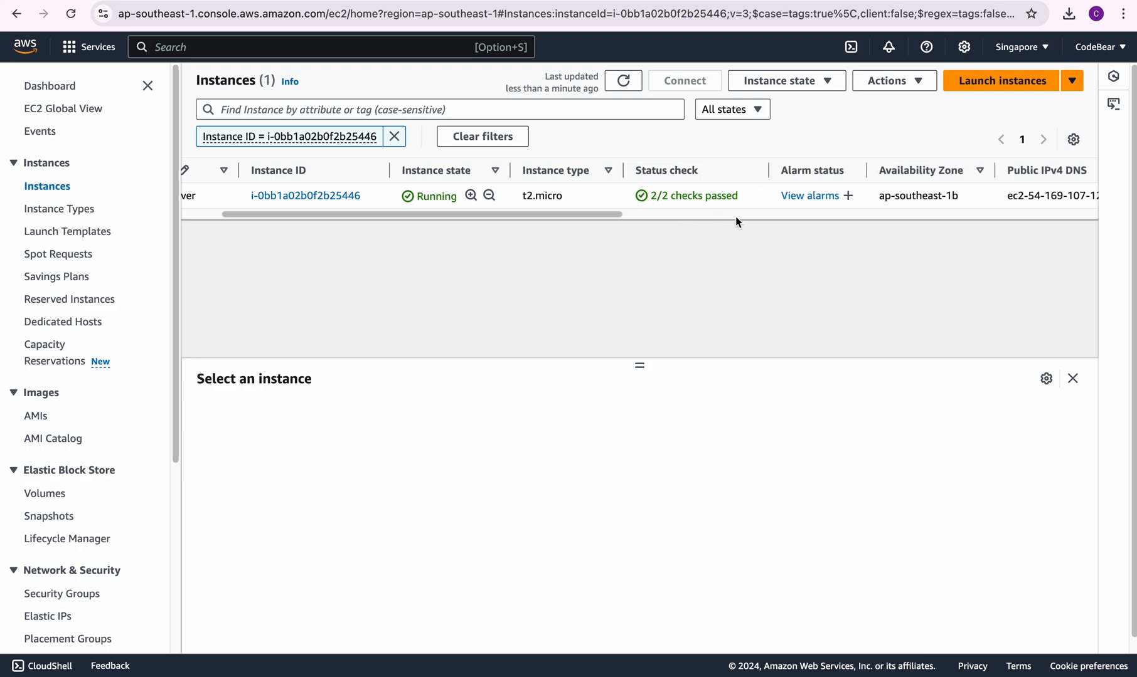
scroll(left, 3)
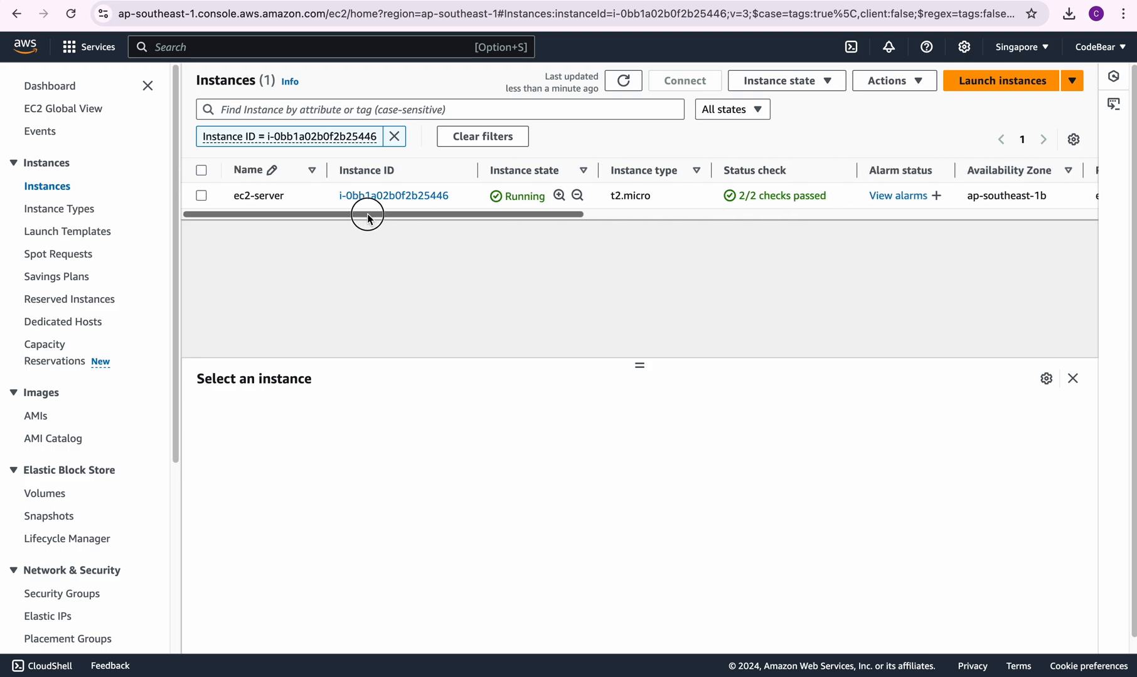
mouse_move(393, 196)
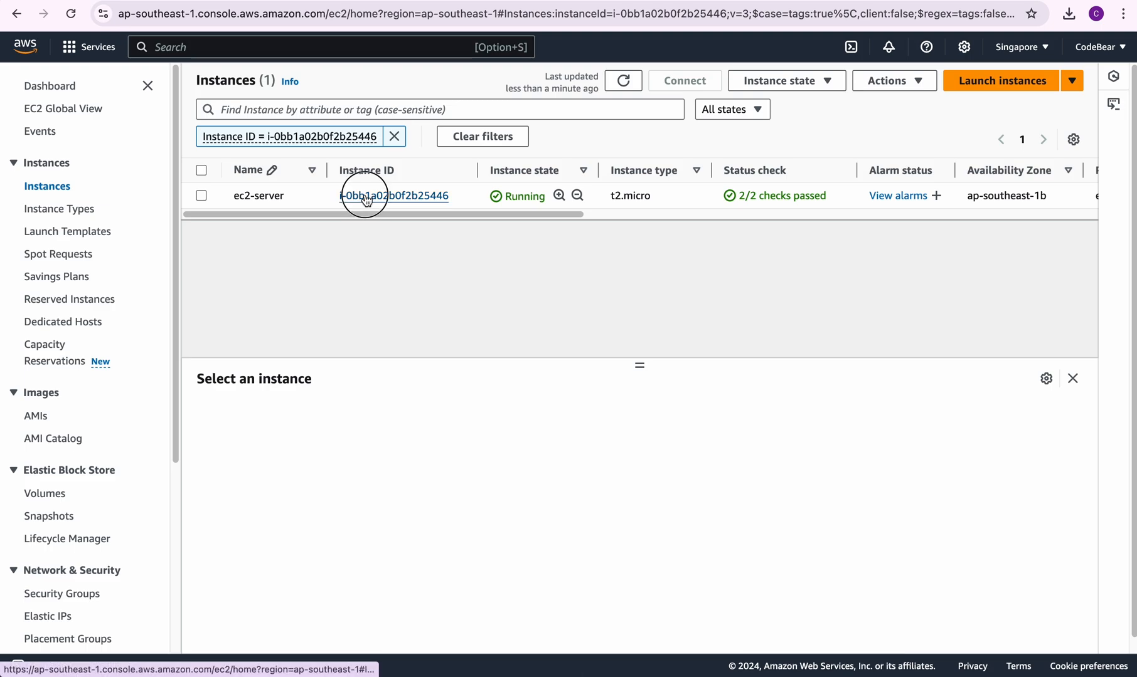
click(396, 196)
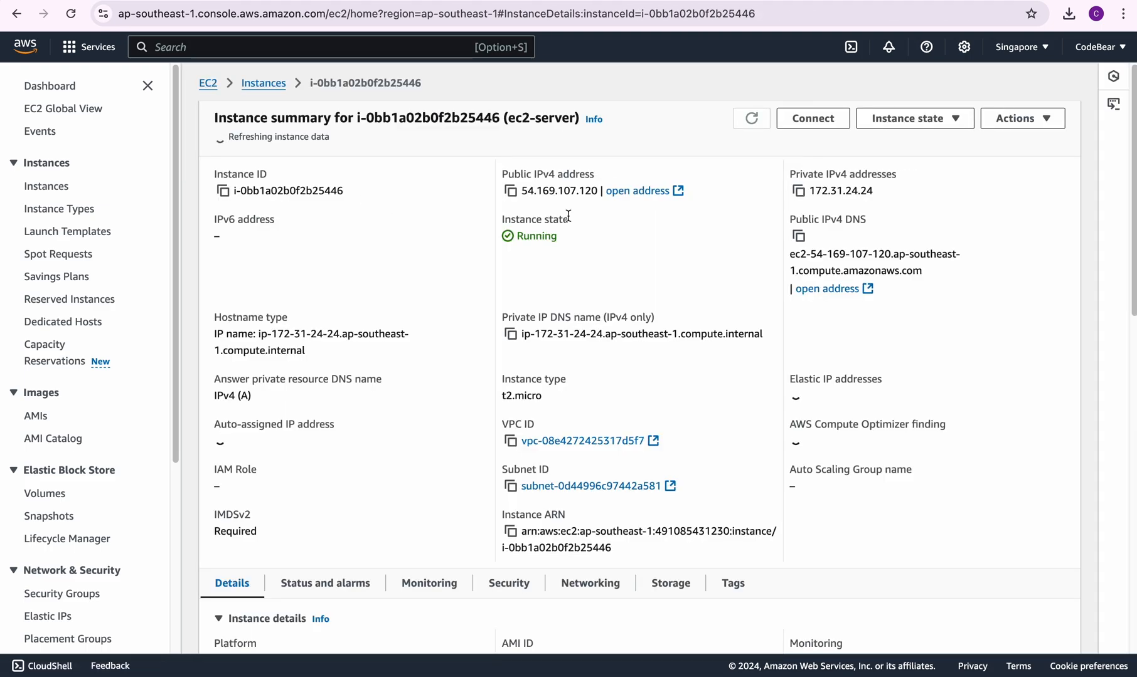
- Connect to ec2-server via EC2 Instance Connect as user ubuntu over public IPv4
click(812, 118)
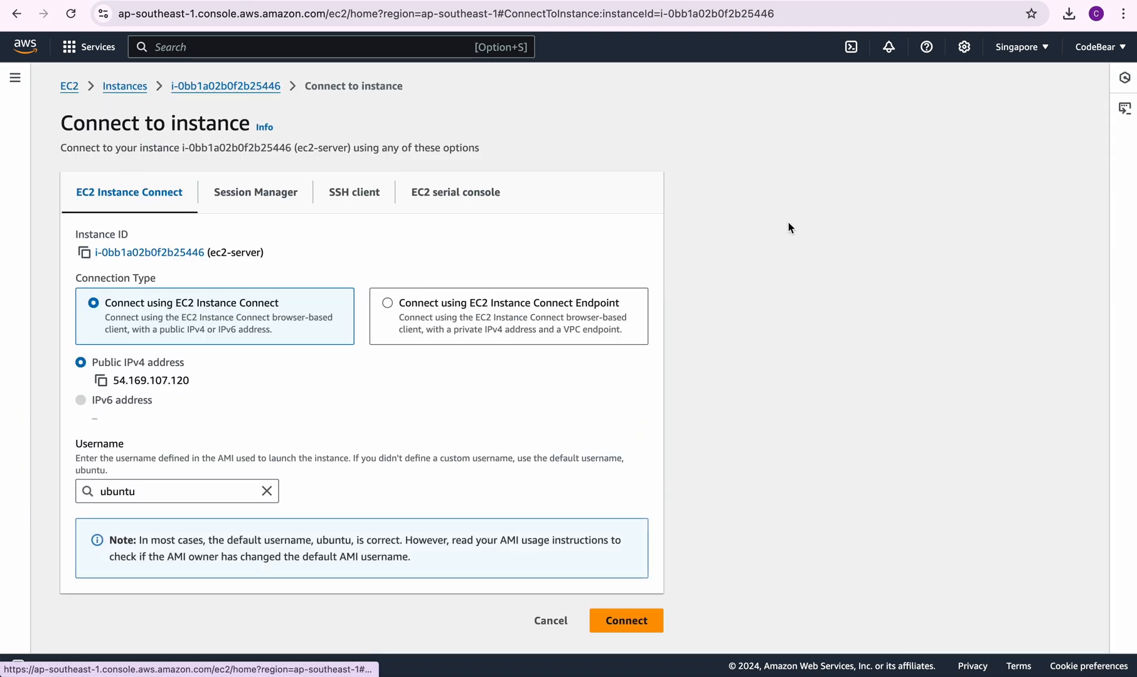
scroll(down, 3)
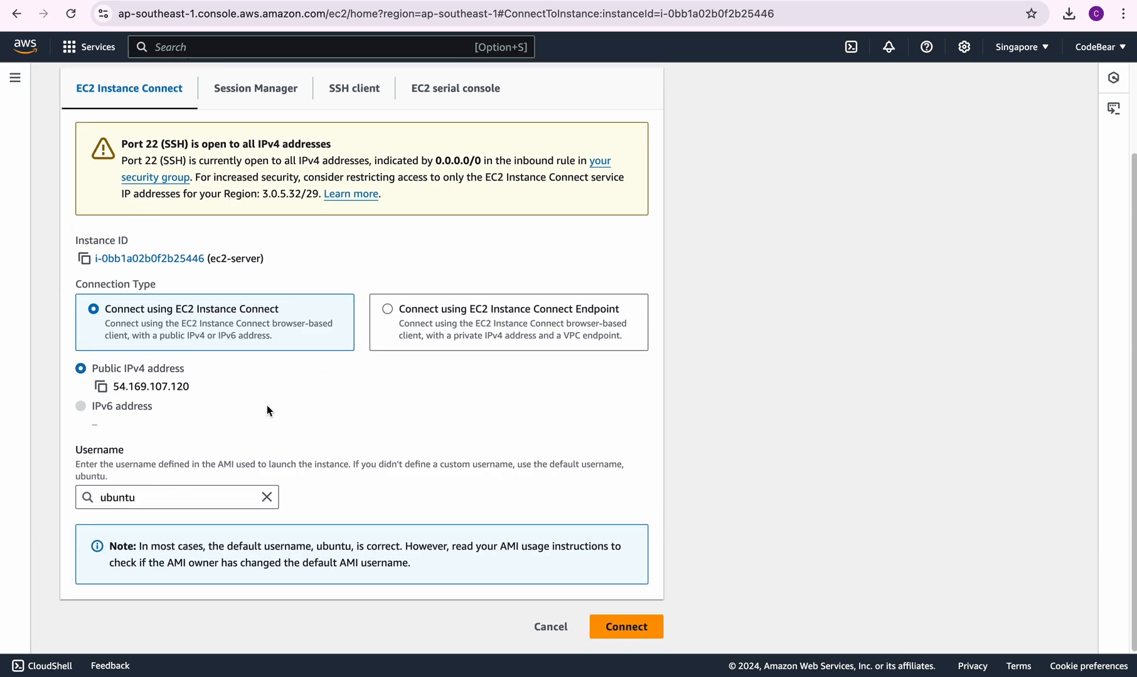
mouse_move(709, 419)
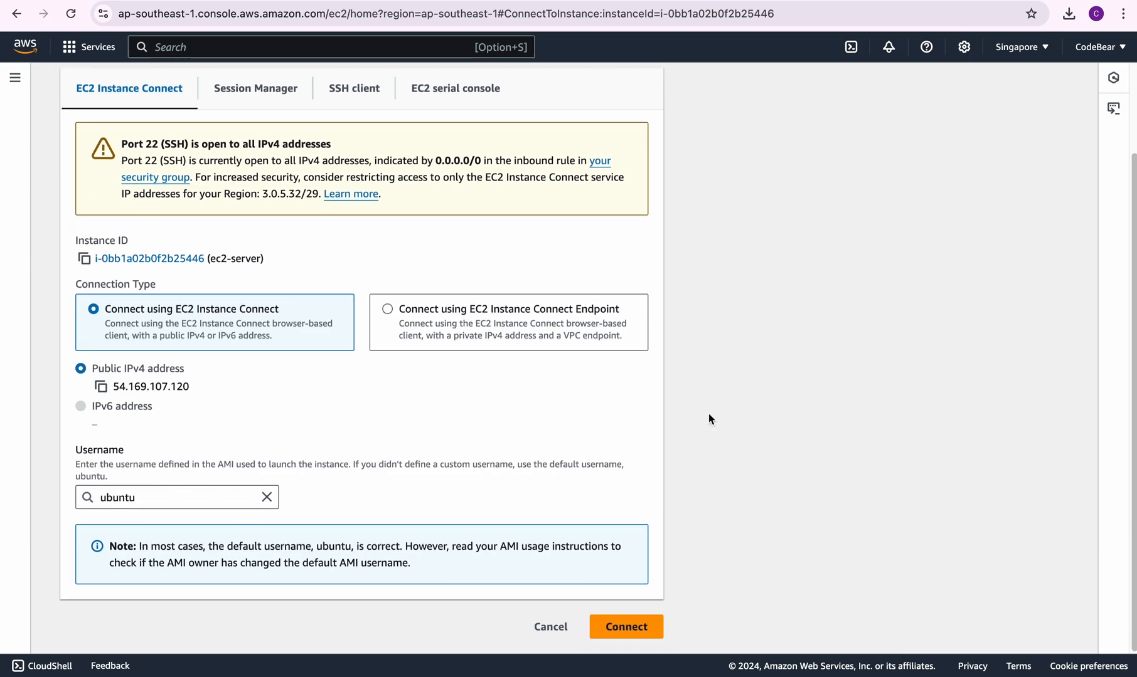
mouse_move(751, 335)
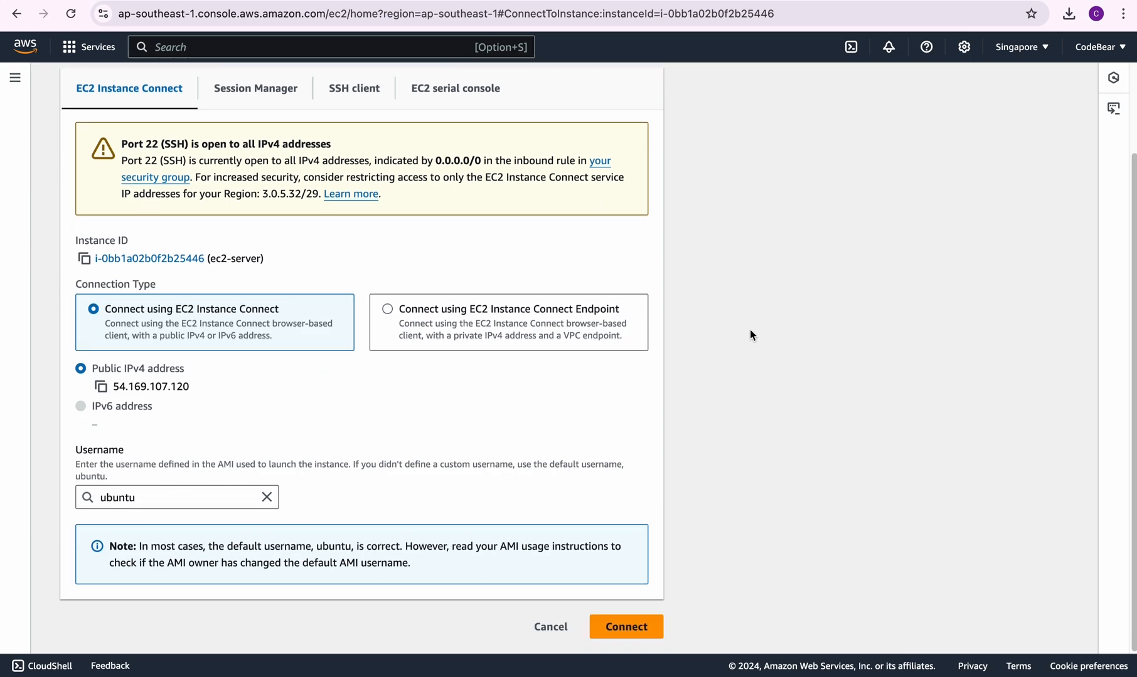
mouse_move(588, 417)
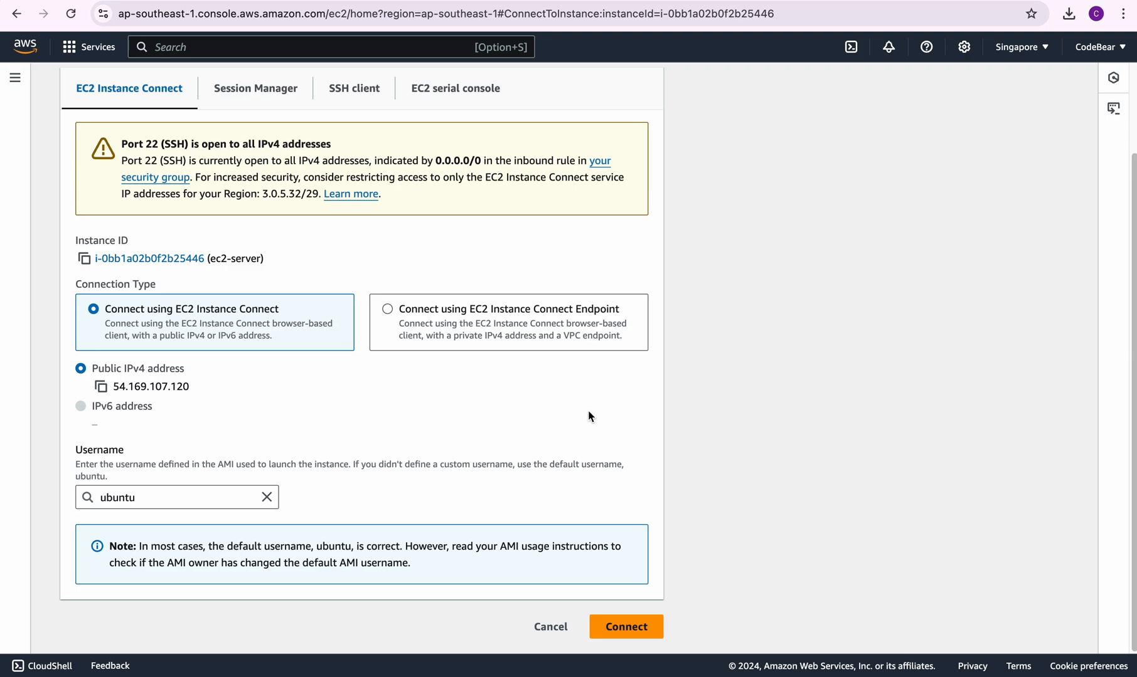
mouse_move(558, 389)
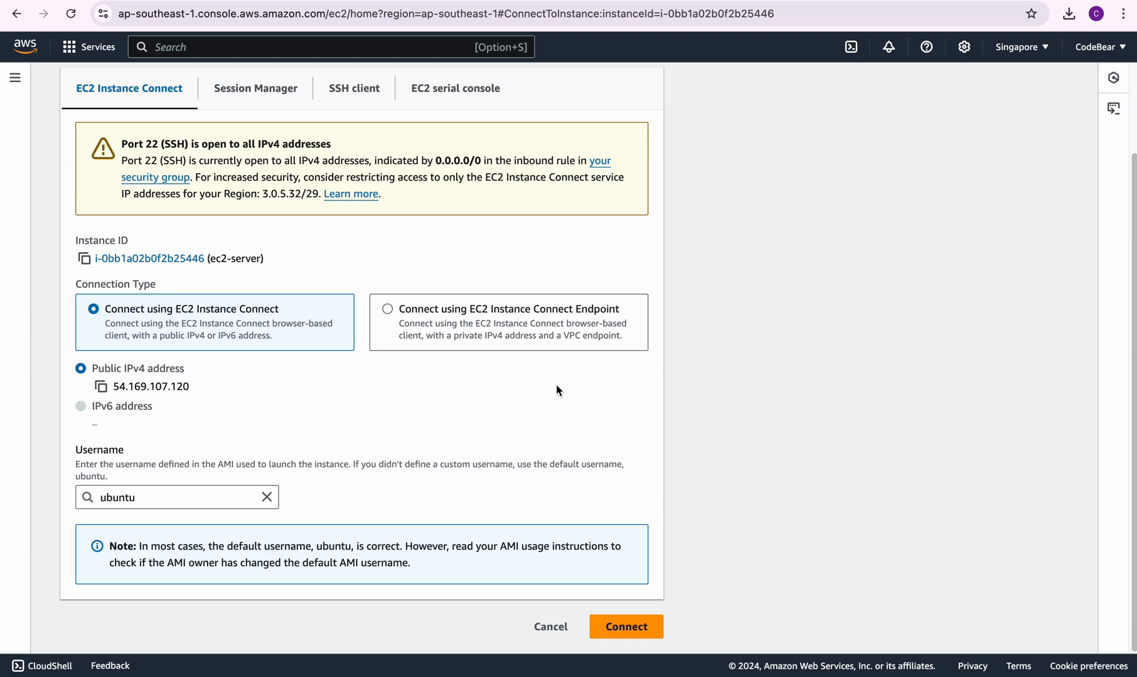
mouse_move(434, 475)
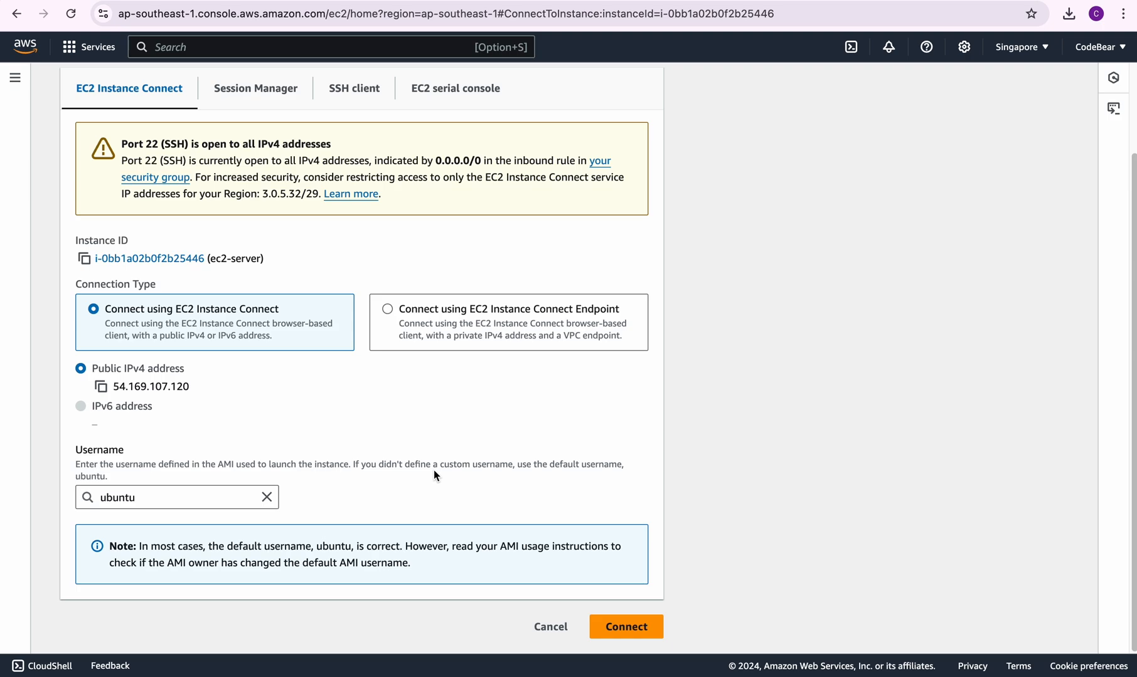
mouse_move(373, 442)
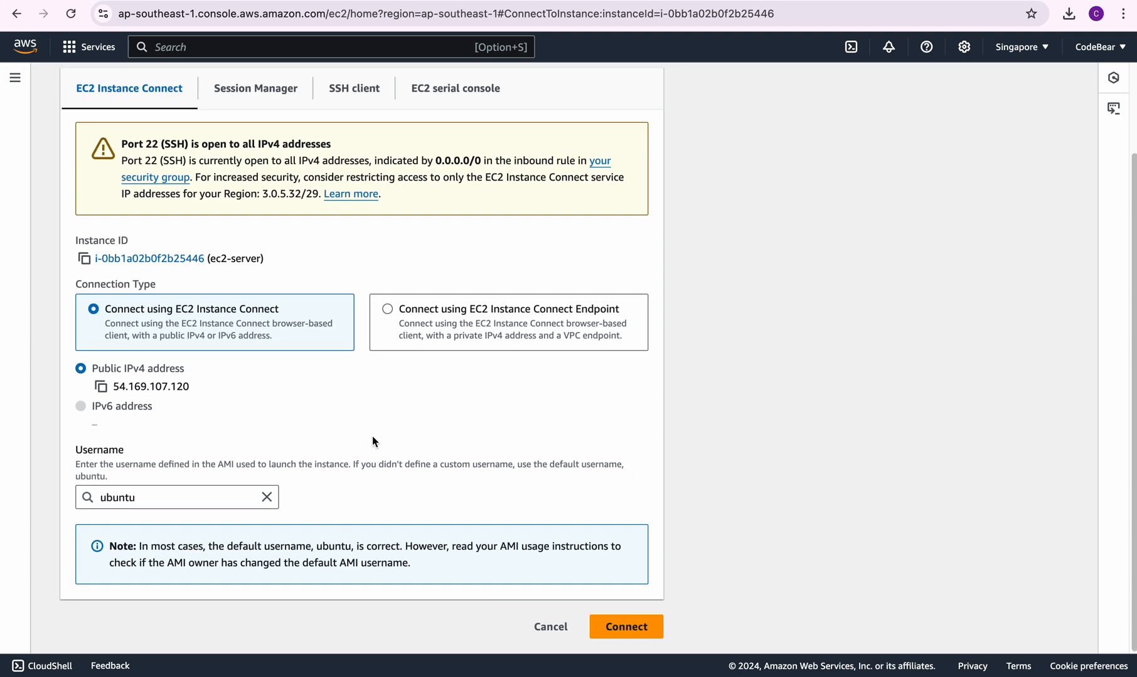
scroll(up, 3)
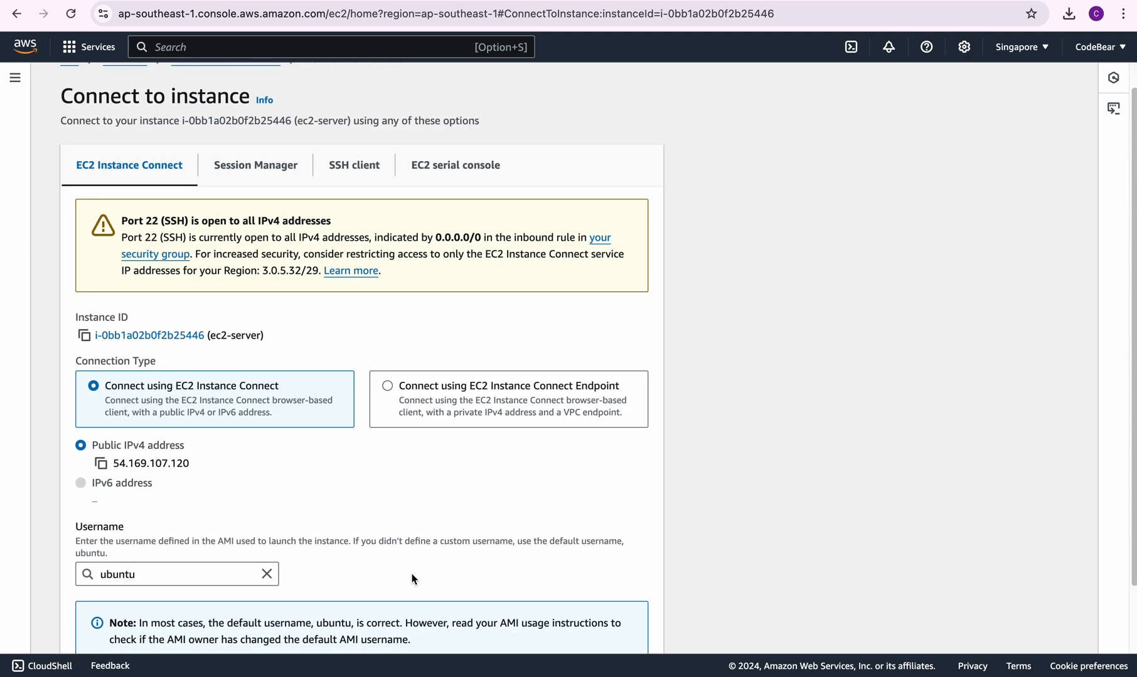
scroll(down, 3)
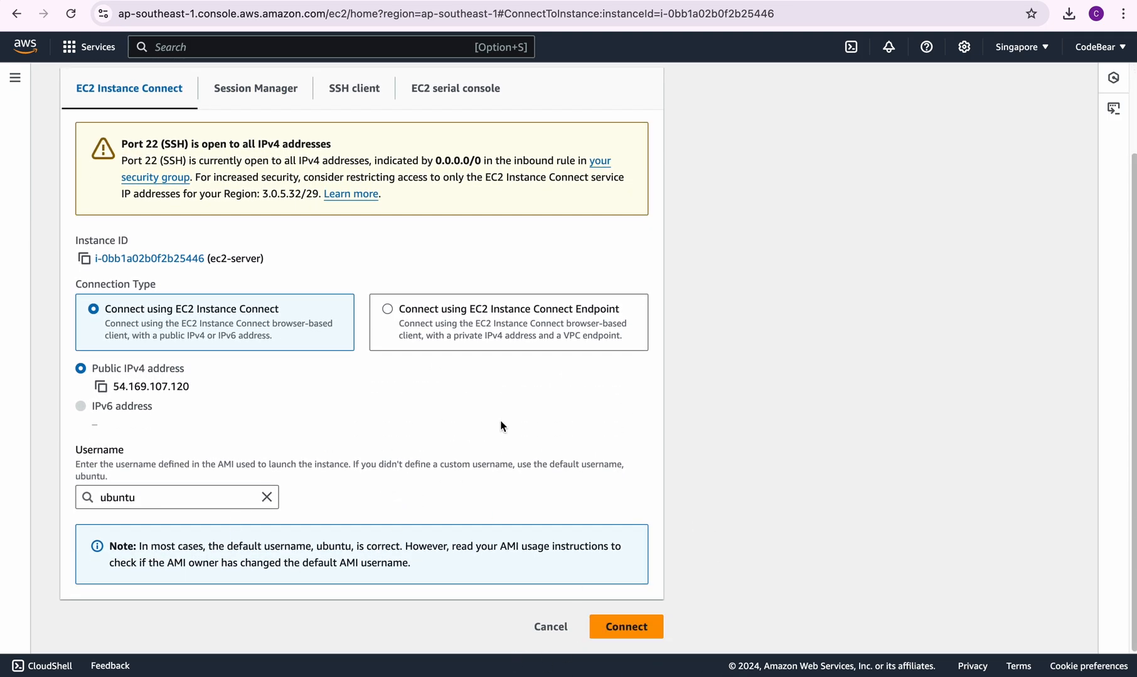
click(625, 626)
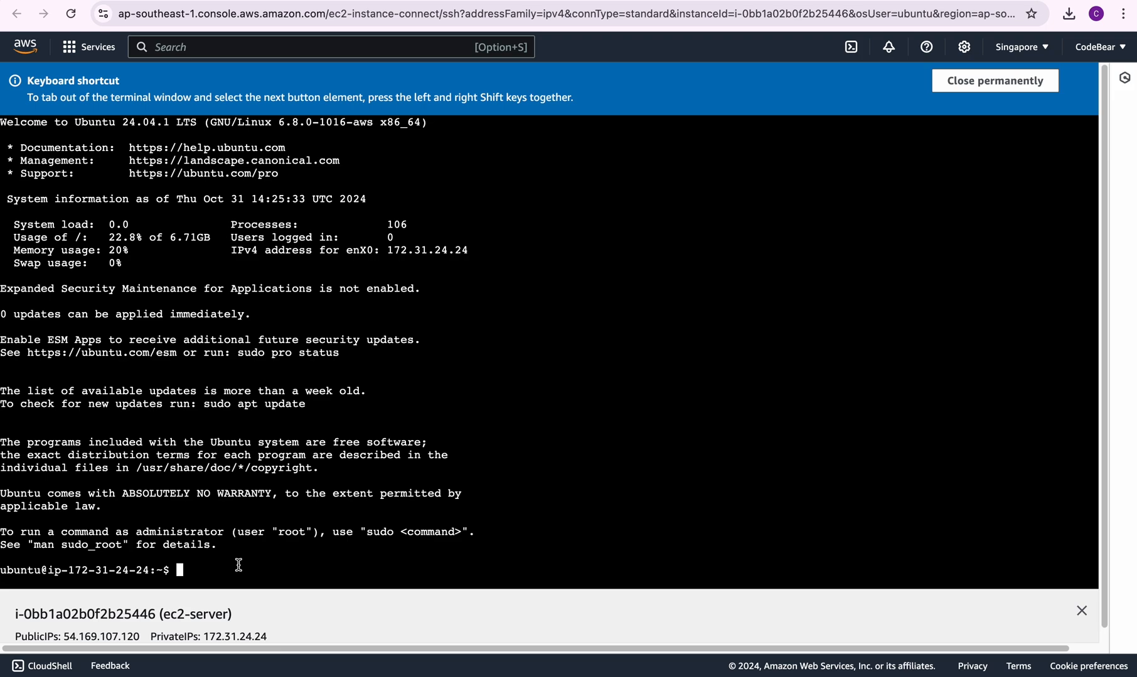
mouse_move(361, 550)
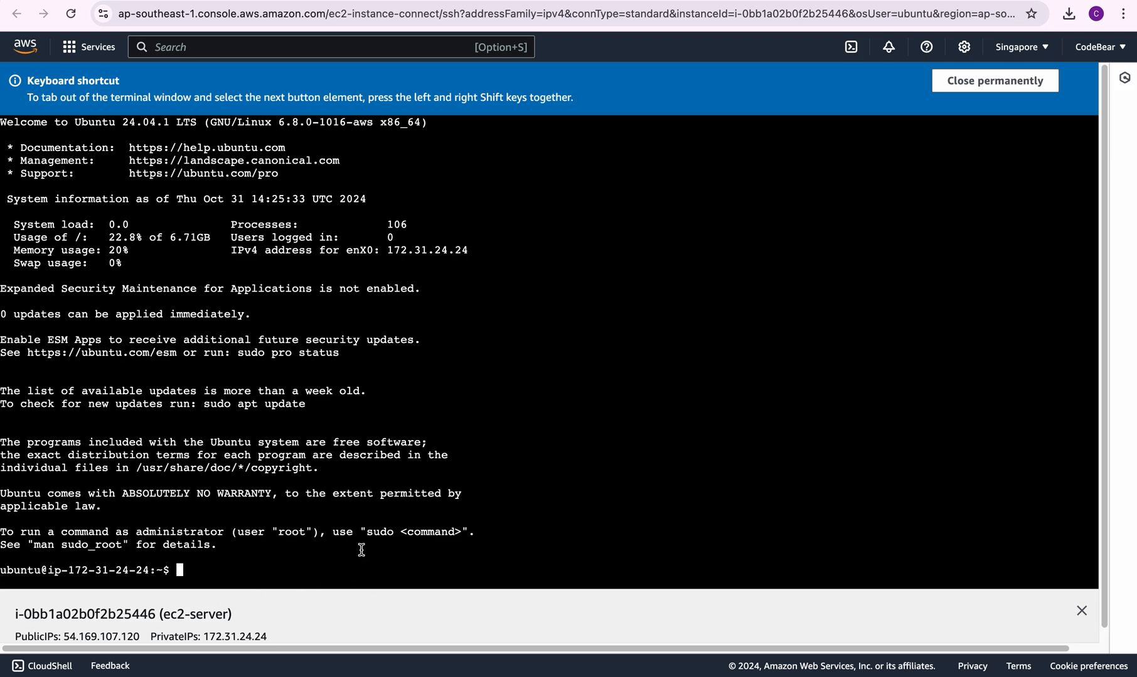
mouse_move(312, 550)
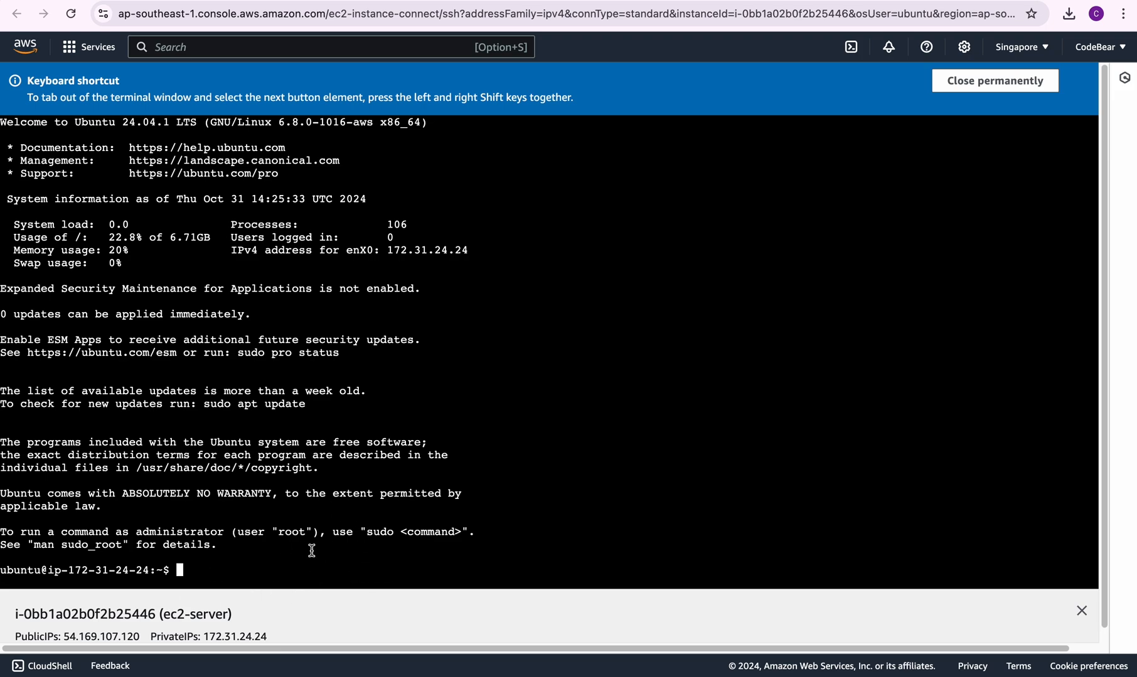
mouse_move(511, 370)
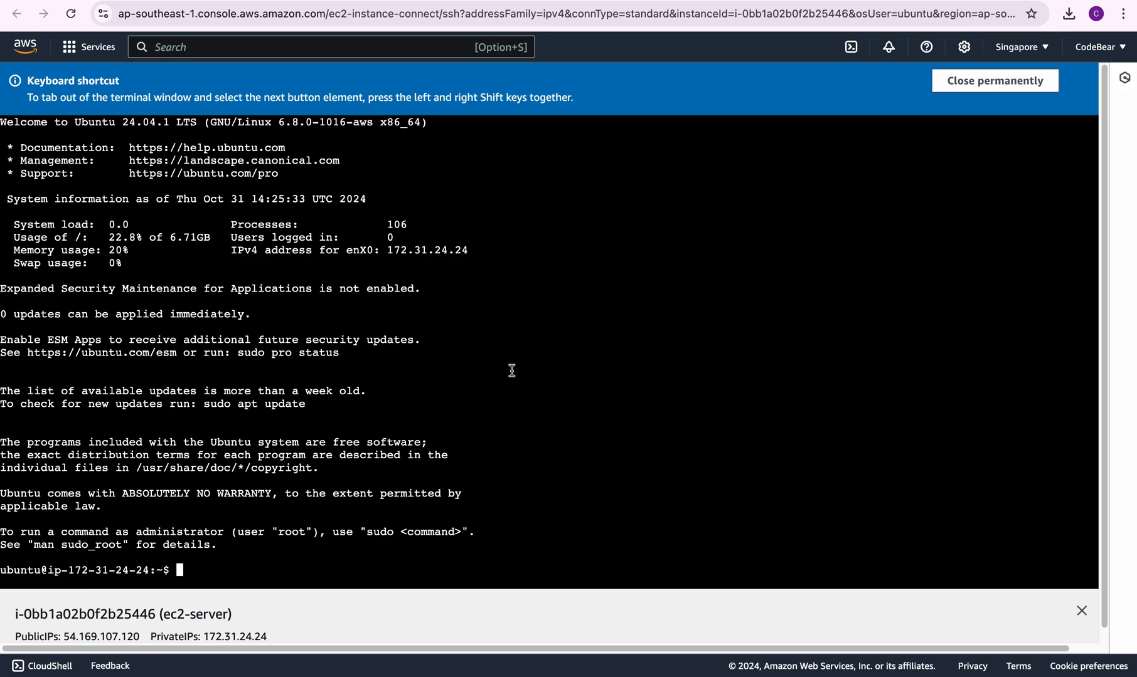
- Permanently dismiss the keyboard shortcut banner in the Instance Connect terminal
click(994, 80)
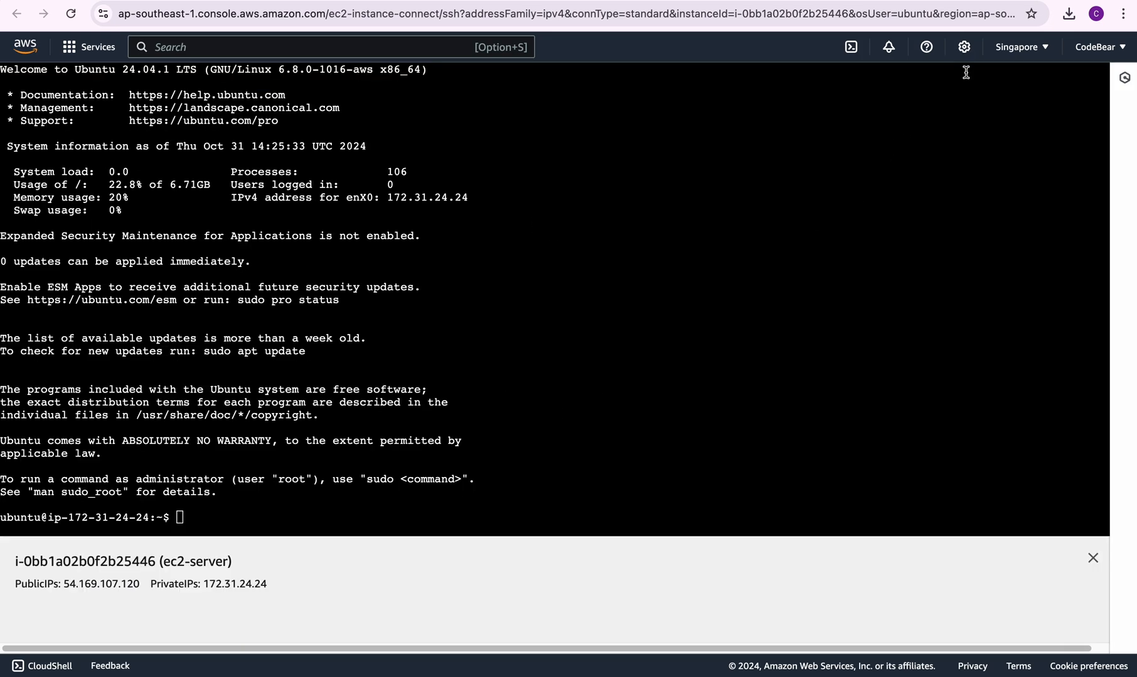
mouse_move(425, 439)
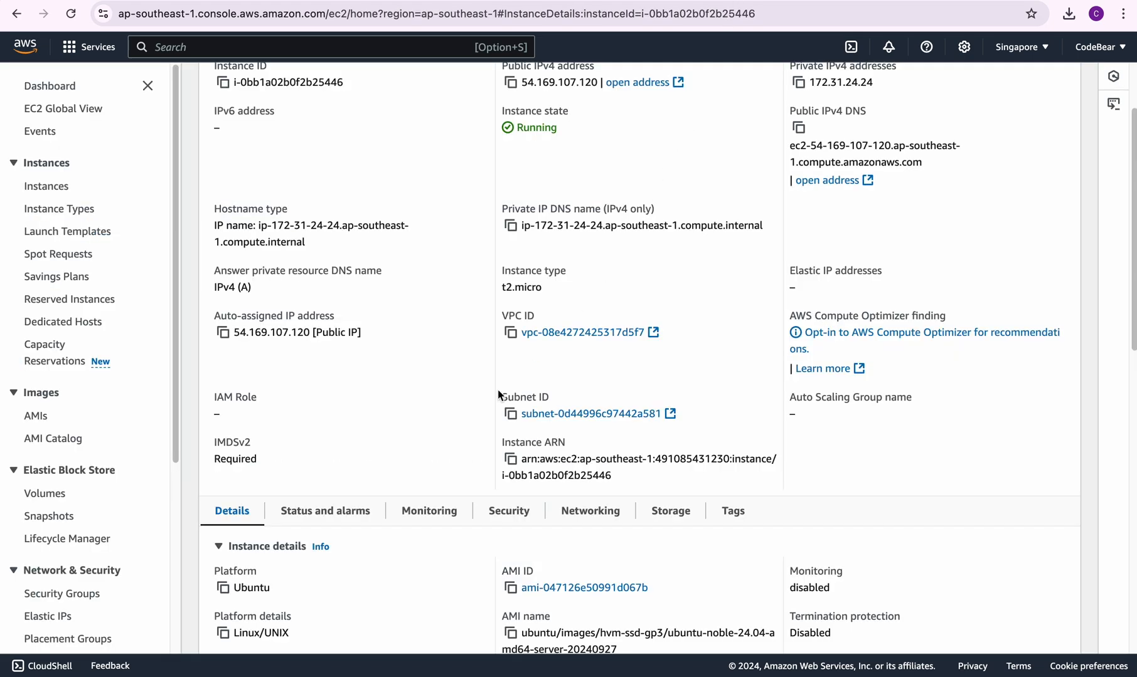
- From the Instances list, choose Terminate (delete) instance under Instance state
scroll(up, 3)
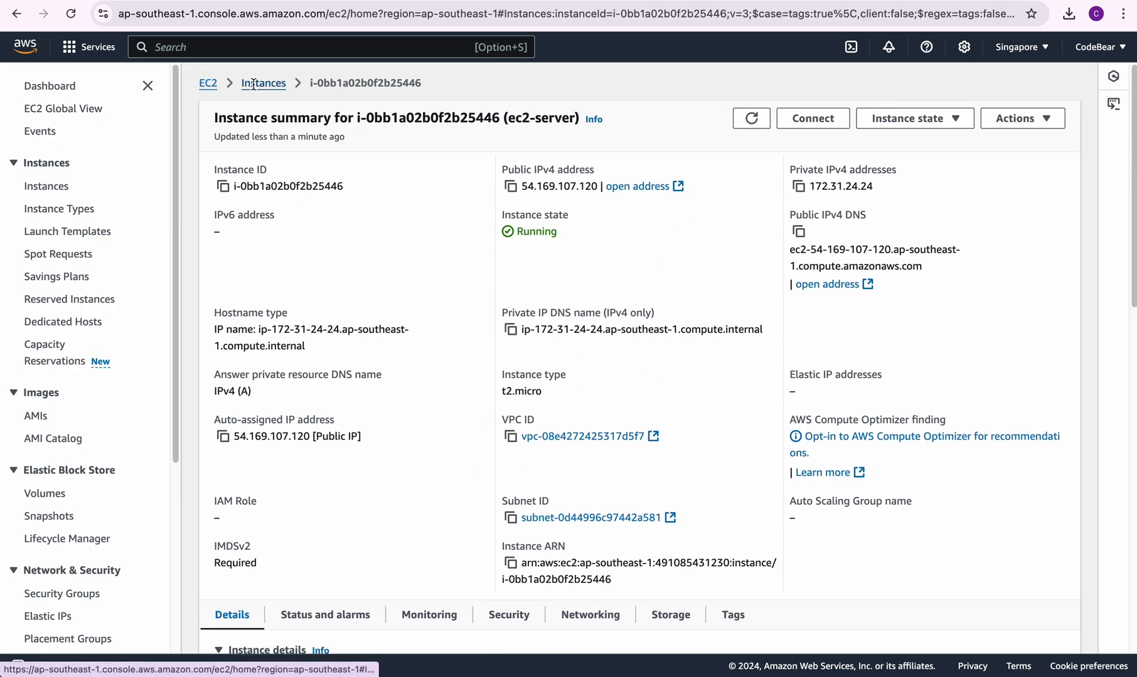
click(262, 83)
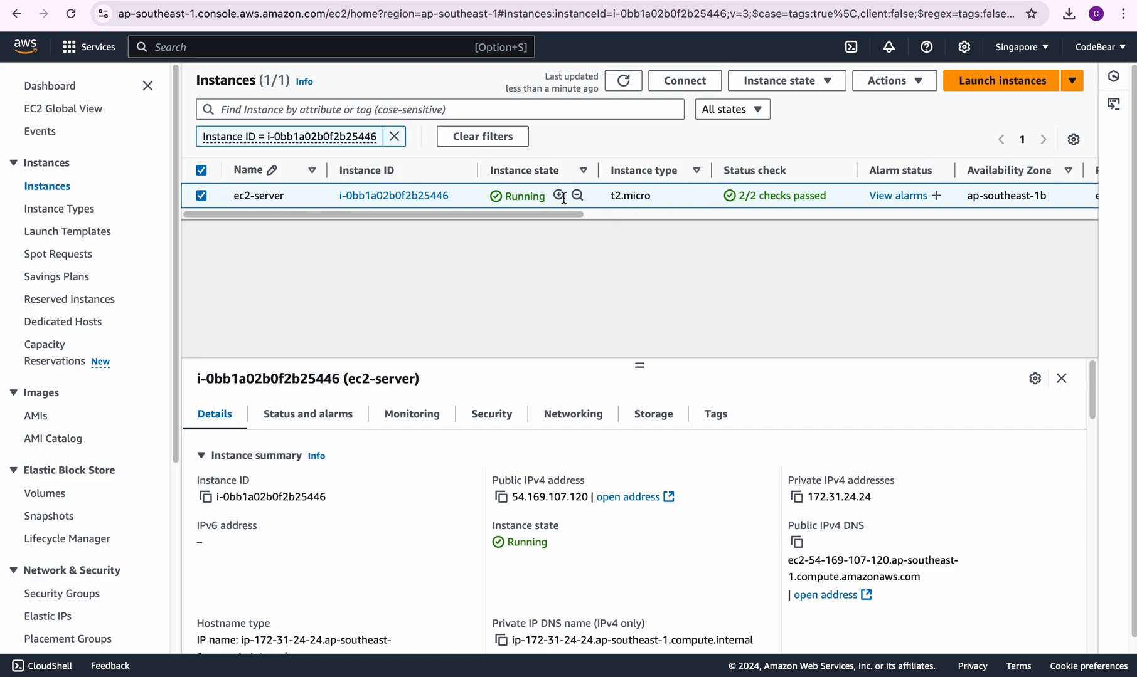
click(785, 80)
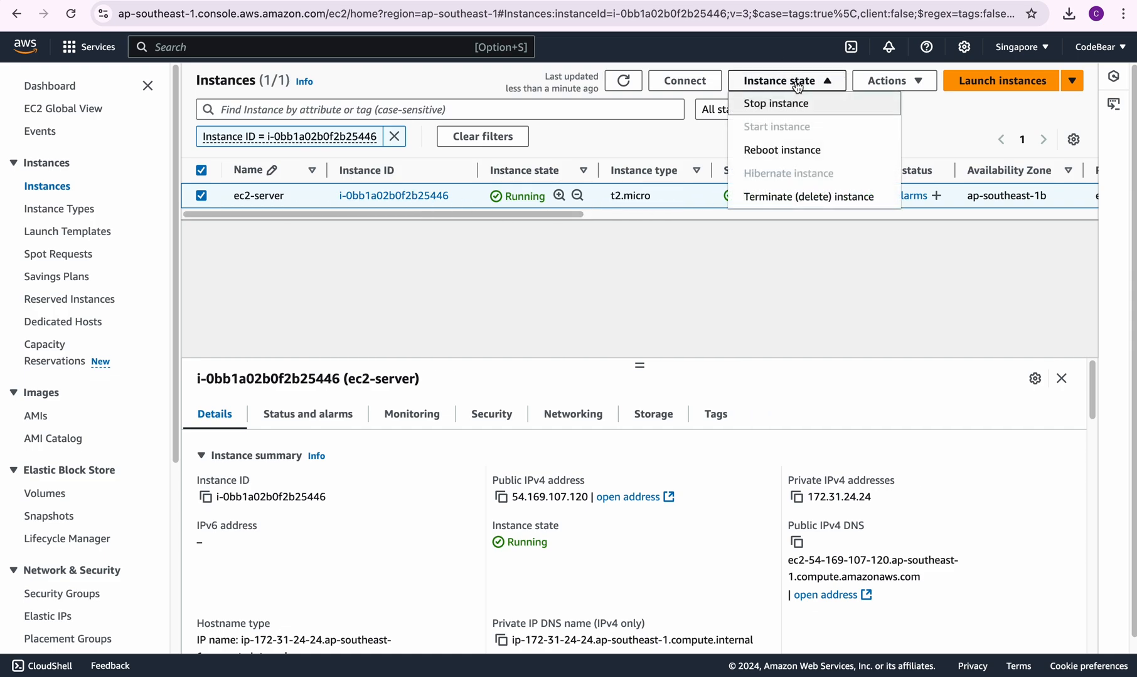
mouse_move(782, 150)
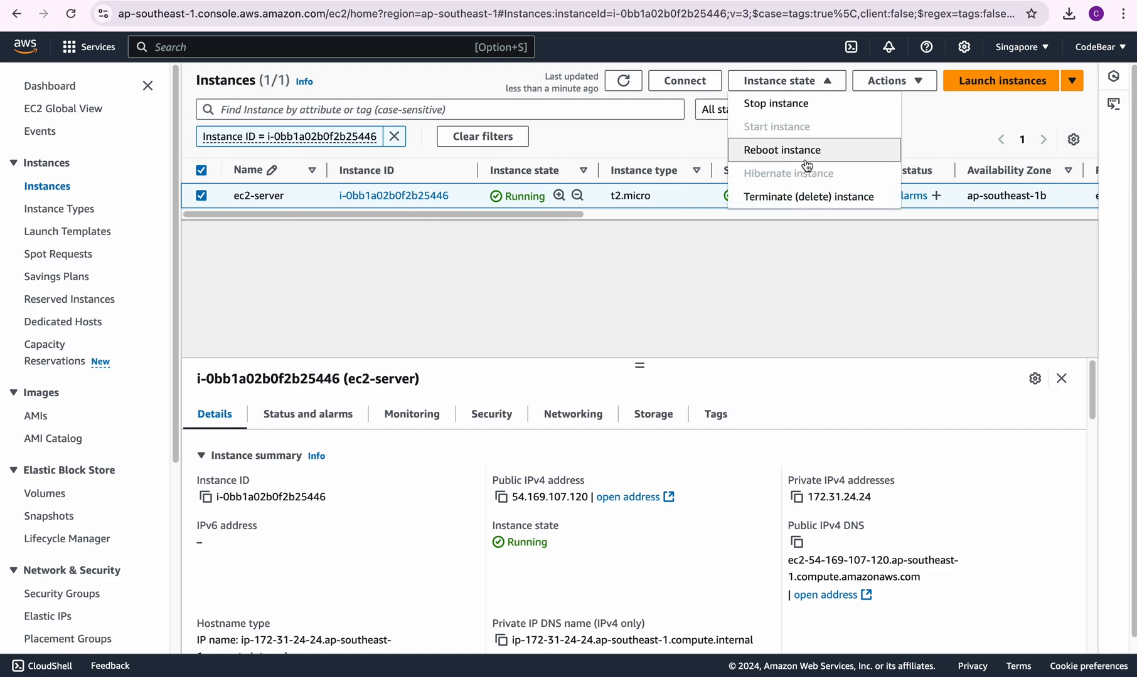
mouse_move(804, 203)
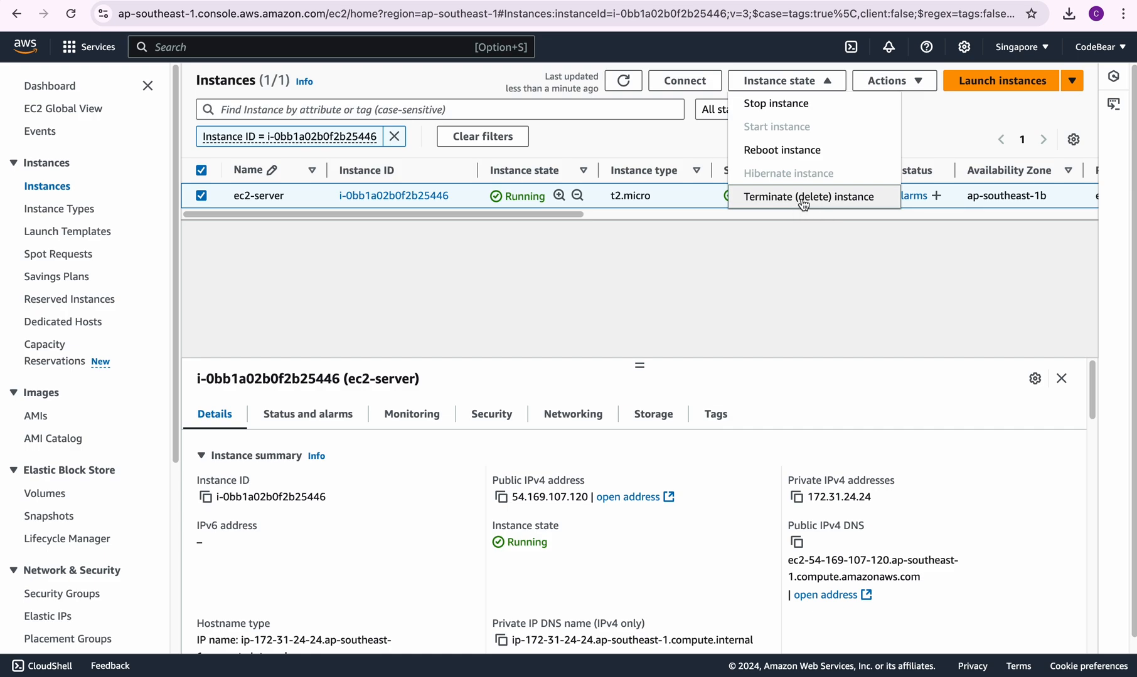
click(811, 196)
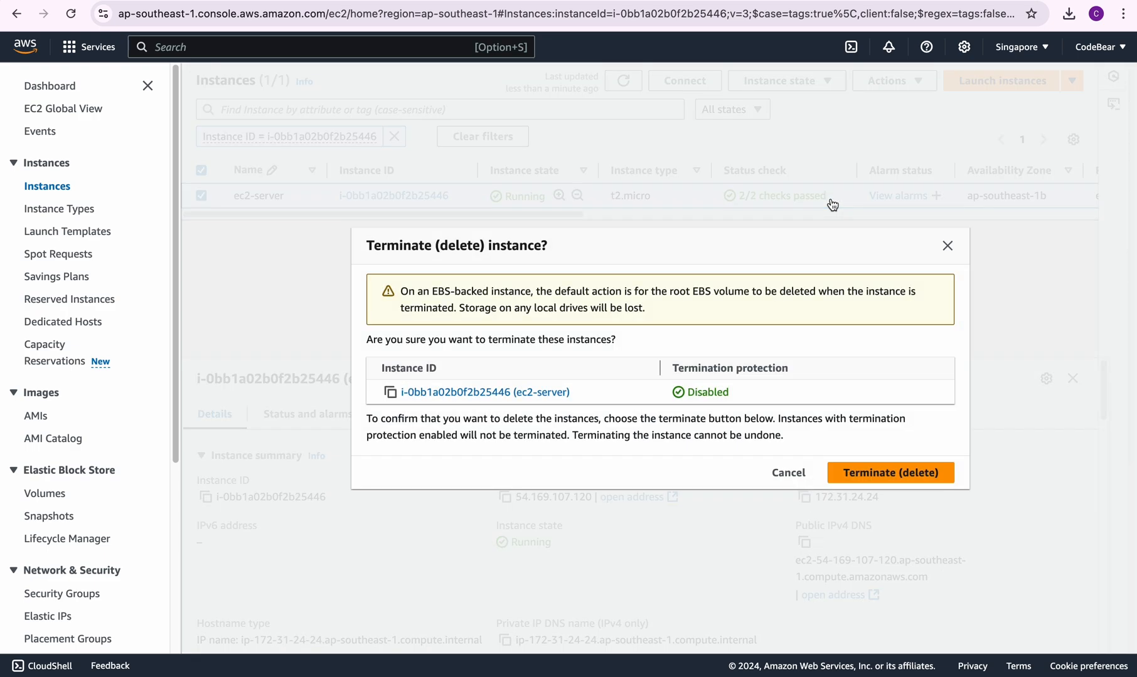
- Confirm Terminate (delete) for ec2-server in the confirmation dialog
click(787, 472)
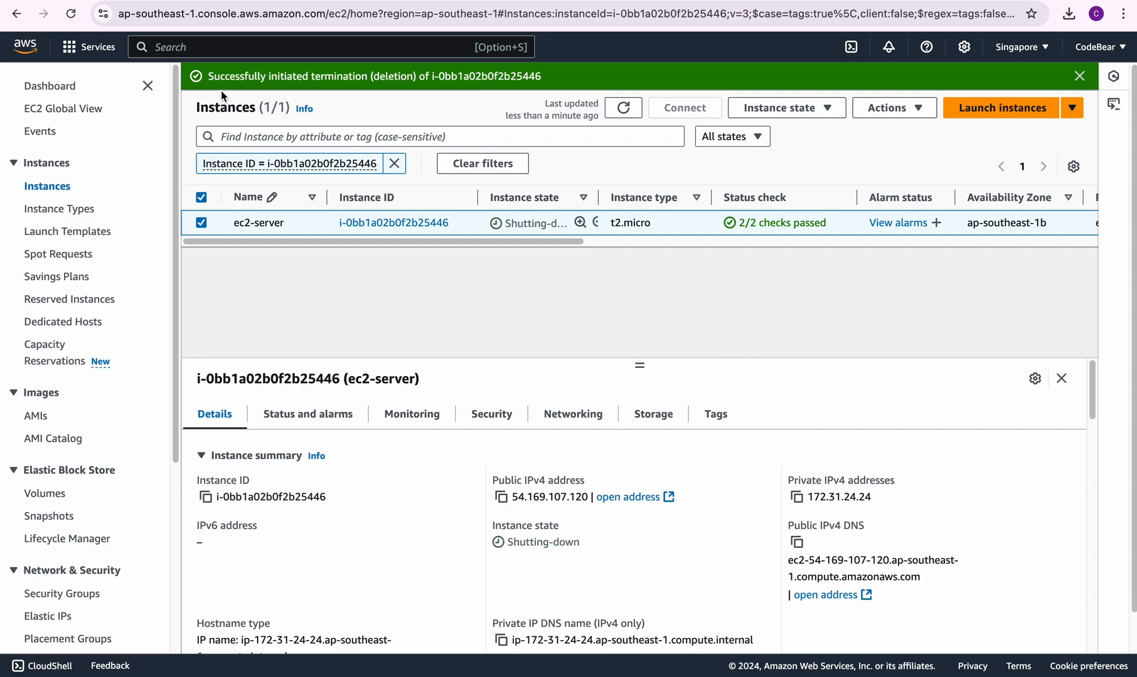
mouse_move(368, 89)
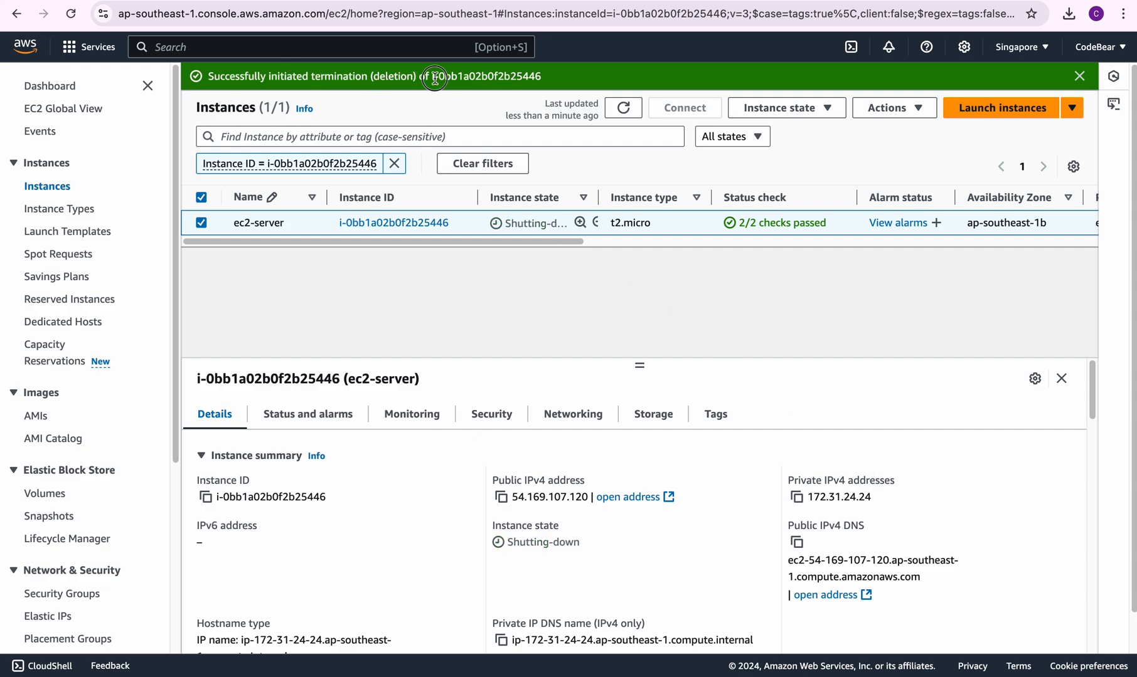
mouse_move(405, 318)
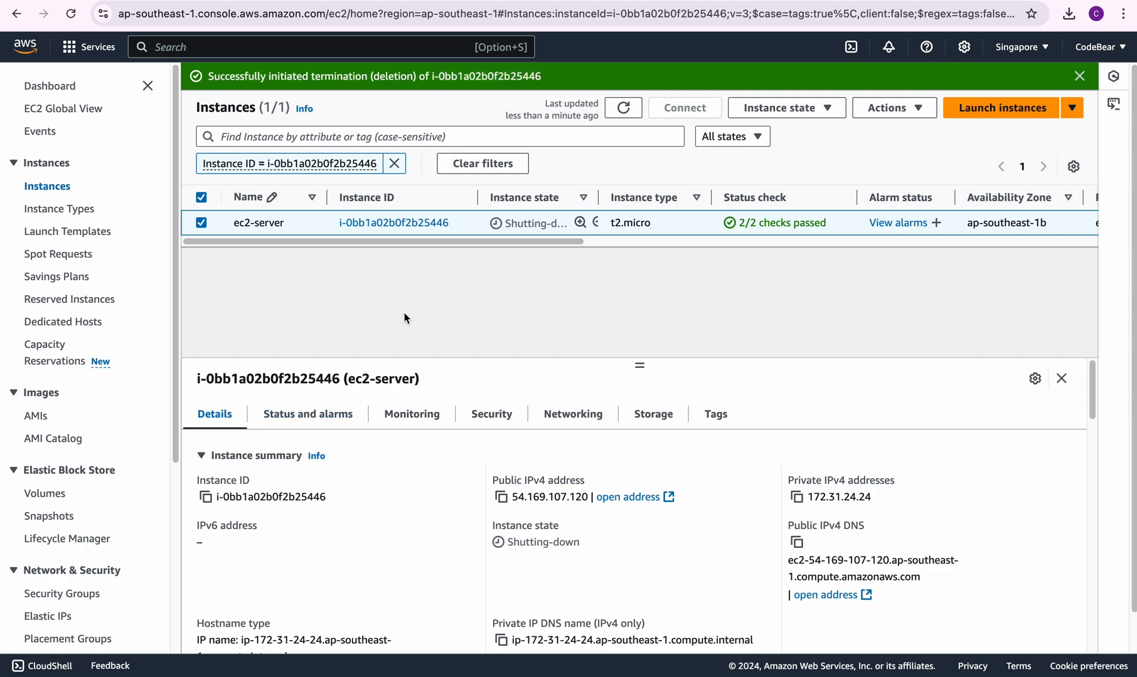
mouse_move(550, 226)
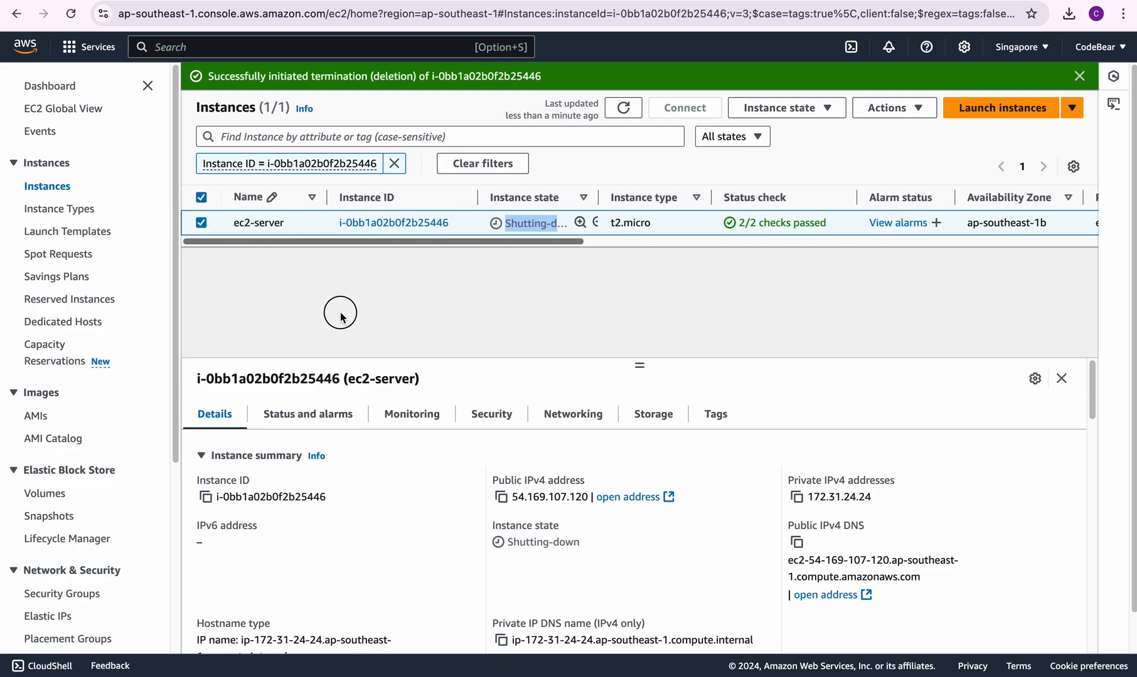
mouse_move(588, 190)
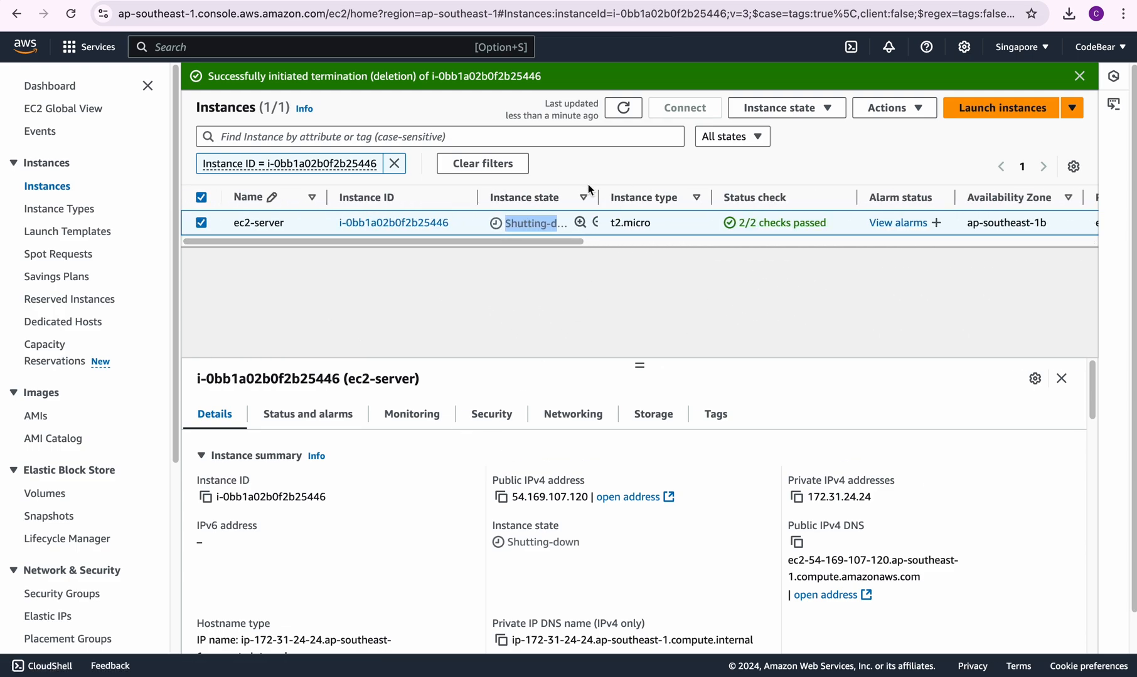
mouse_move(587, 195)
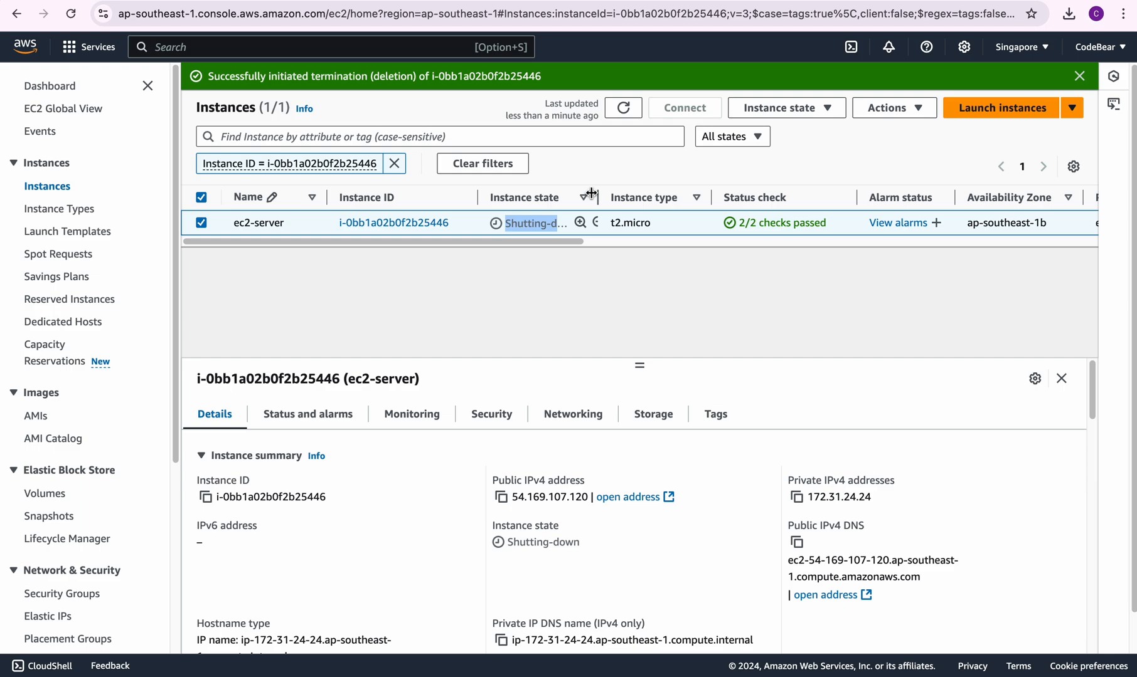